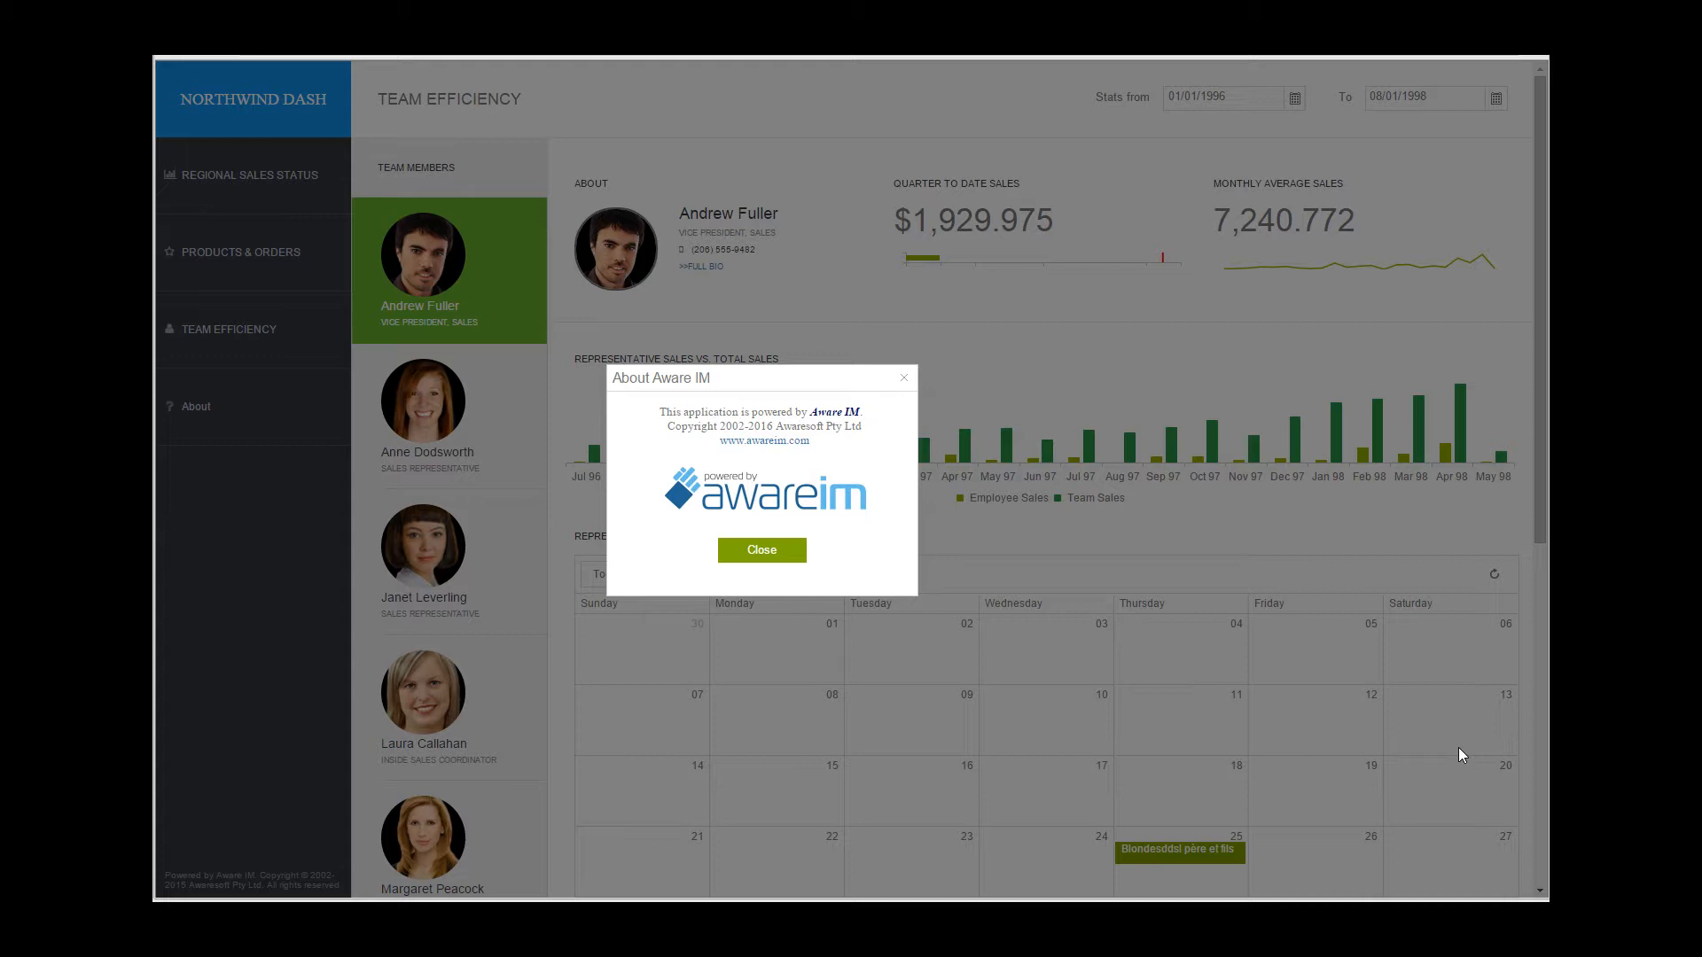
{"action": "mouse_move", "coordinate": [956, 732]}
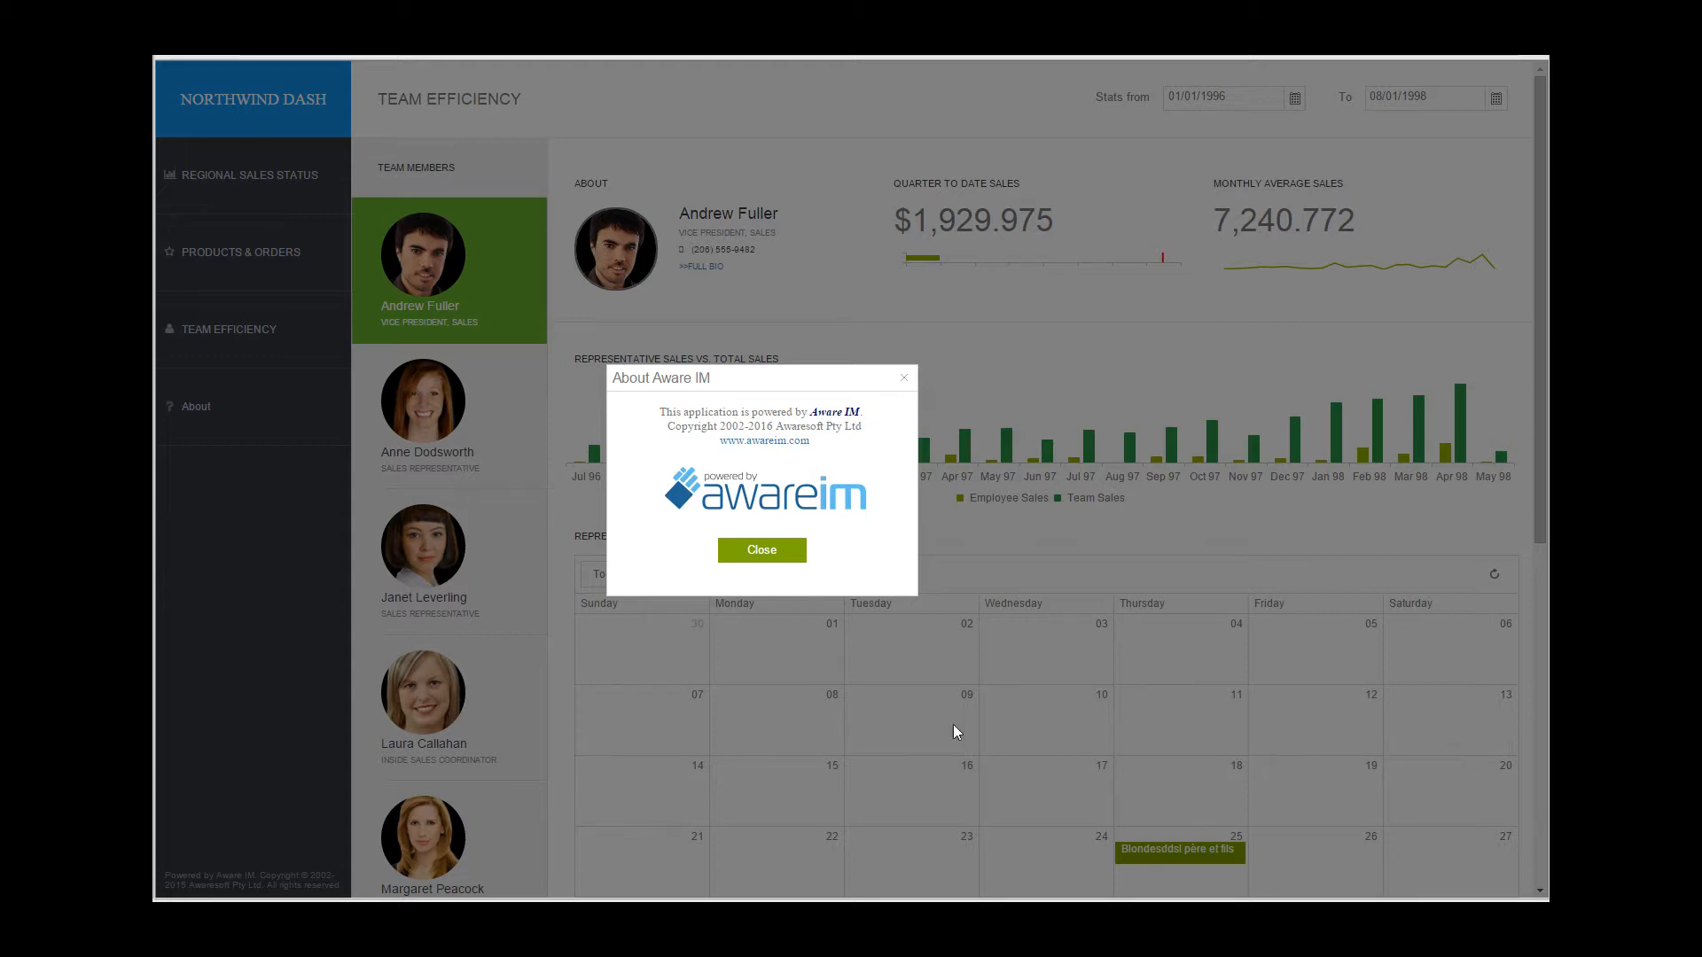
- Dismiss the About box and narrow the browser to a phone-sized width for Team Efficiency
{"action": "left_click", "coordinate": [760, 550]}
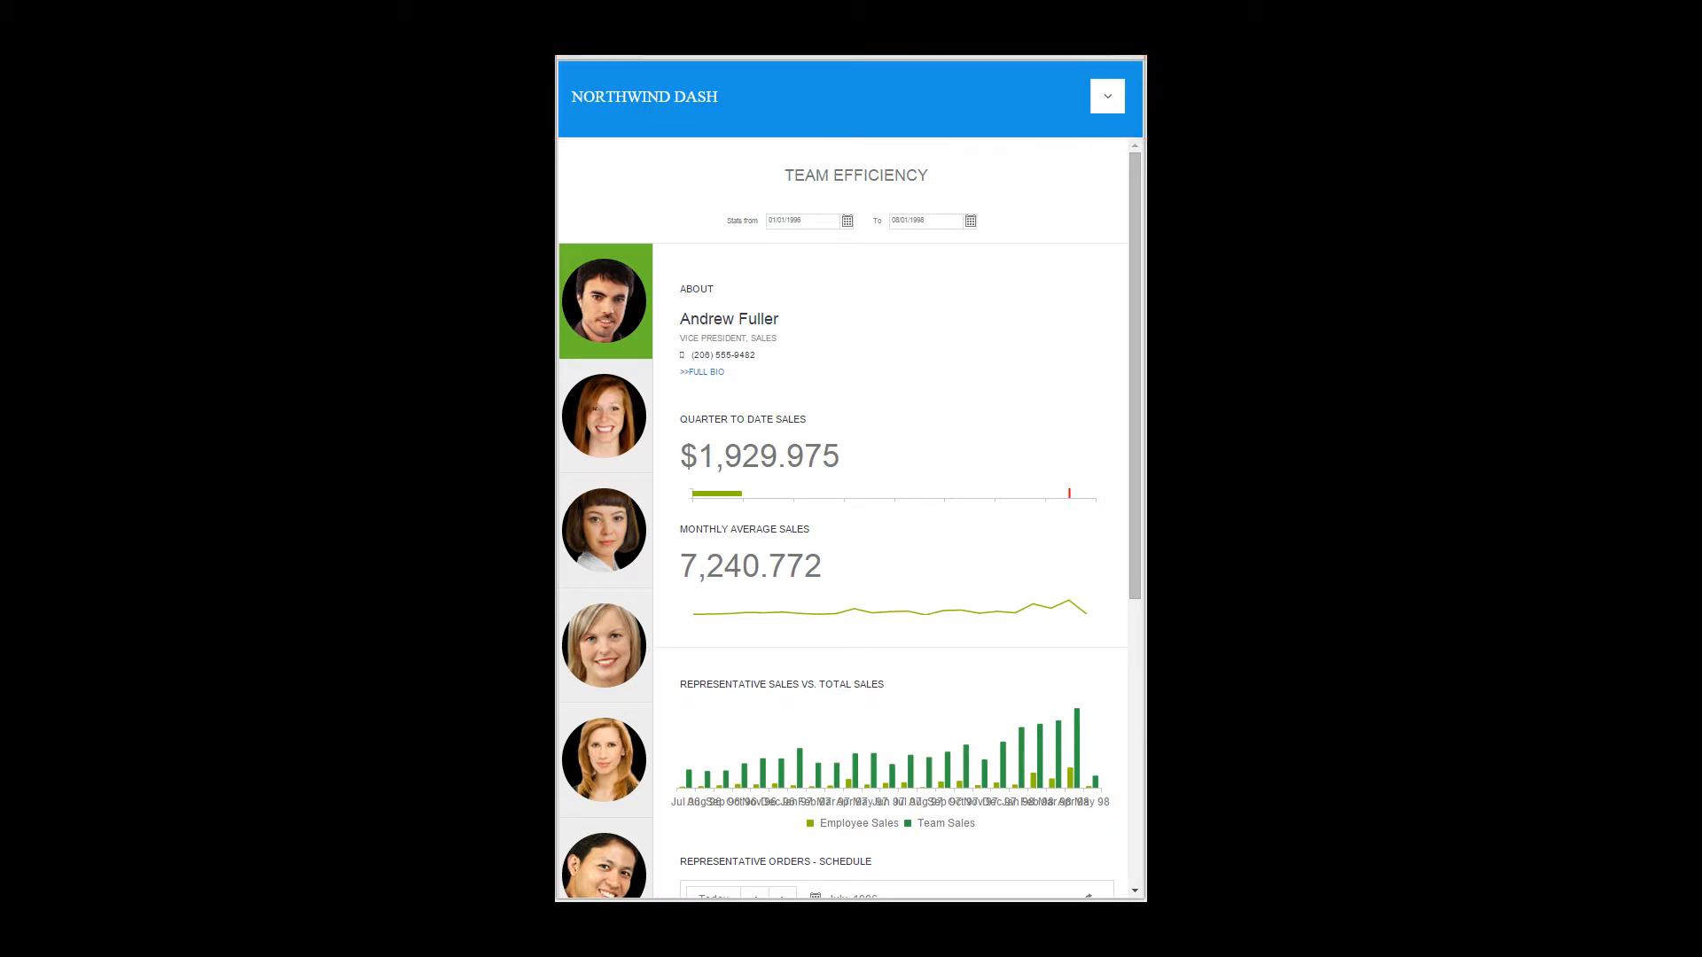
{"action": "left_click", "coordinate": [1107, 96]}
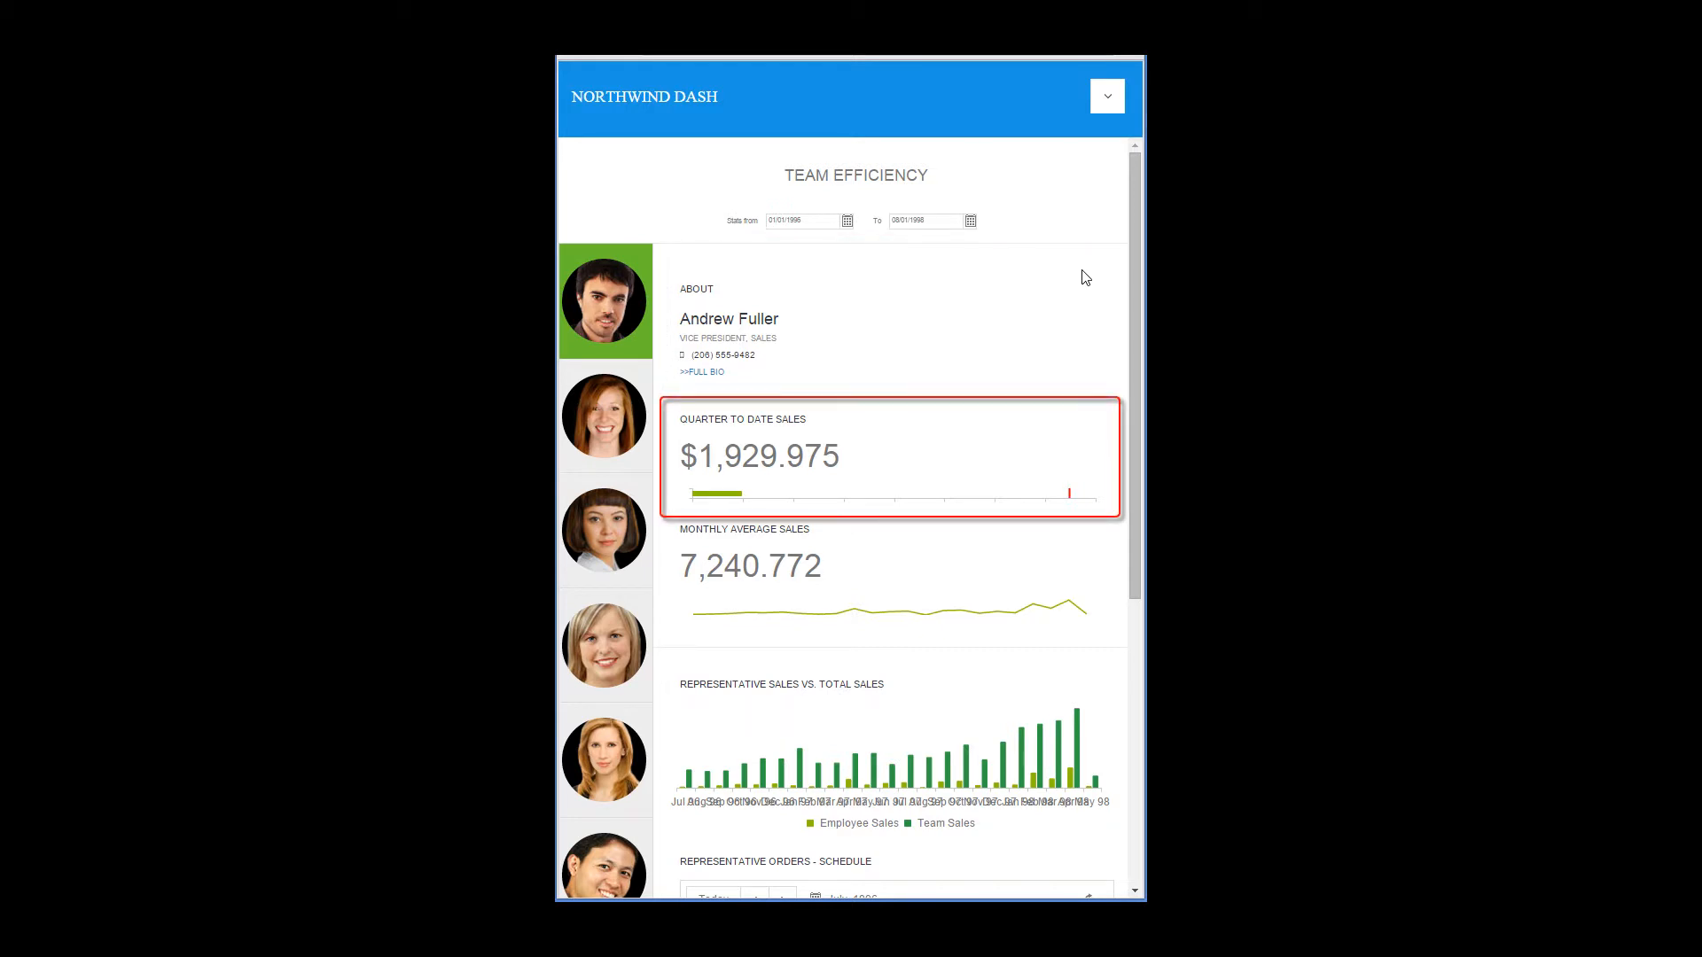
{"action": "mouse_move", "coordinate": [1084, 277]}
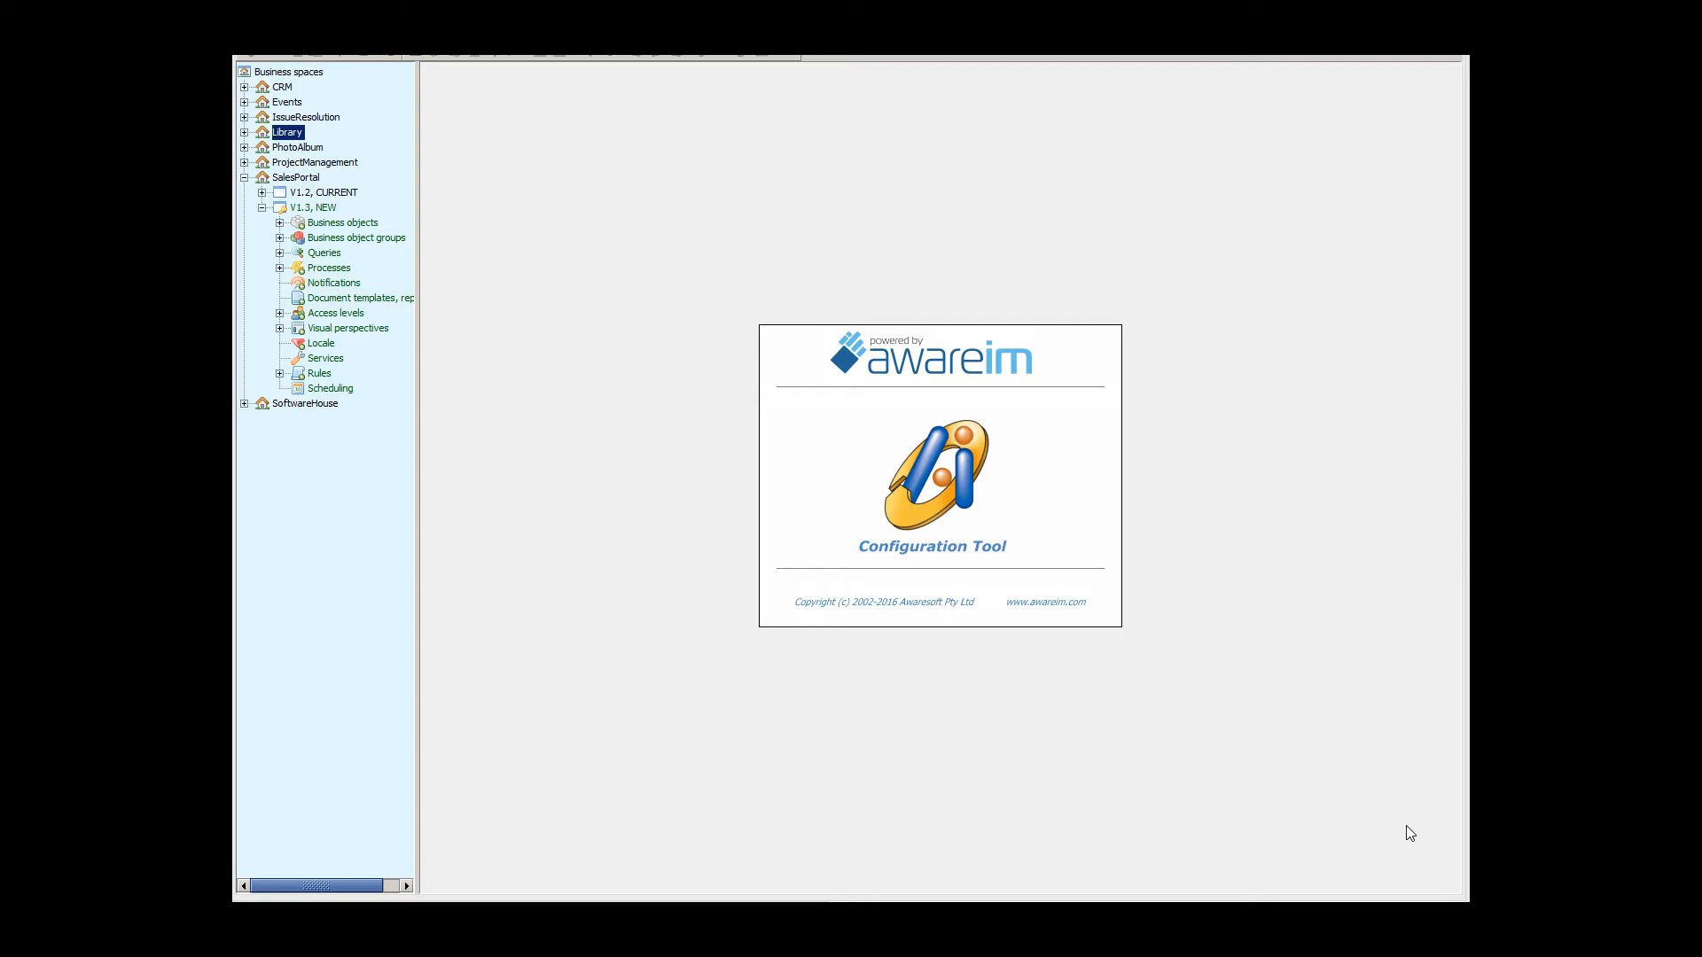
{"action": "mouse_move", "coordinate": [888, 587]}
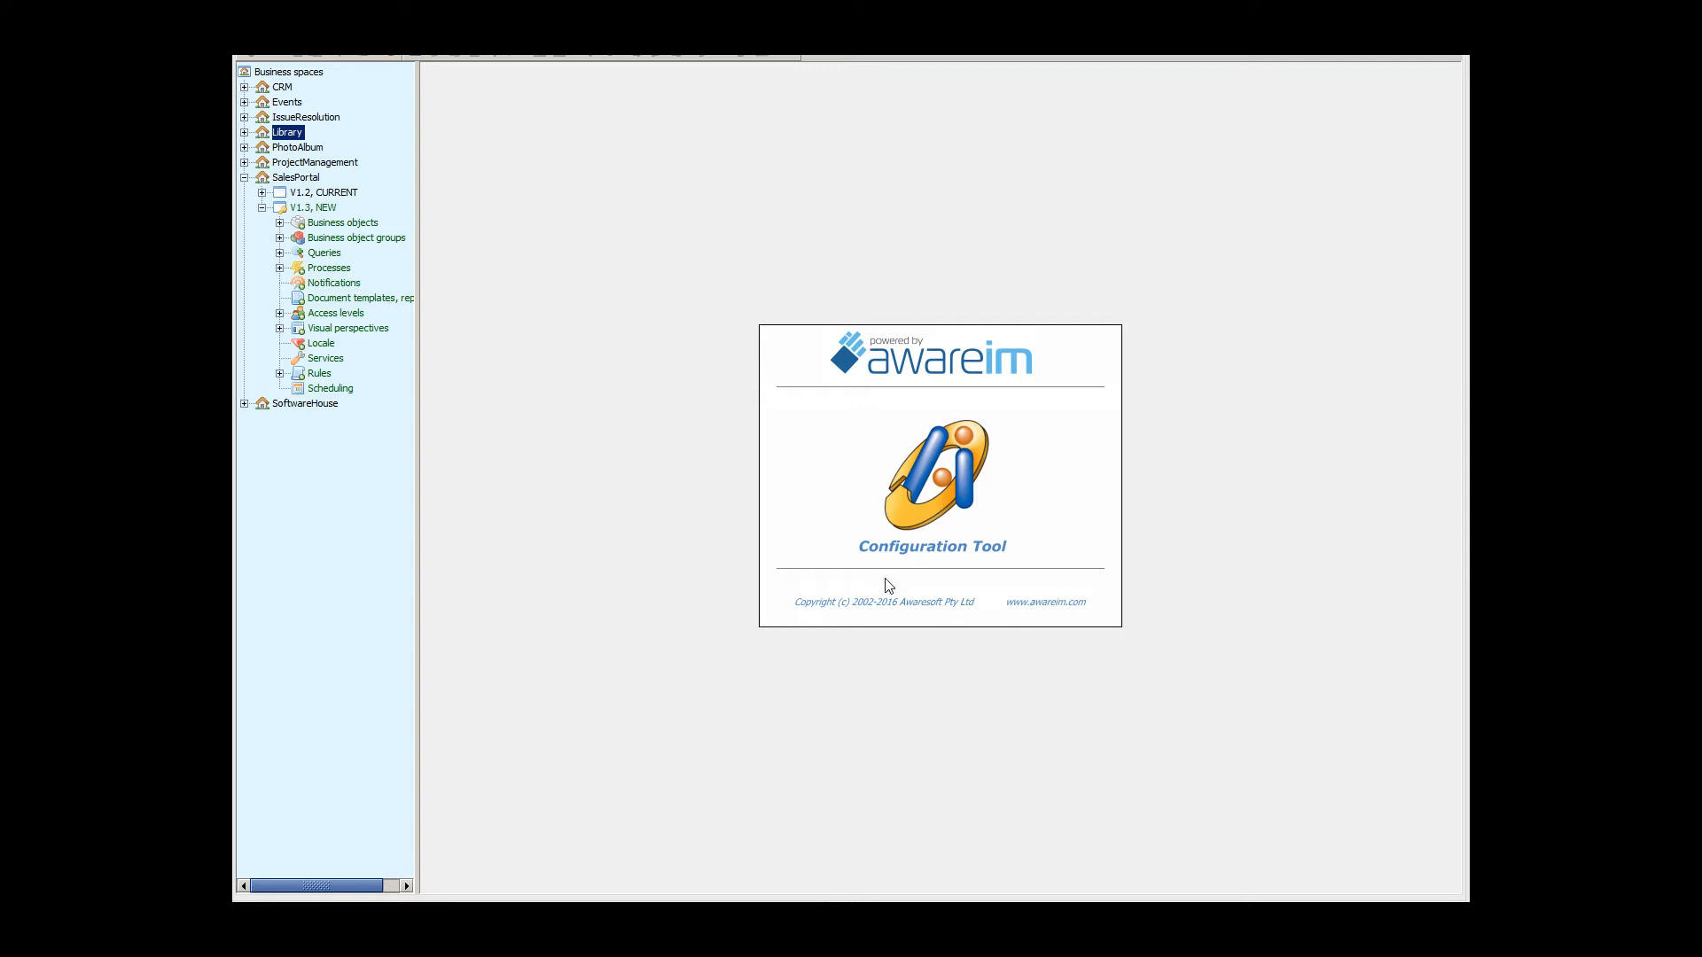
{"action": "mouse_move", "coordinate": [284, 347]}
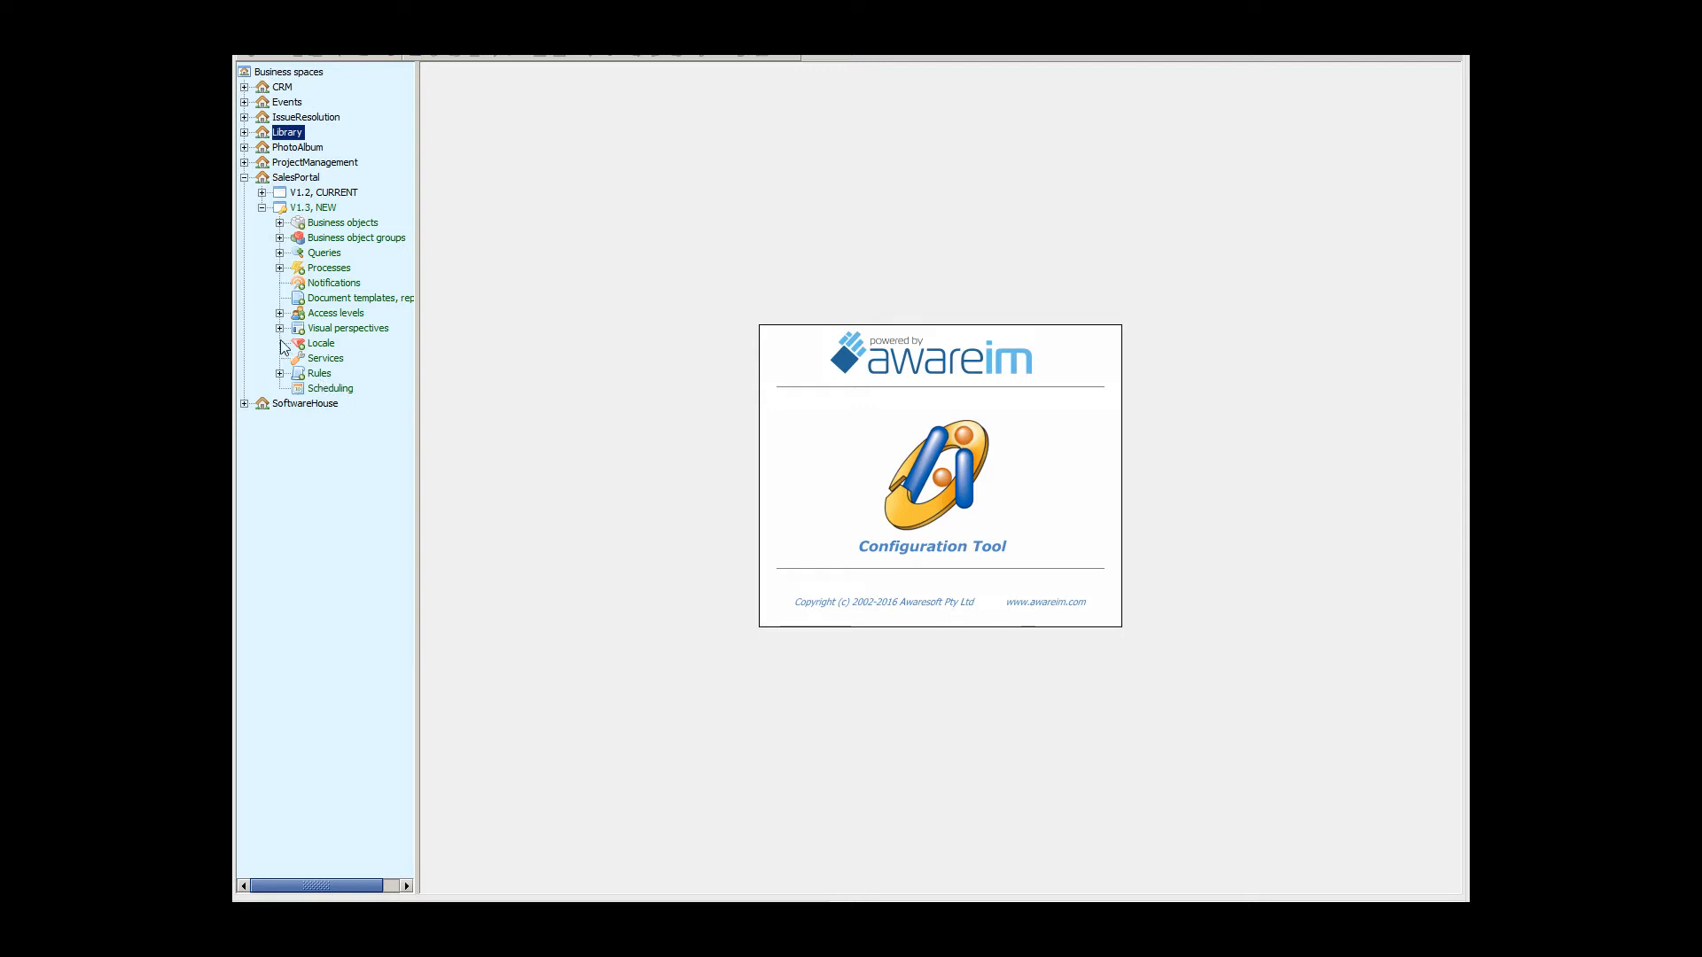
- Open the SalesManager perspective under SalesPortal V1.3 Visual perspectives for editing
{"action": "left_click", "coordinate": [280, 328]}
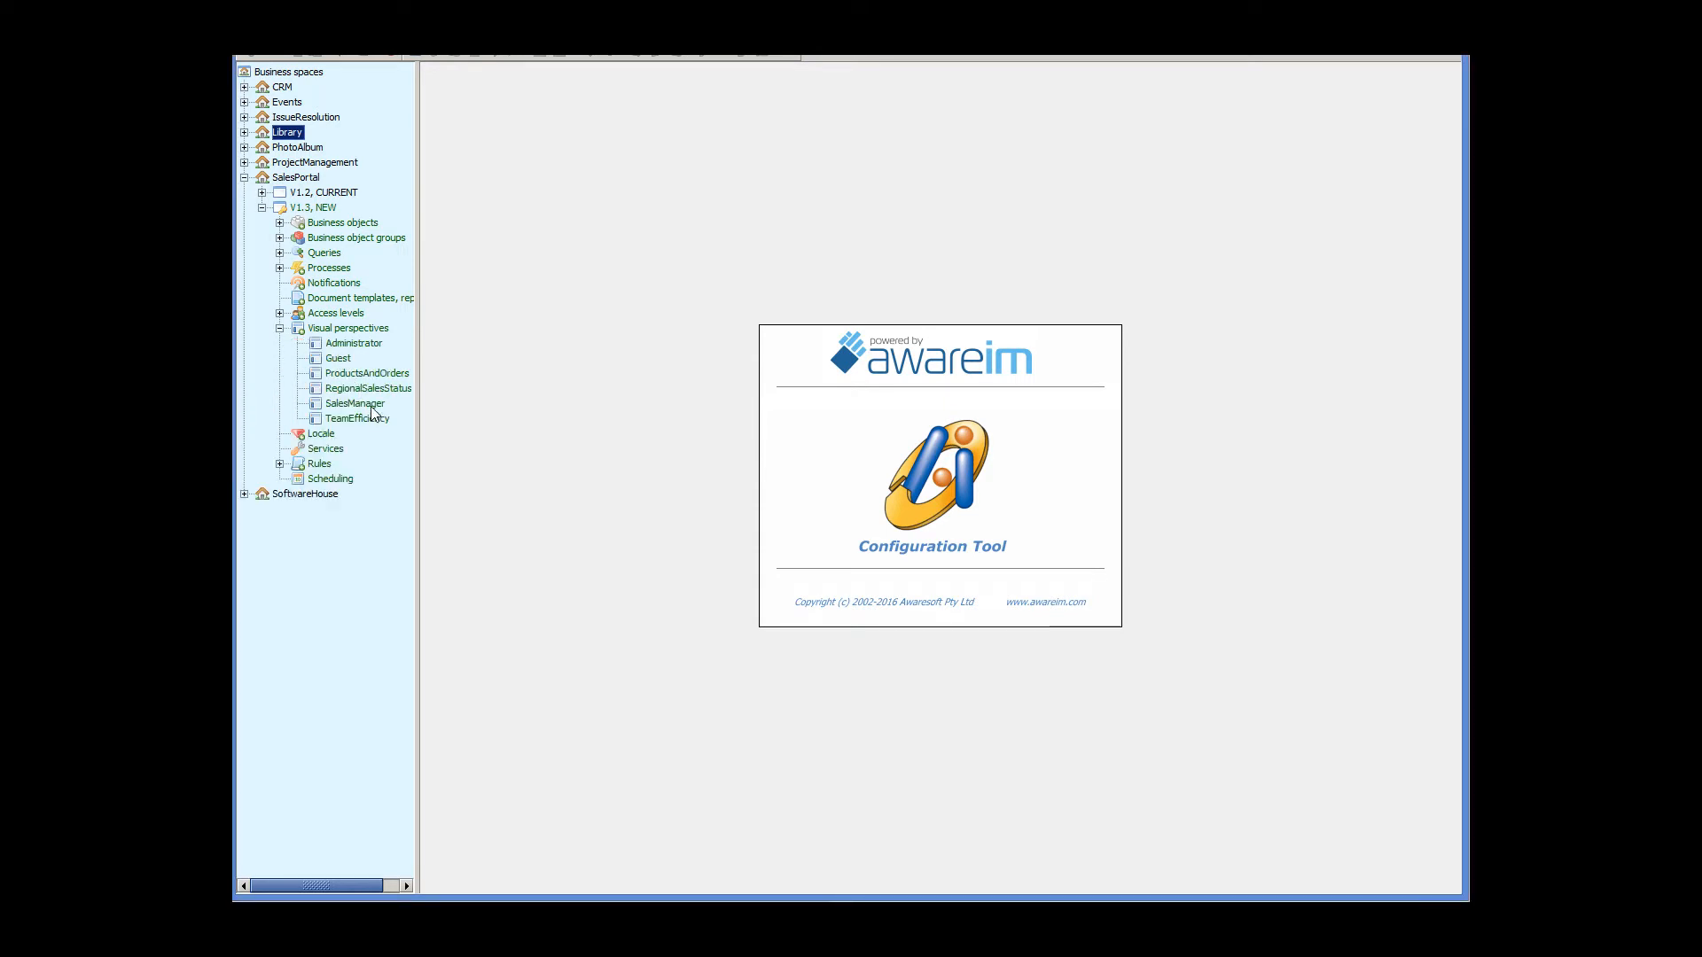
{"action": "double_click", "coordinate": [354, 402]}
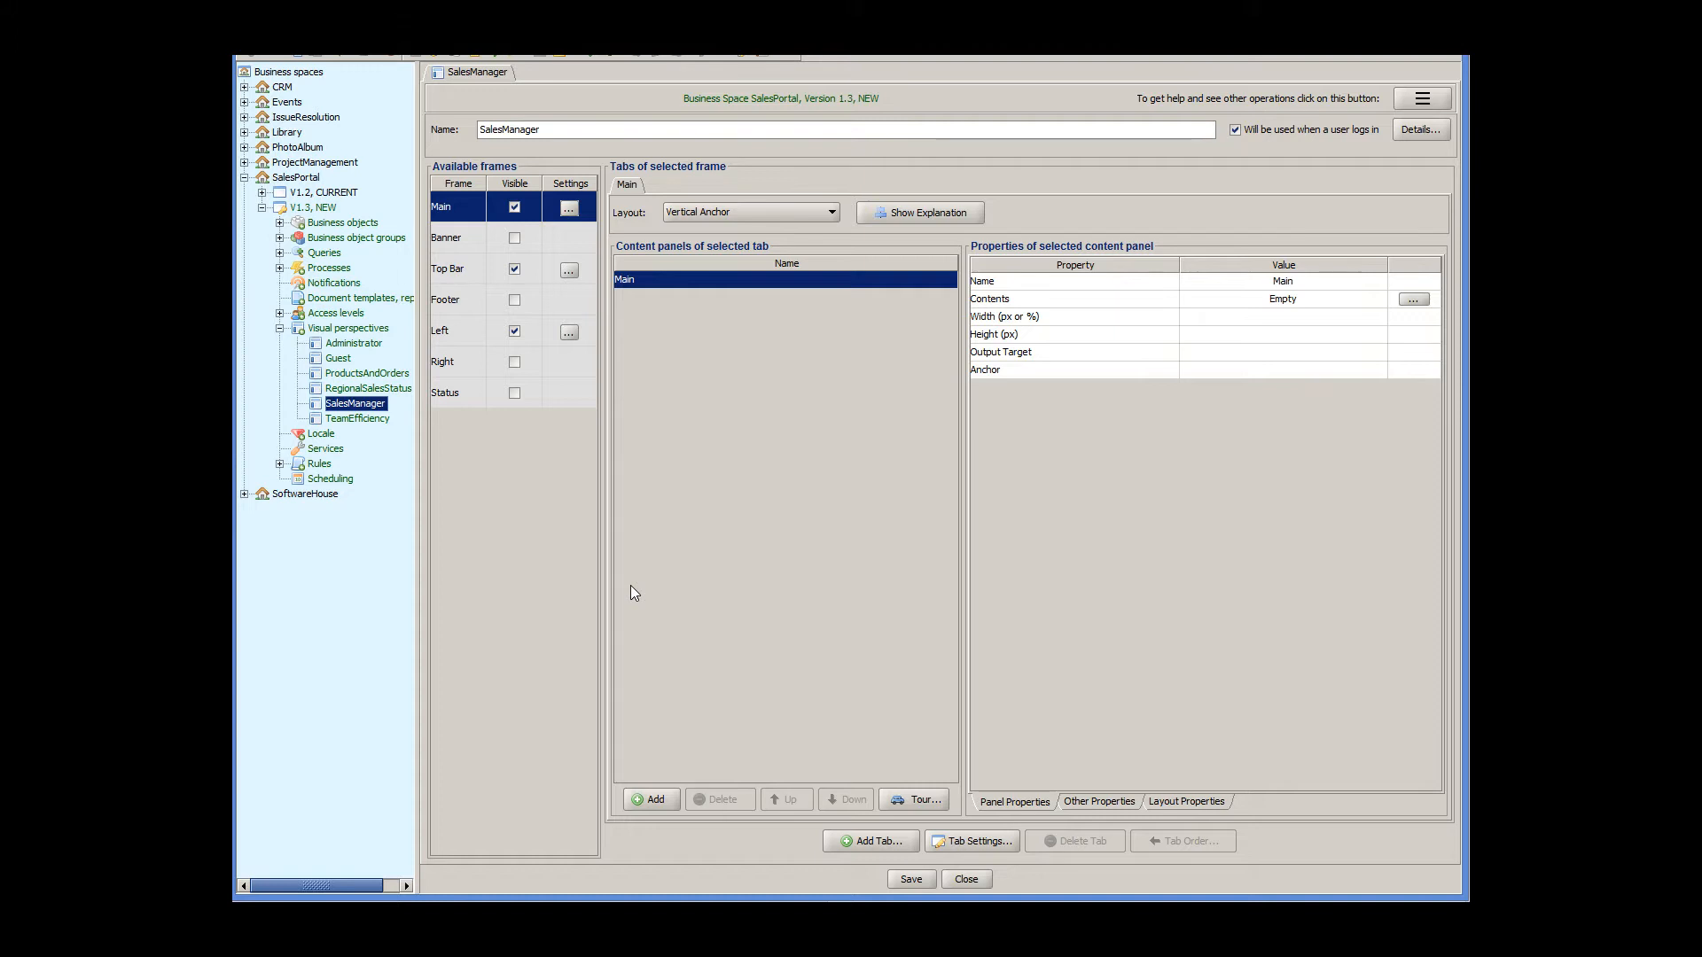
{"action": "left_click", "coordinate": [456, 329]}
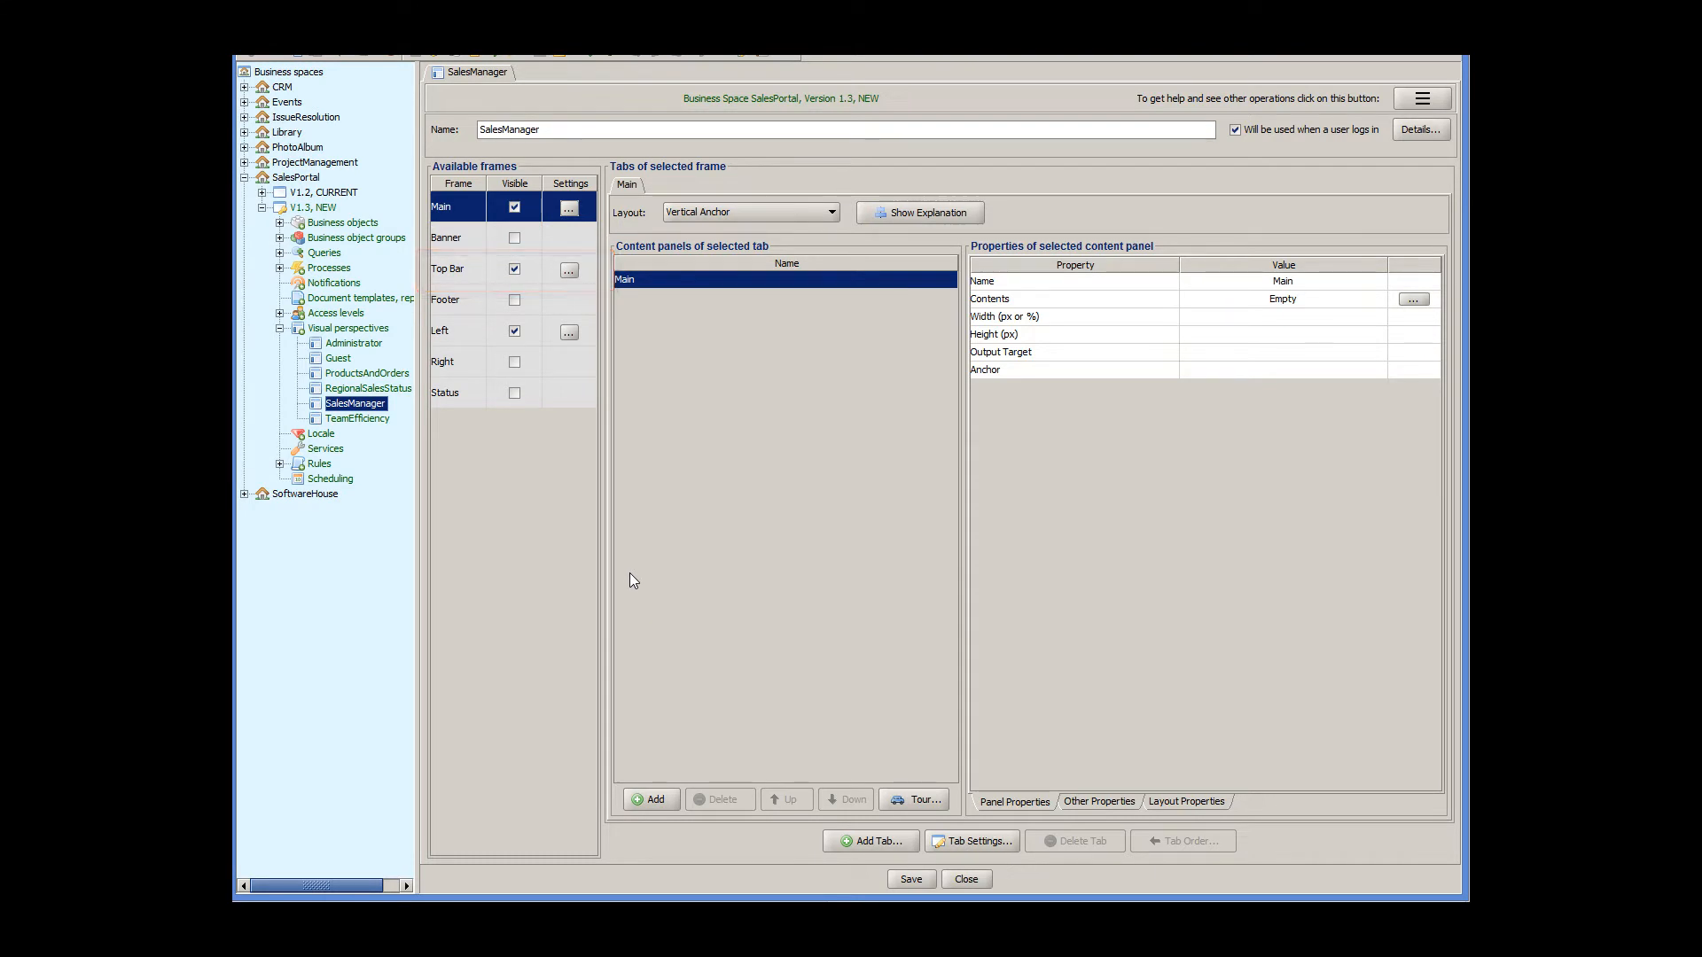
- Show the REGIONAL SALES STATUS top-bar item's Other Properties, always placed on the overflow button
{"action": "left_click", "coordinate": [449, 267]}
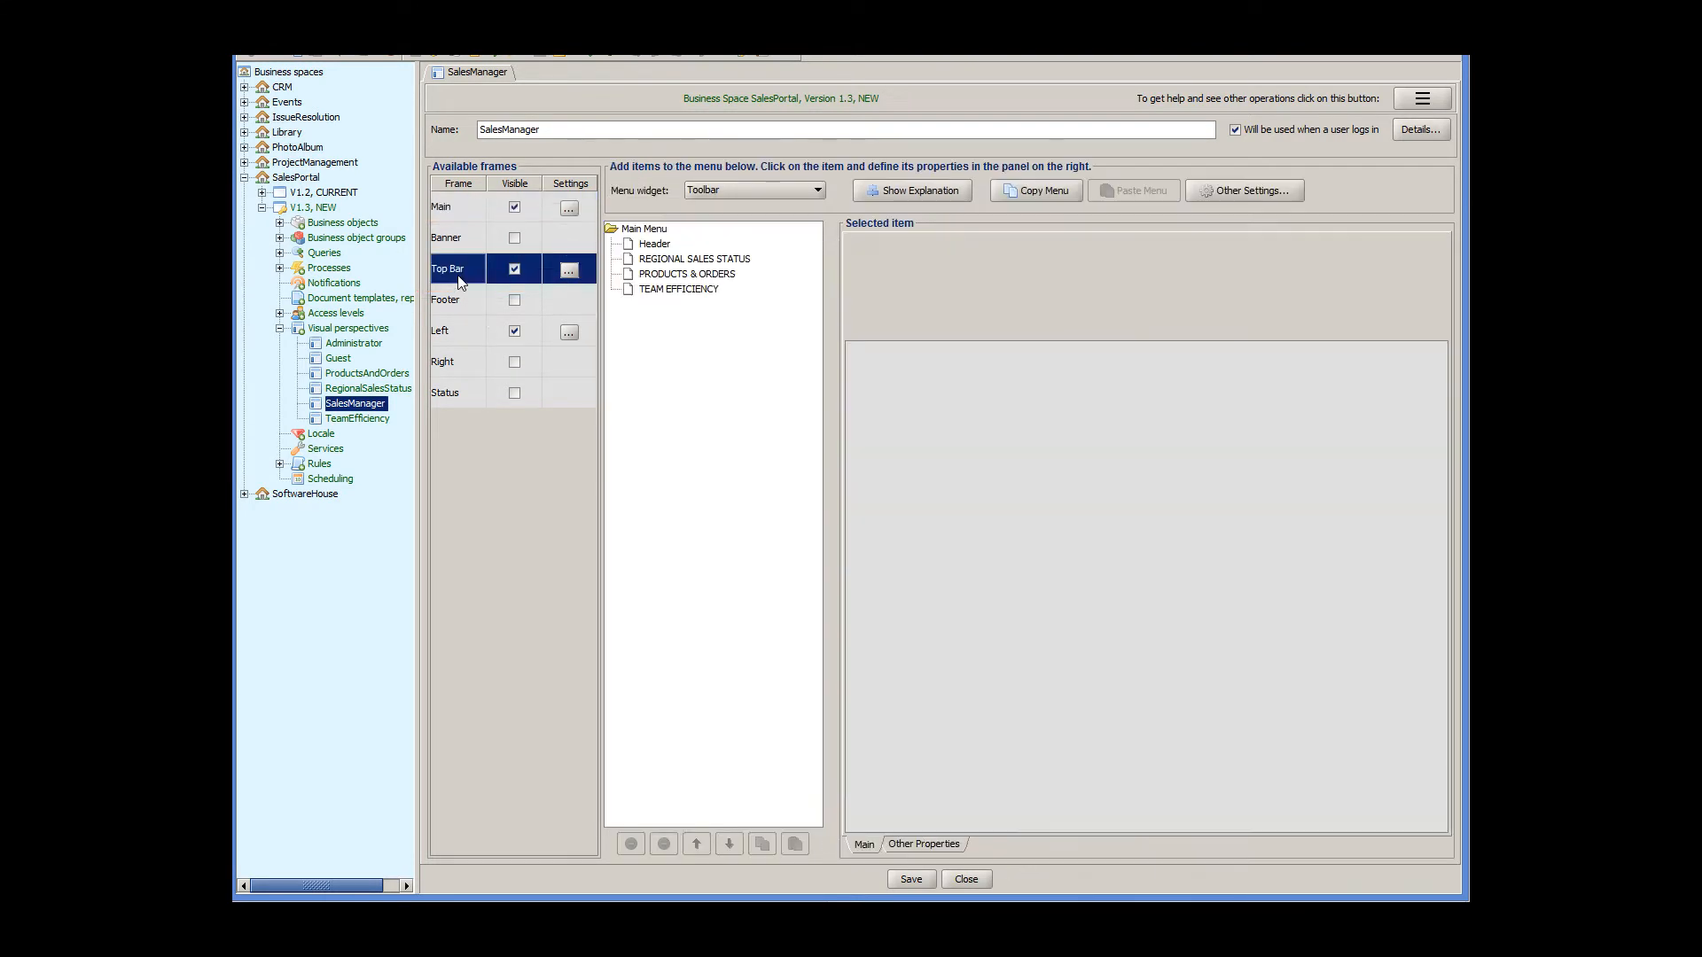
{"action": "left_click", "coordinate": [445, 330]}
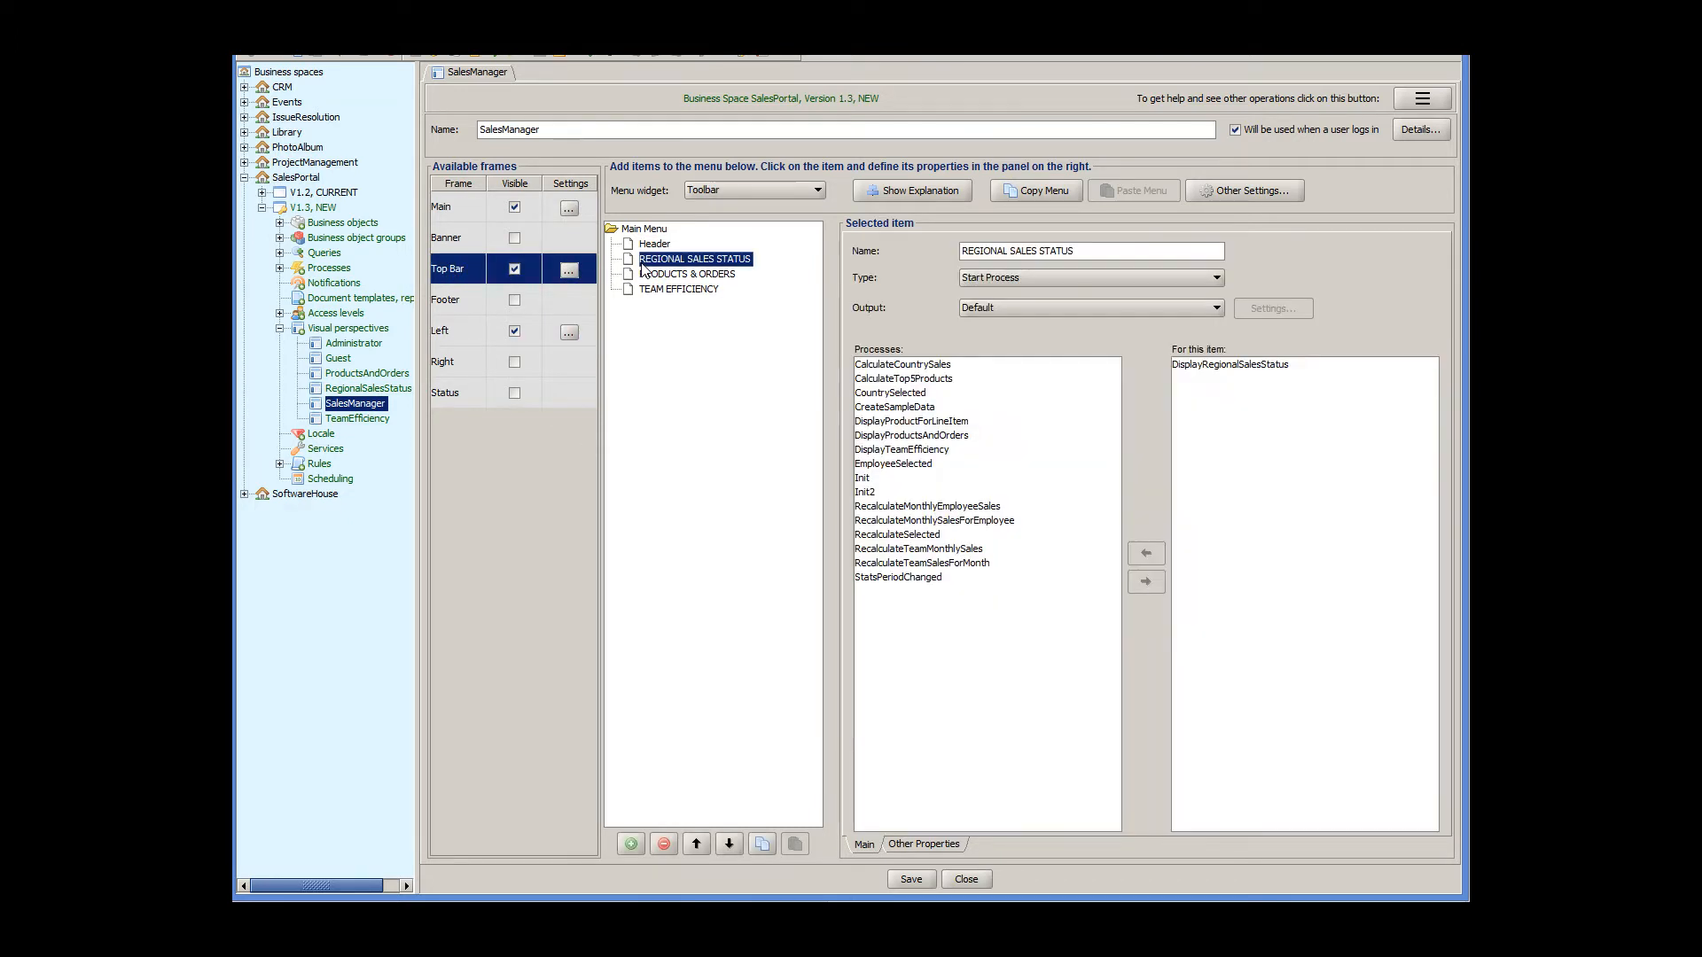
{"action": "left_click", "coordinate": [922, 844]}
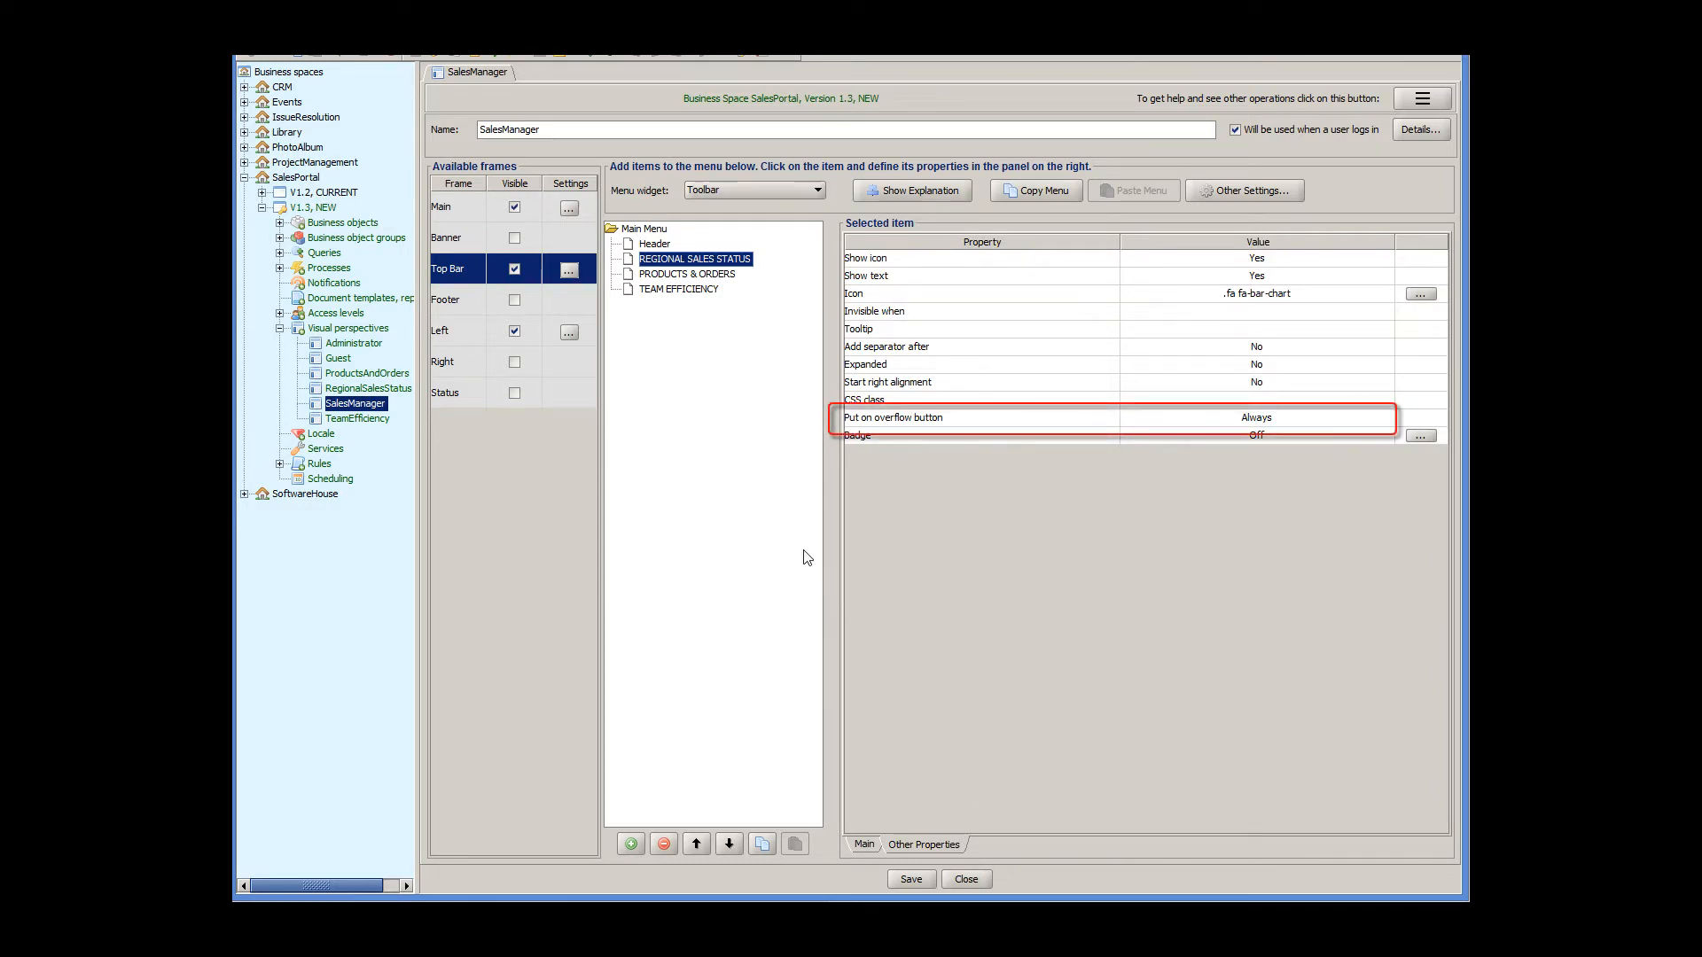
{"action": "left_click", "coordinate": [688, 273]}
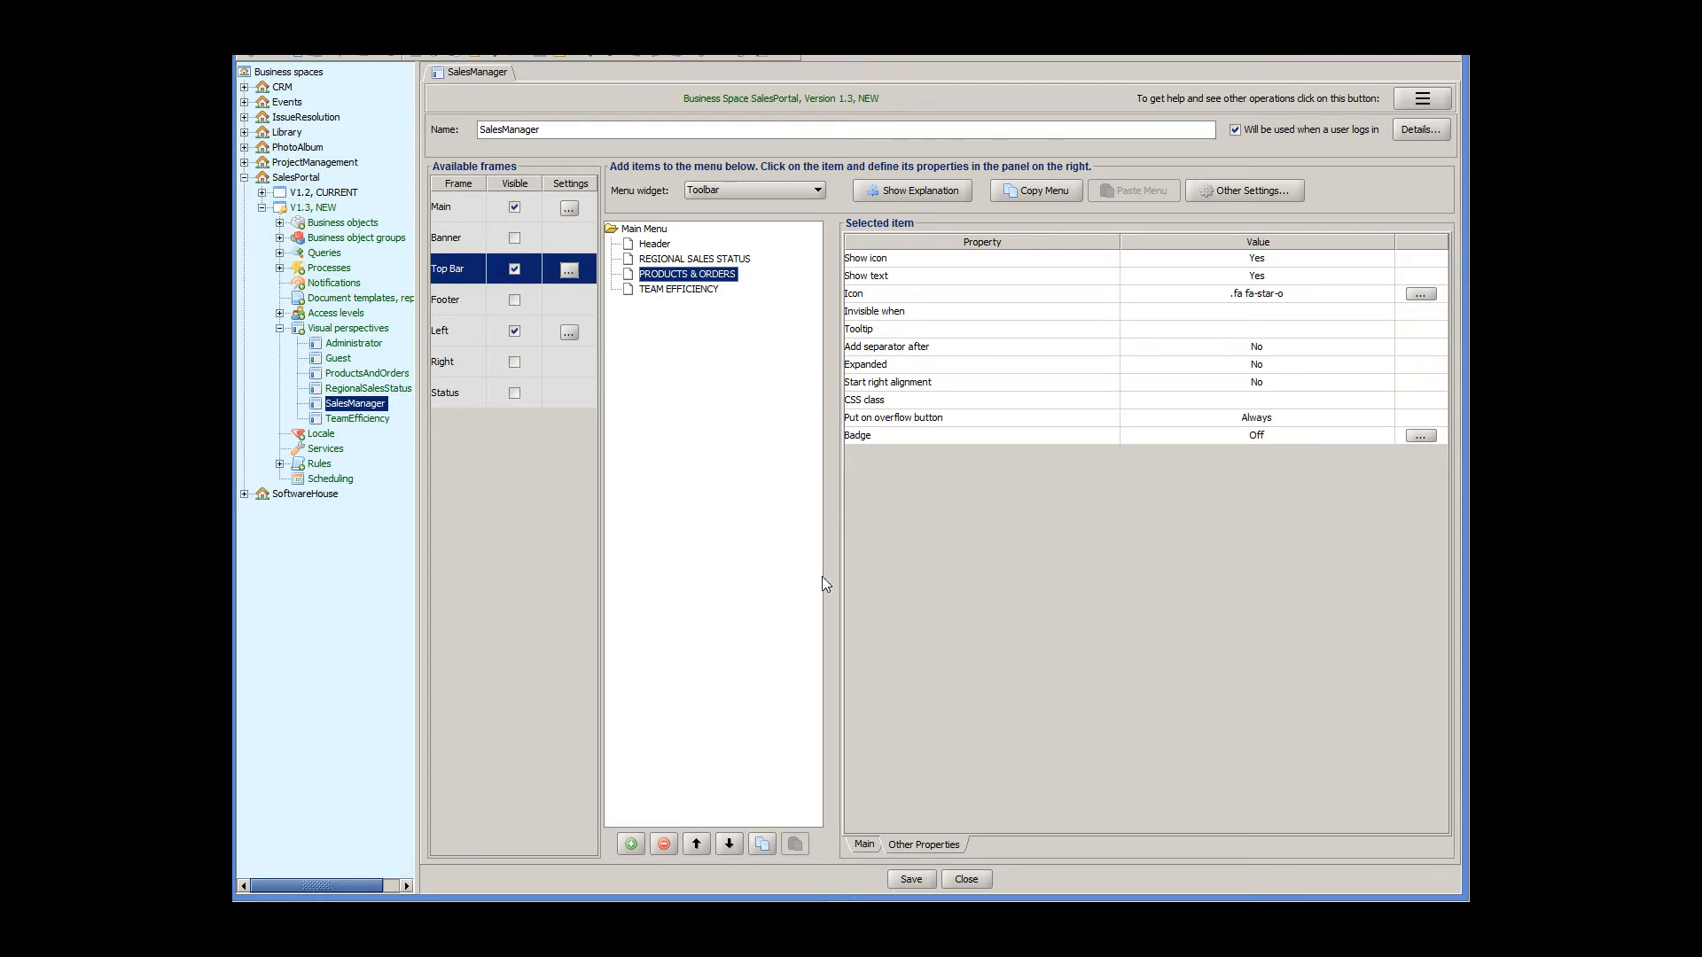
- Review the Top Bar and Left frame settings, whose menus swap visibility on narrow screens, without changes
{"action": "left_click", "coordinate": [568, 268]}
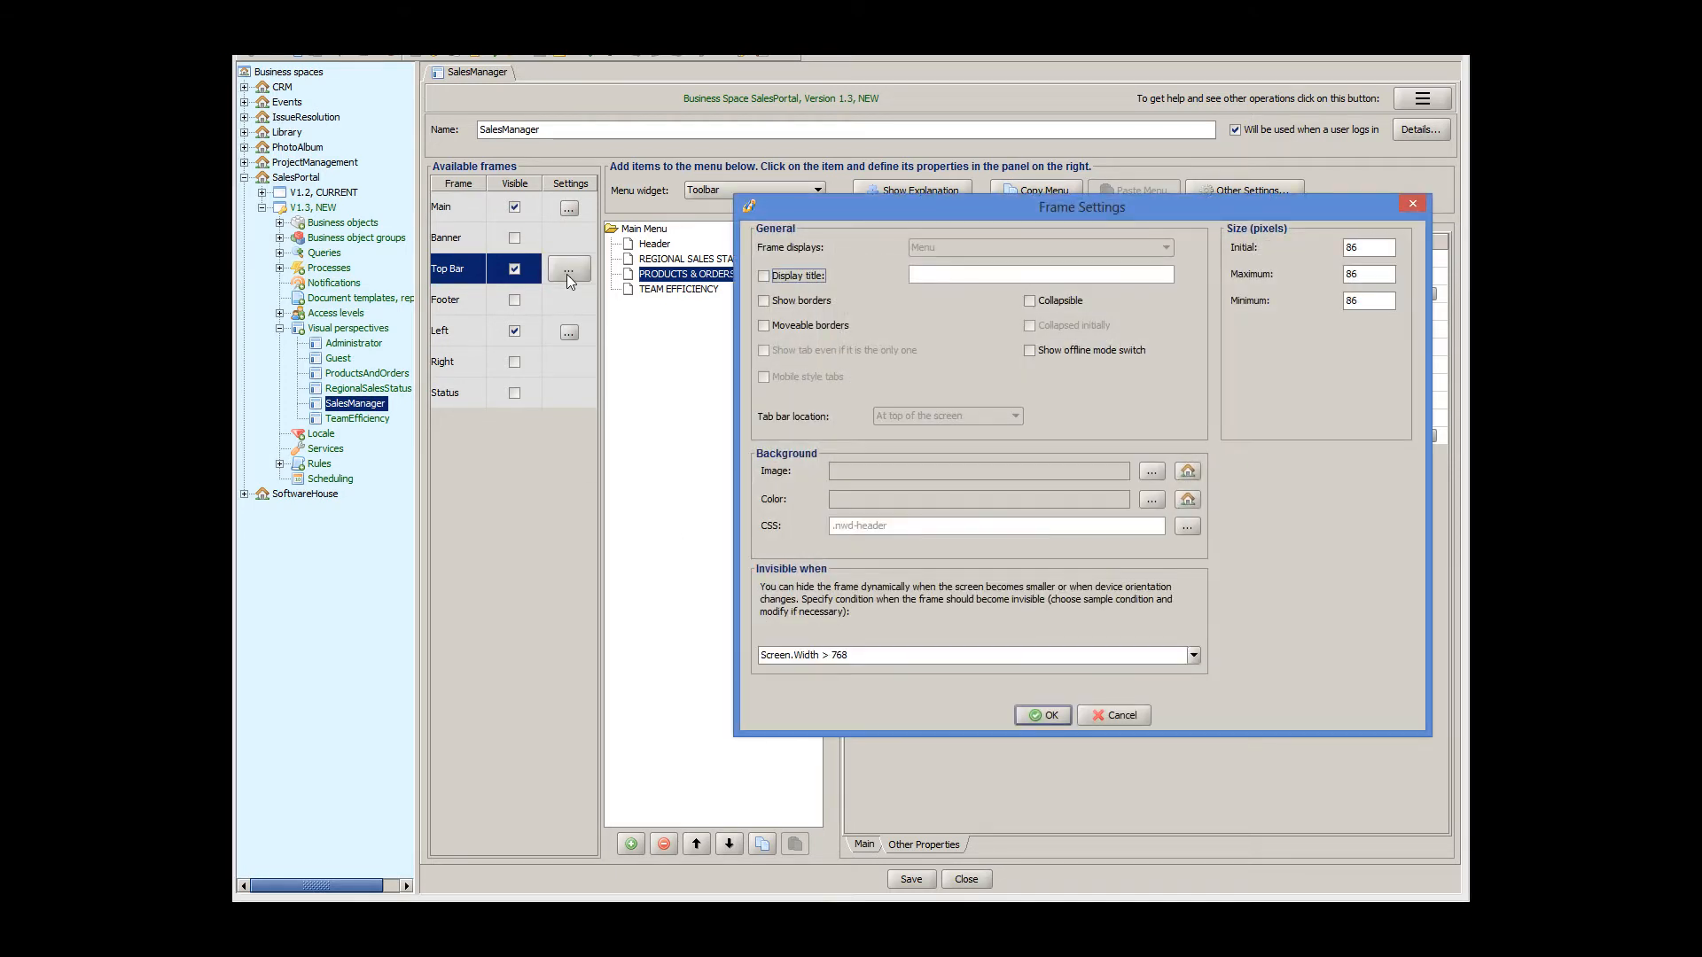
{"action": "mouse_move", "coordinate": [1333, 652]}
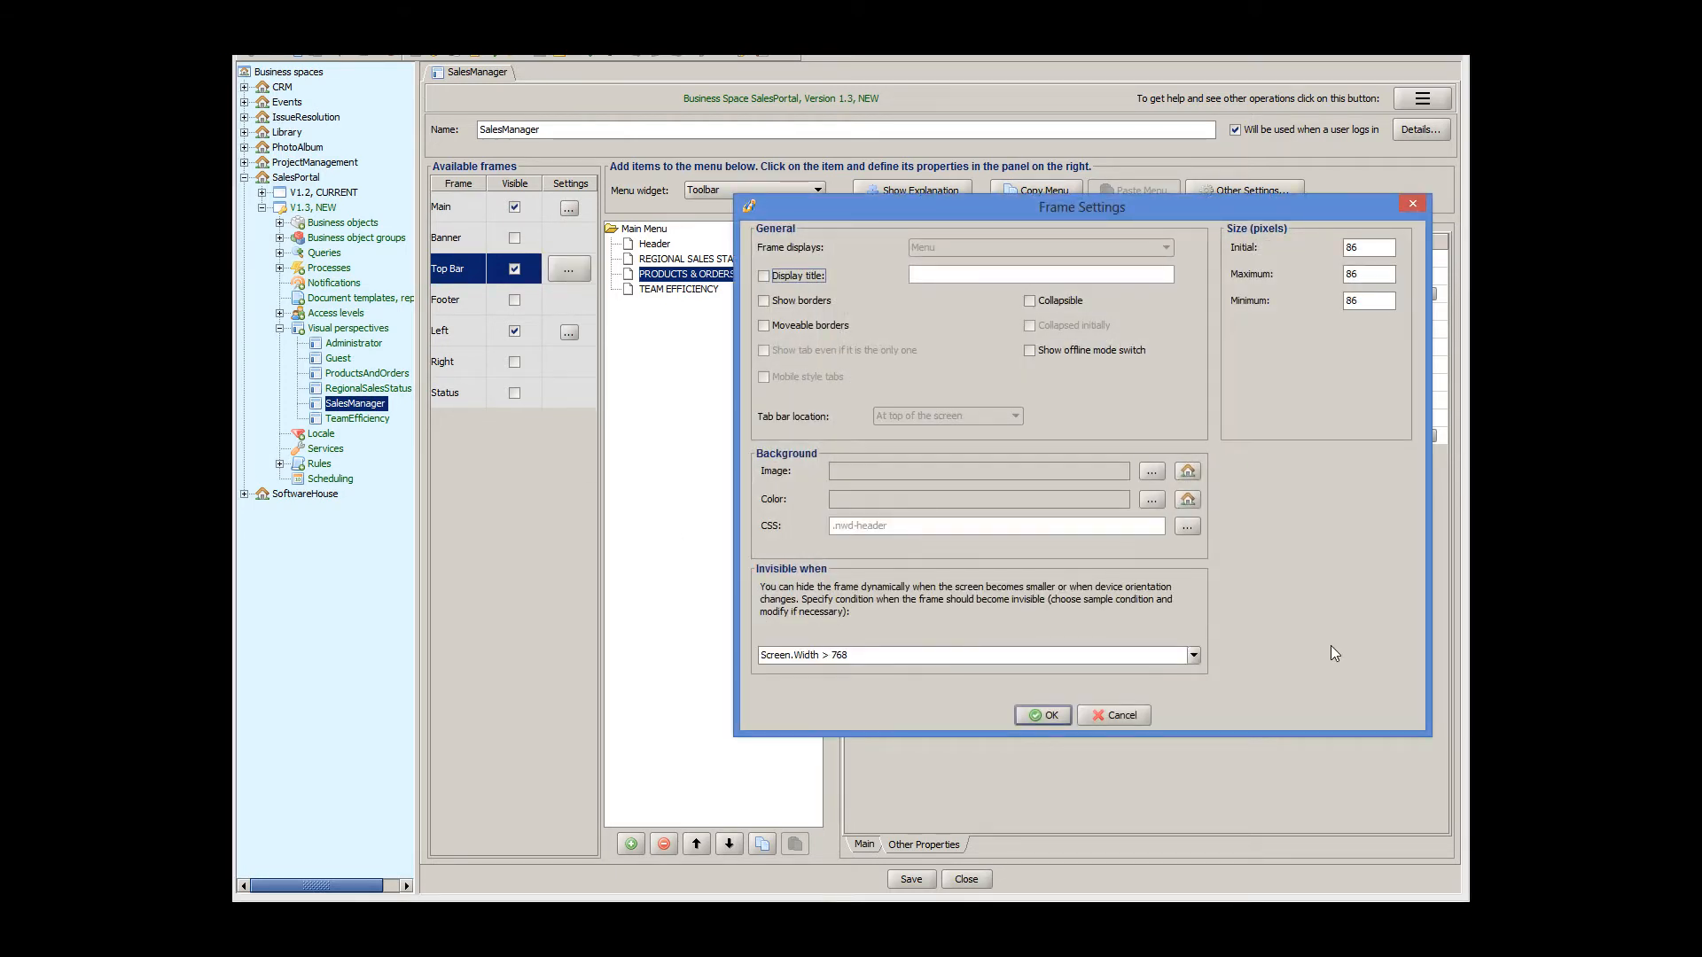
{"action": "left_click", "coordinate": [972, 655]}
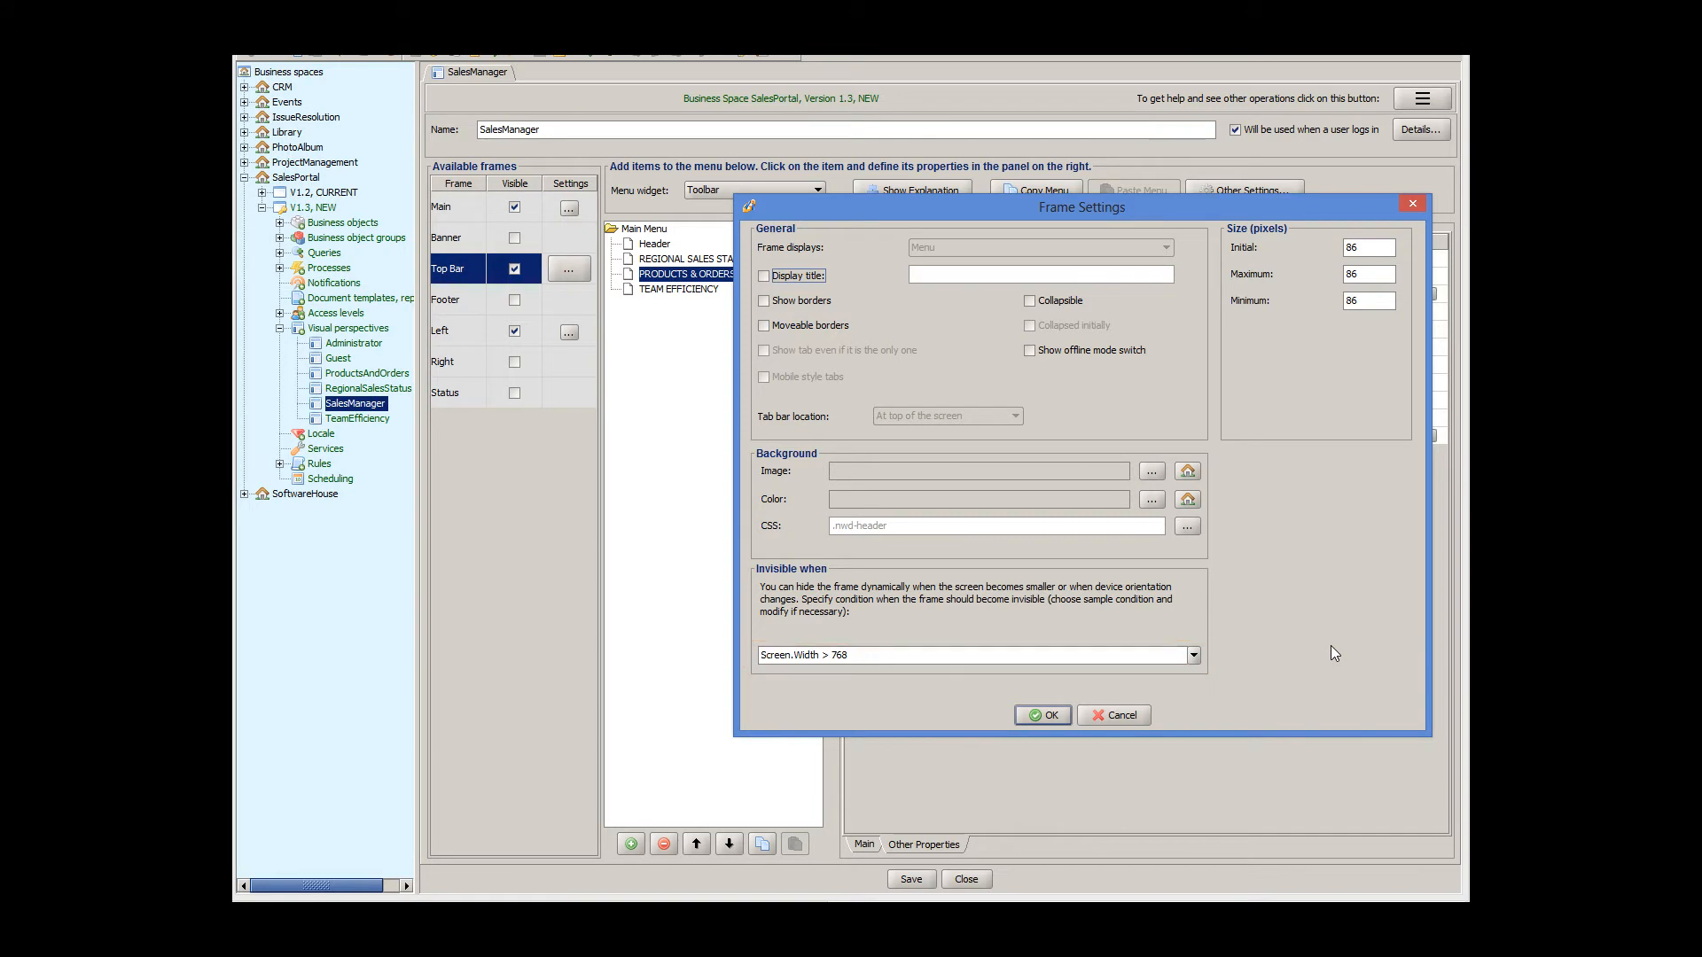
{"action": "left_click", "coordinate": [1113, 715]}
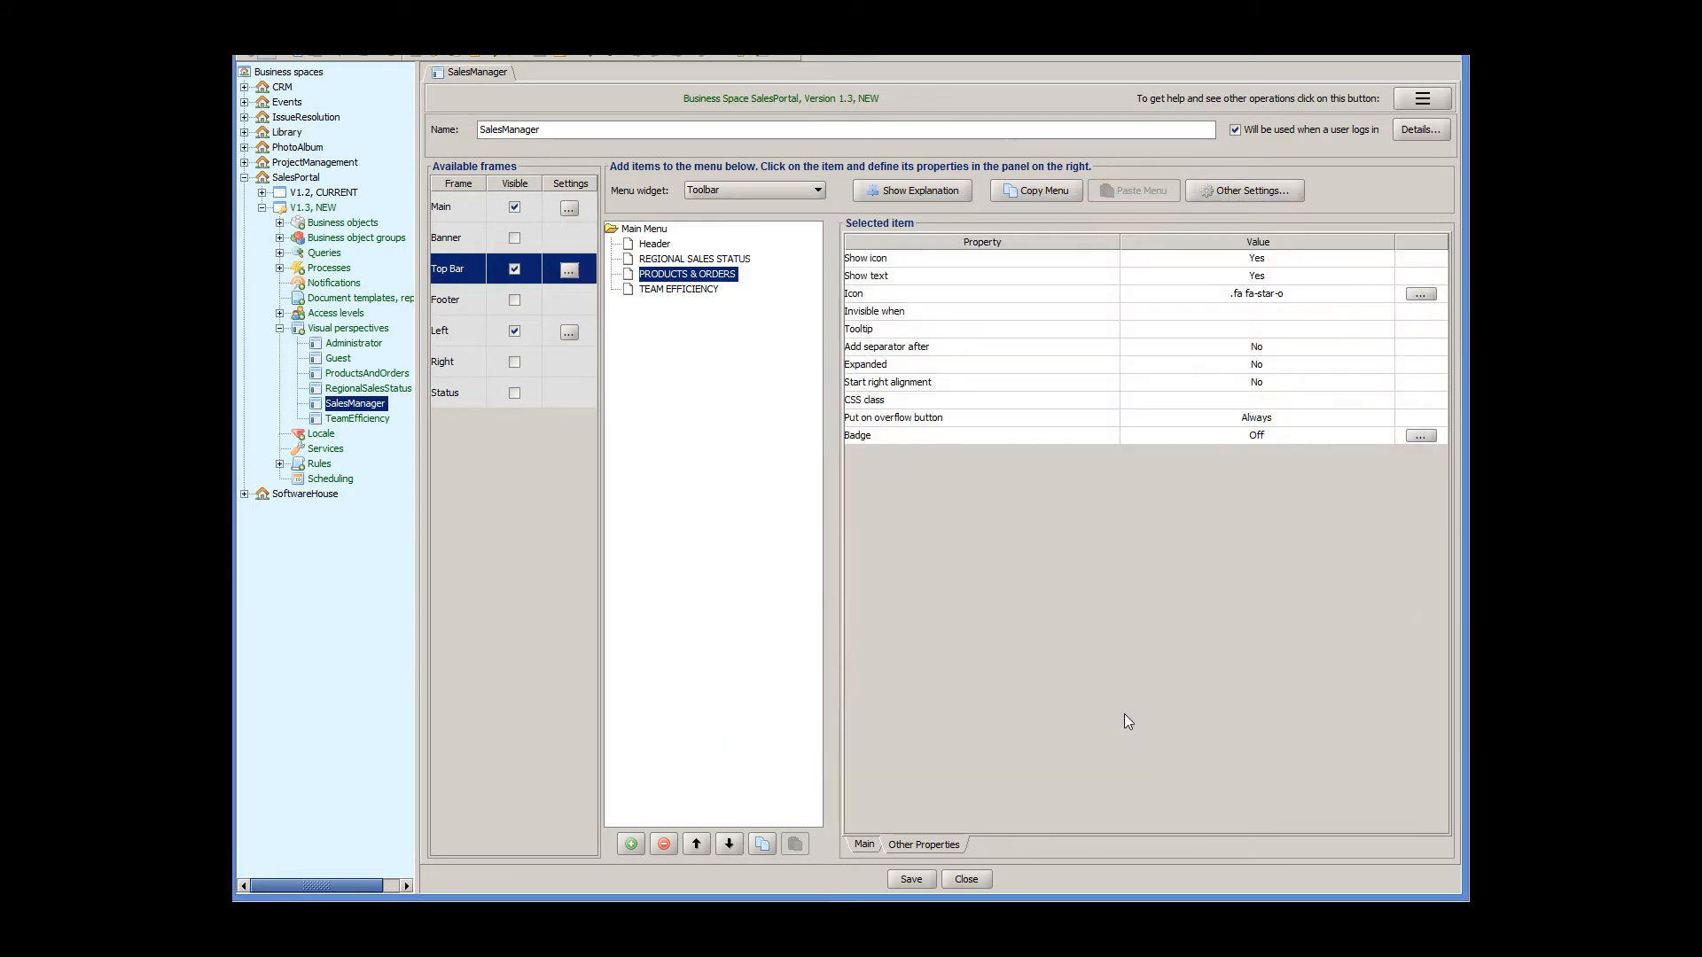
{"action": "mouse_move", "coordinate": [578, 342]}
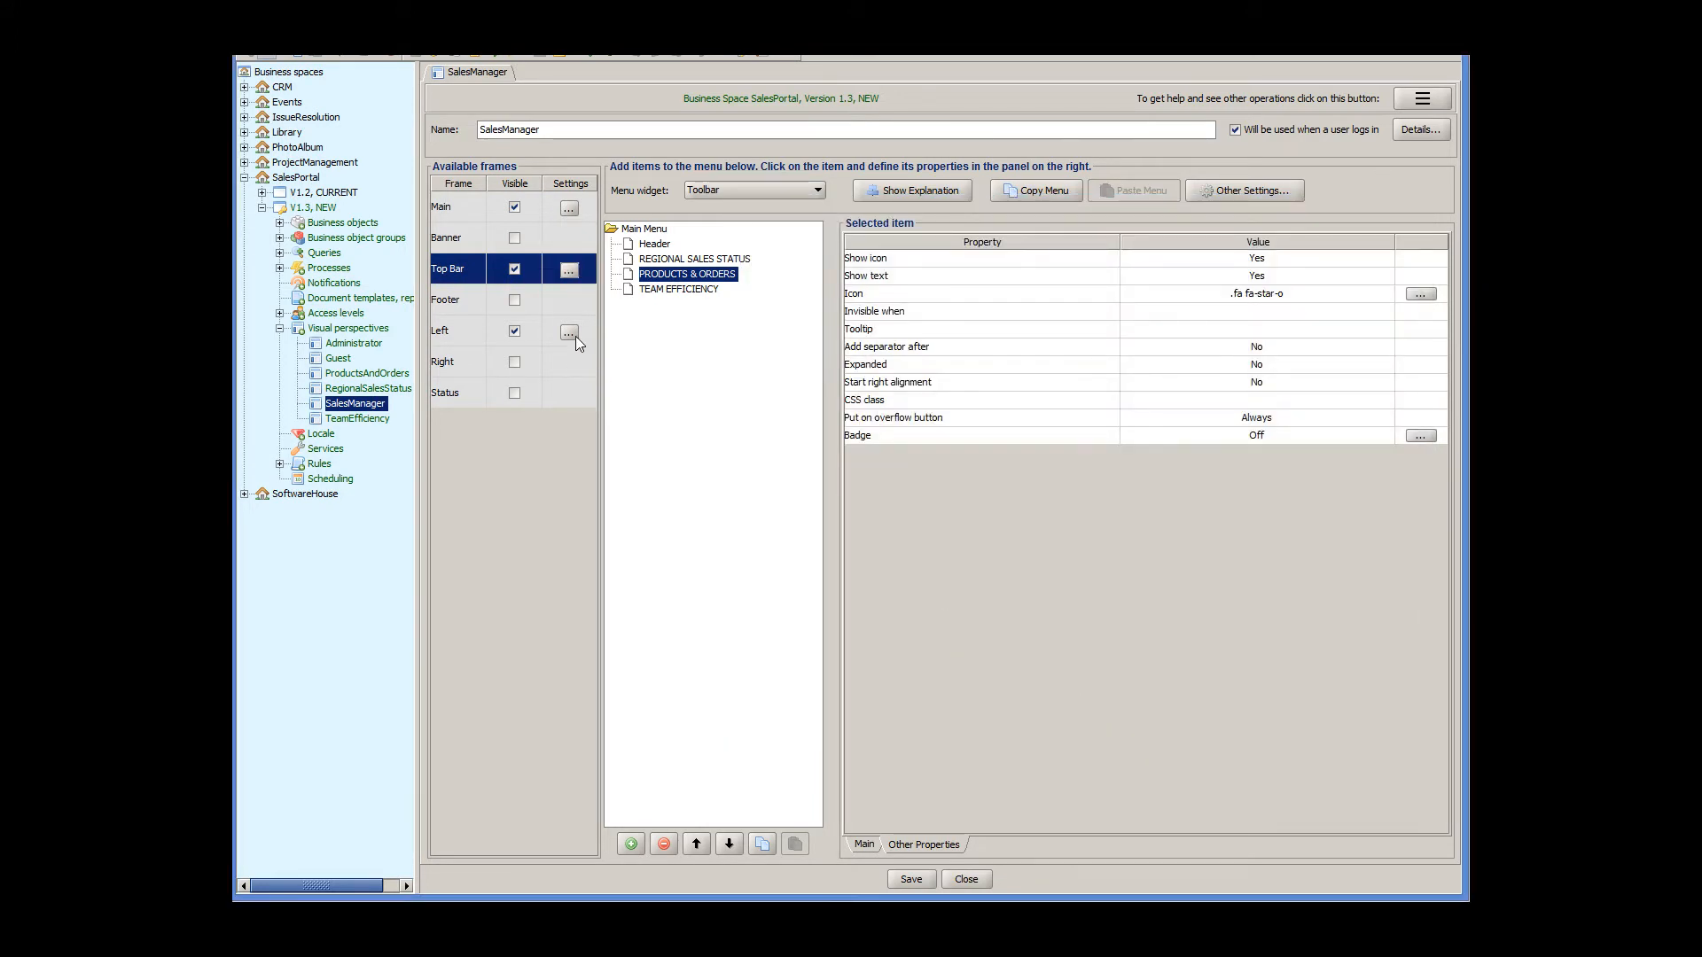
{"action": "left_click", "coordinate": [567, 331]}
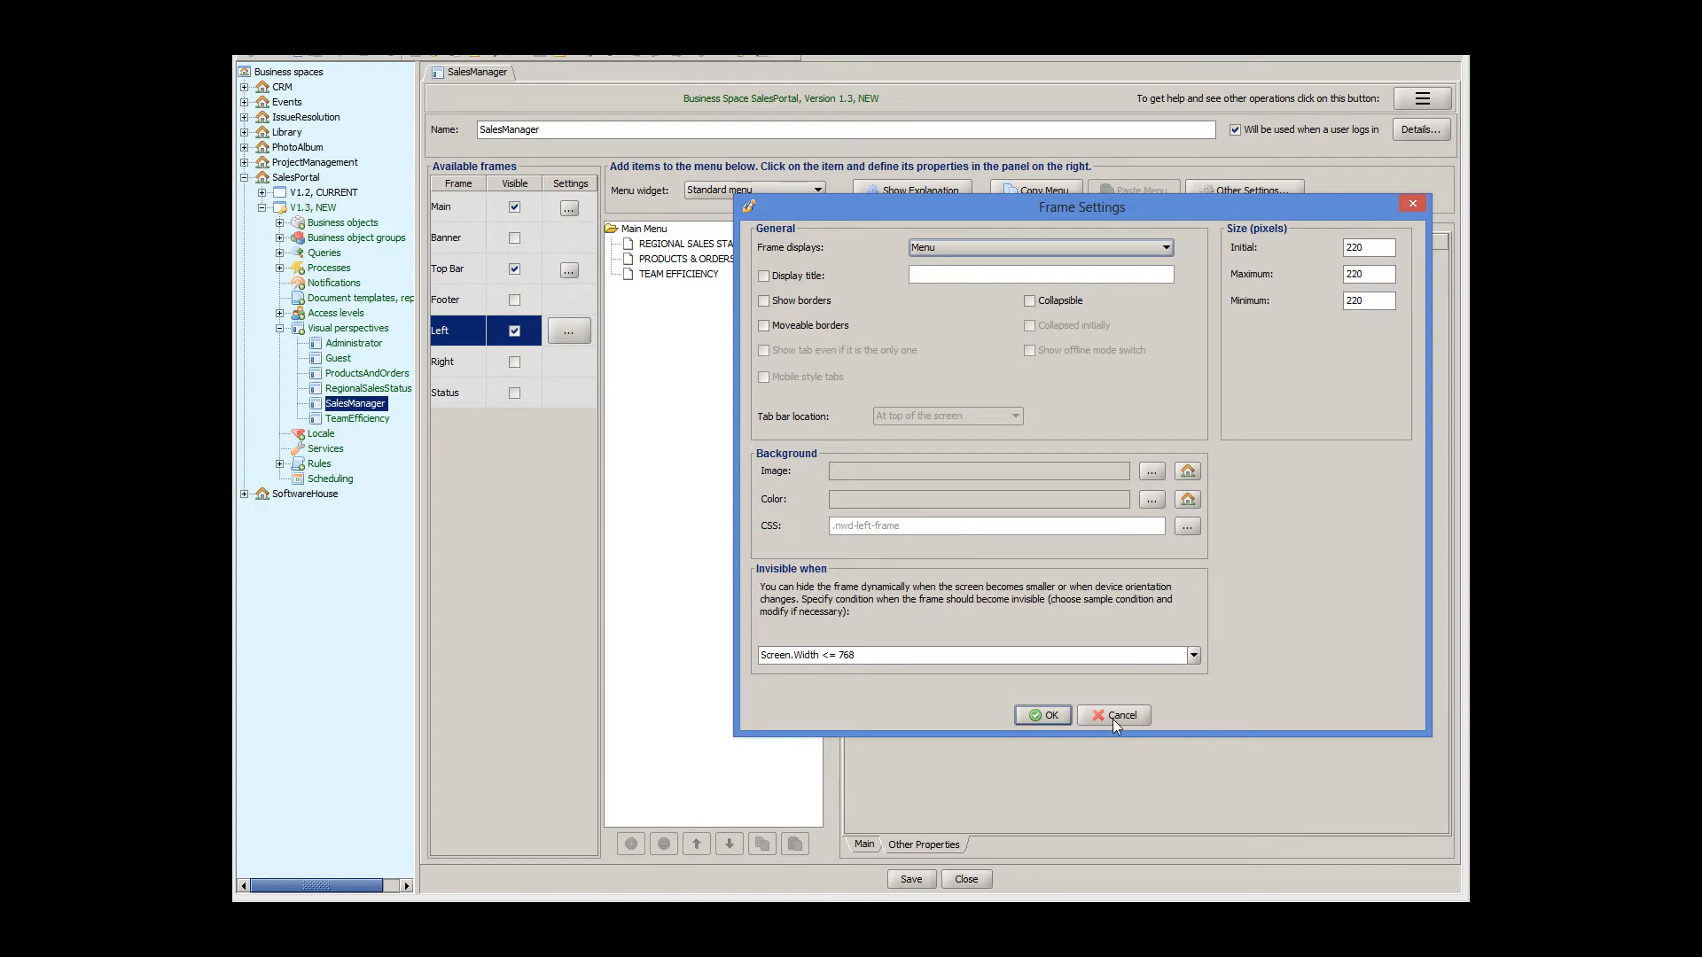
{"action": "left_click", "coordinate": [1111, 714]}
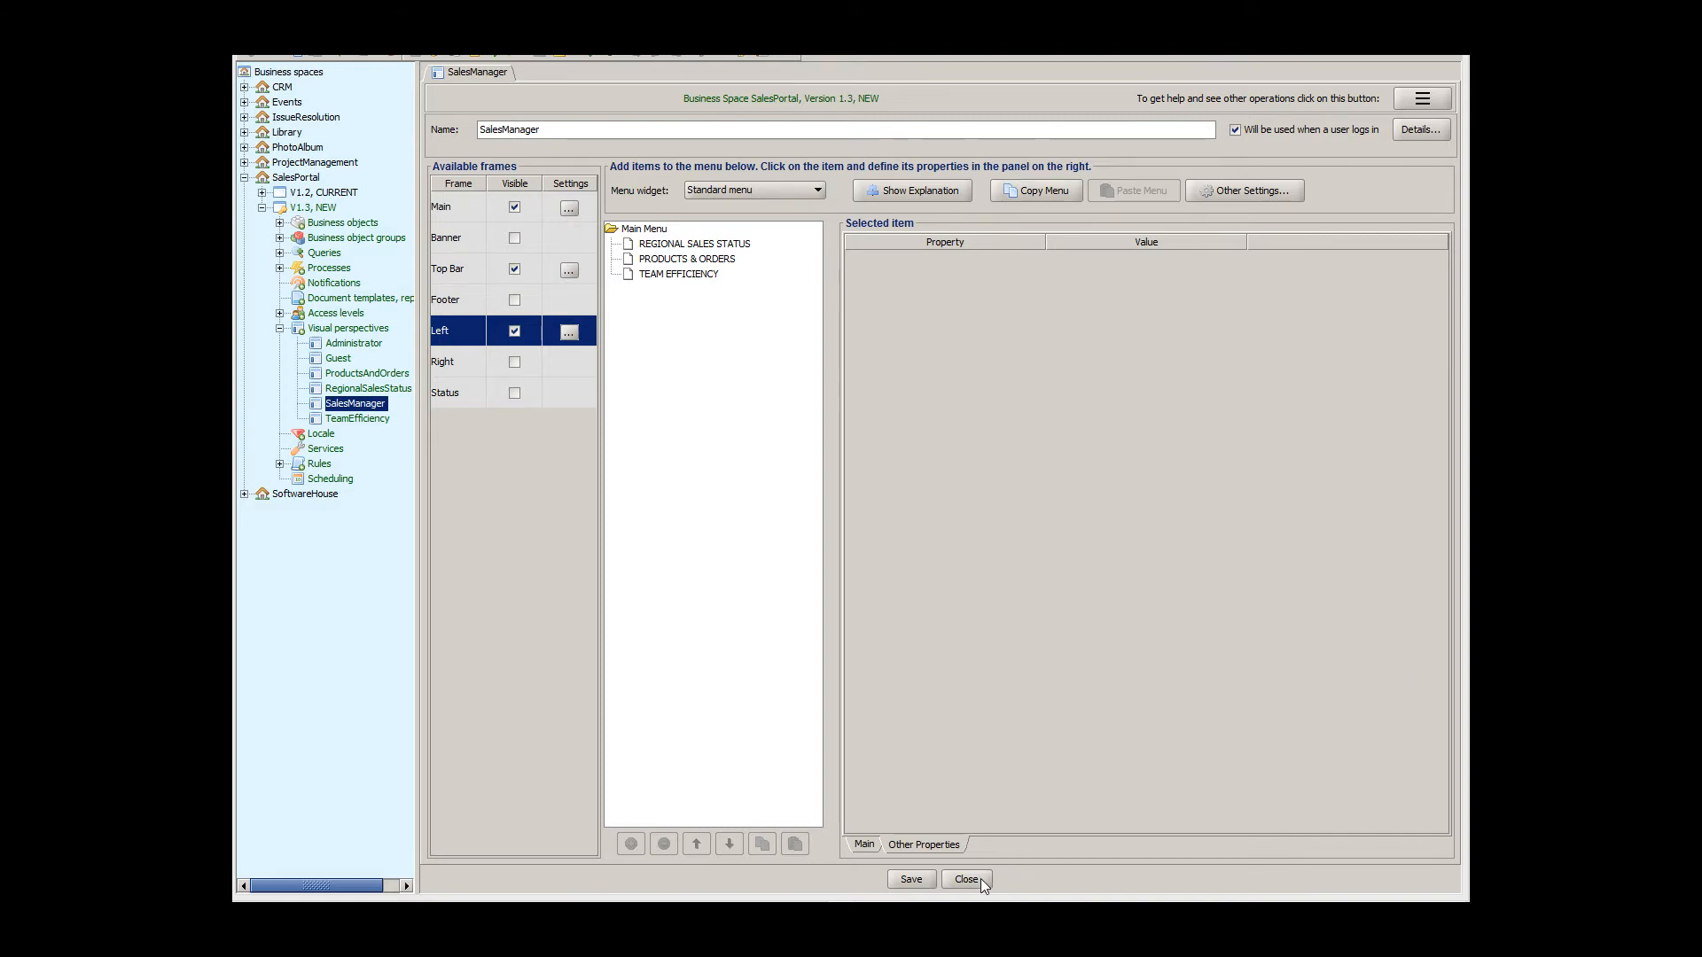
- Close the SalesManager perspective editor before moving to TeamEfficiency
{"action": "left_click", "coordinate": [965, 879]}
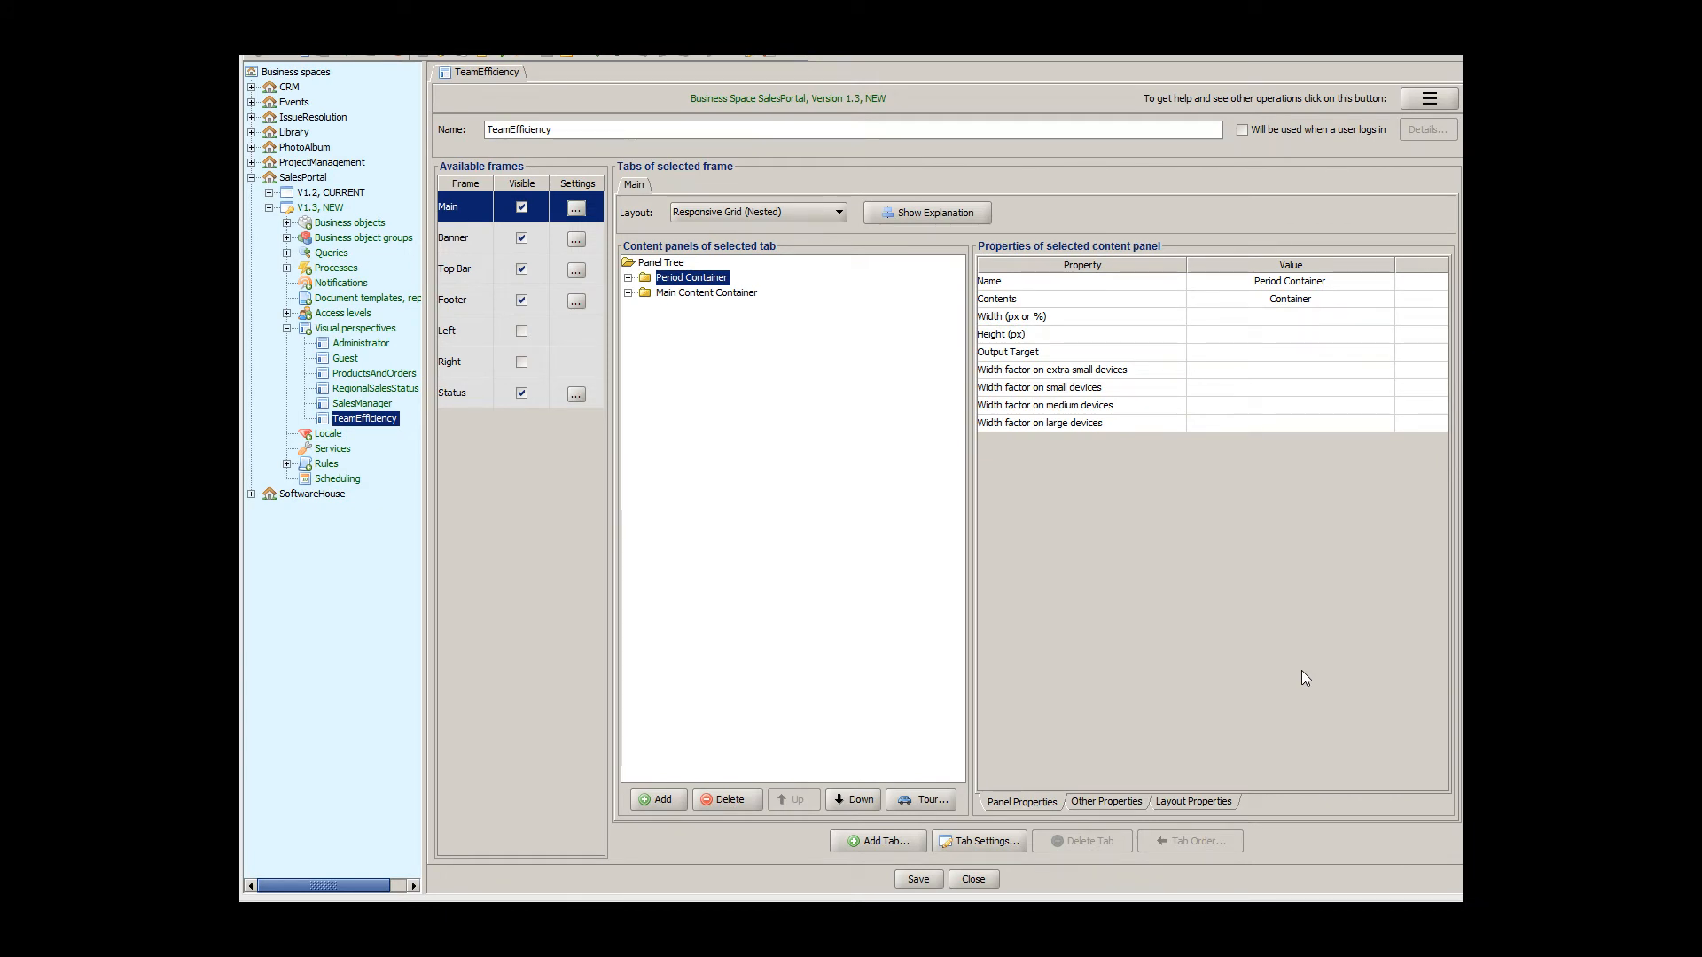
{"action": "mouse_move", "coordinate": [1039, 496]}
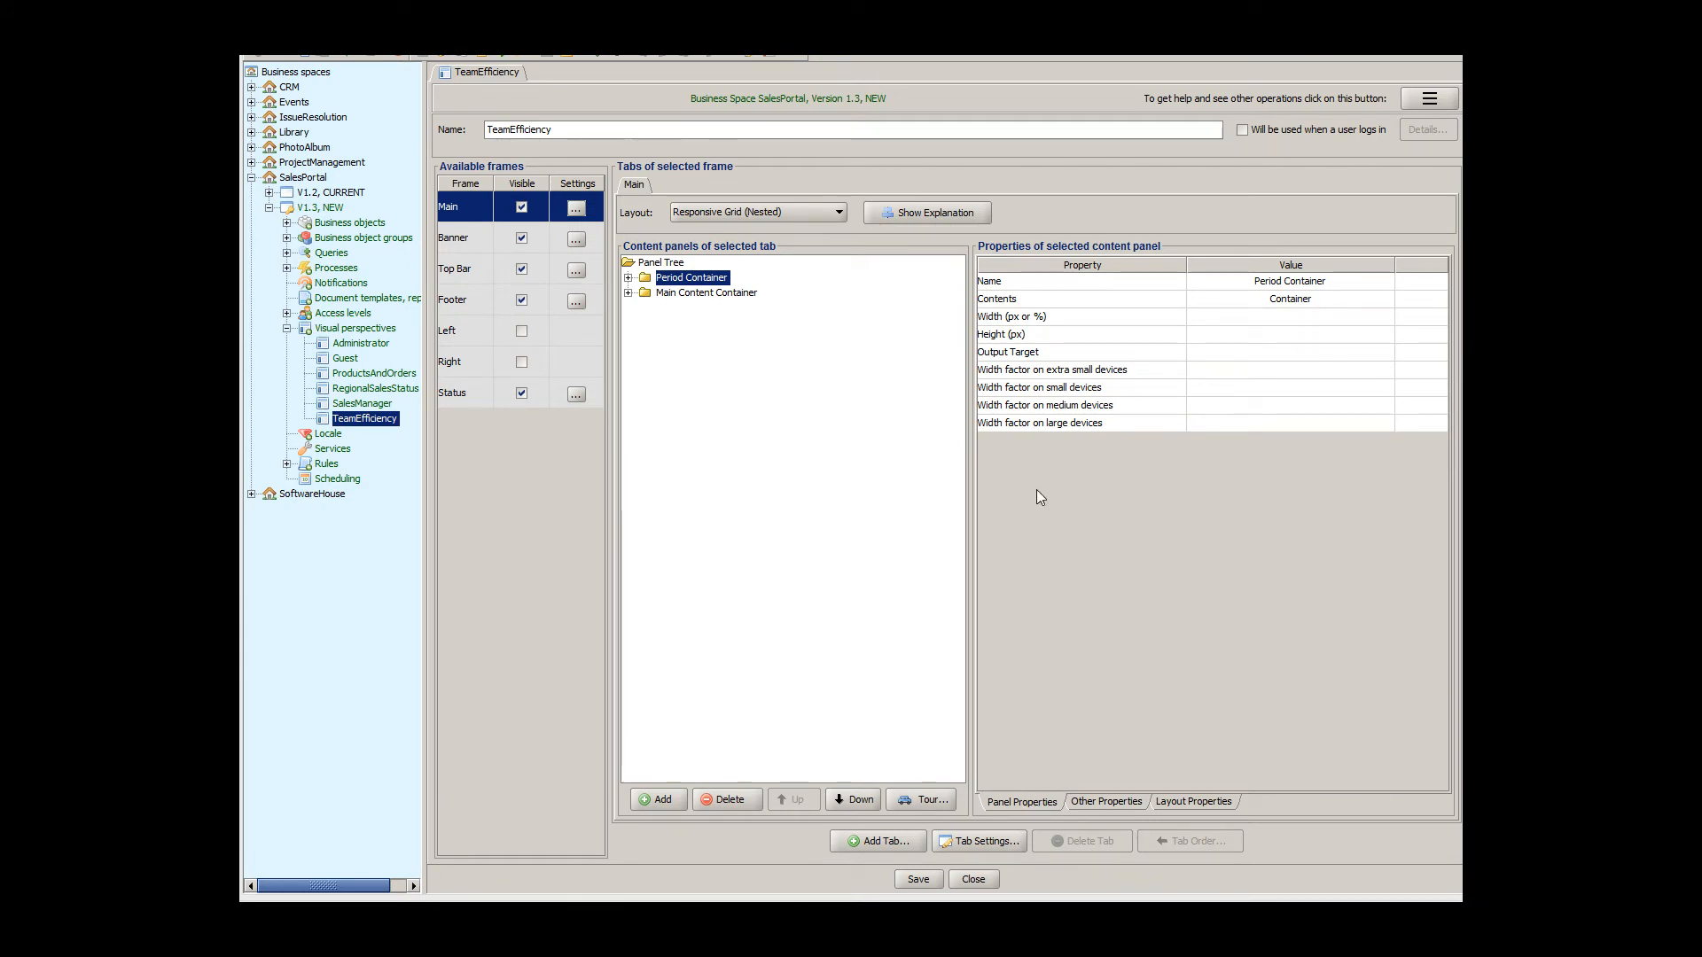
- Expand Period, Main Content, Employee Details and Employee Stats containers and select the Bio Static HTML panel
{"action": "left_click", "coordinate": [627, 278]}
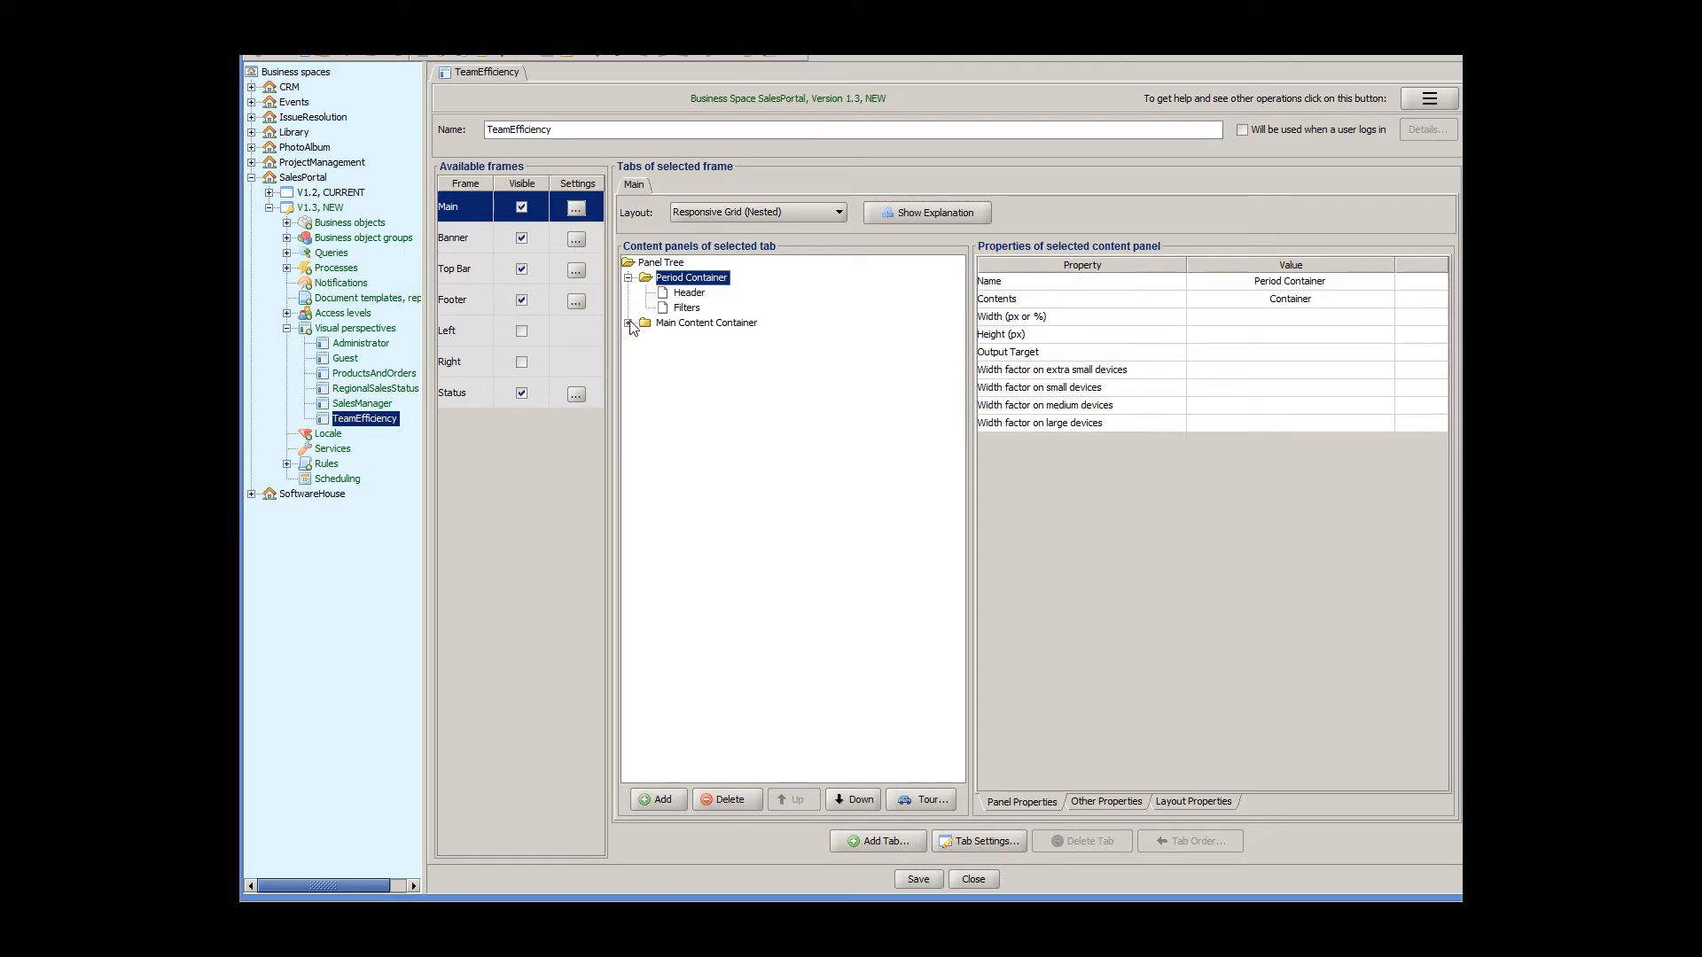
{"action": "left_click", "coordinate": [632, 323]}
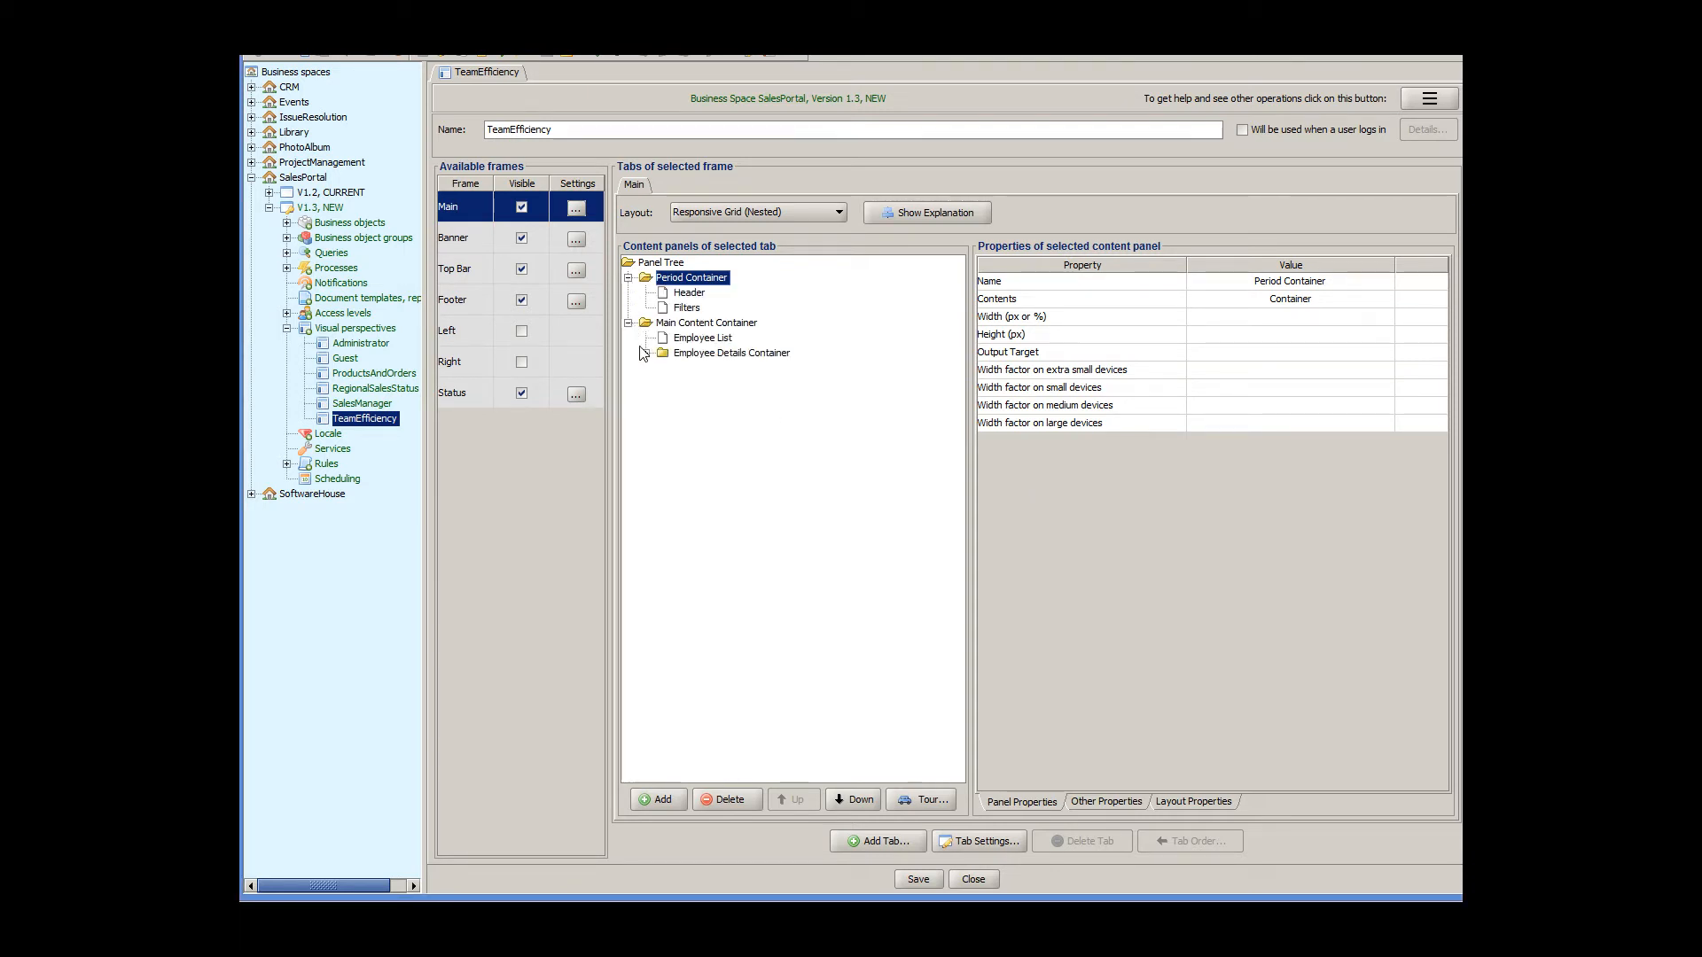
{"action": "left_click", "coordinate": [664, 353]}
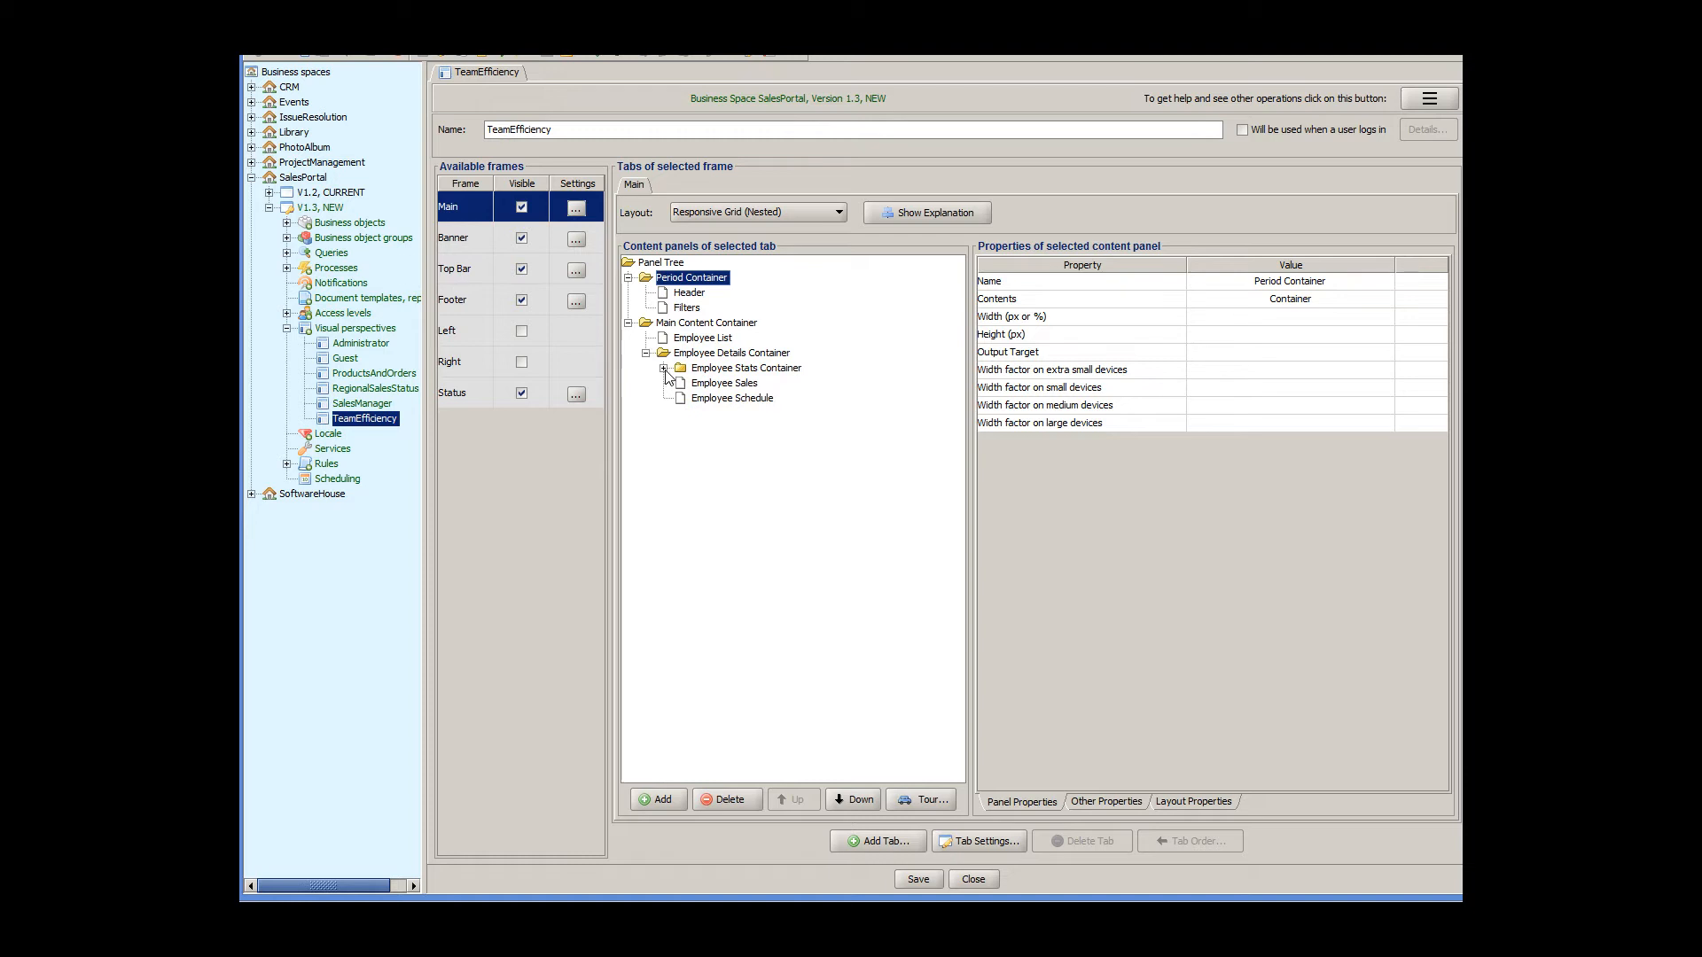
{"action": "left_click", "coordinate": [665, 369]}
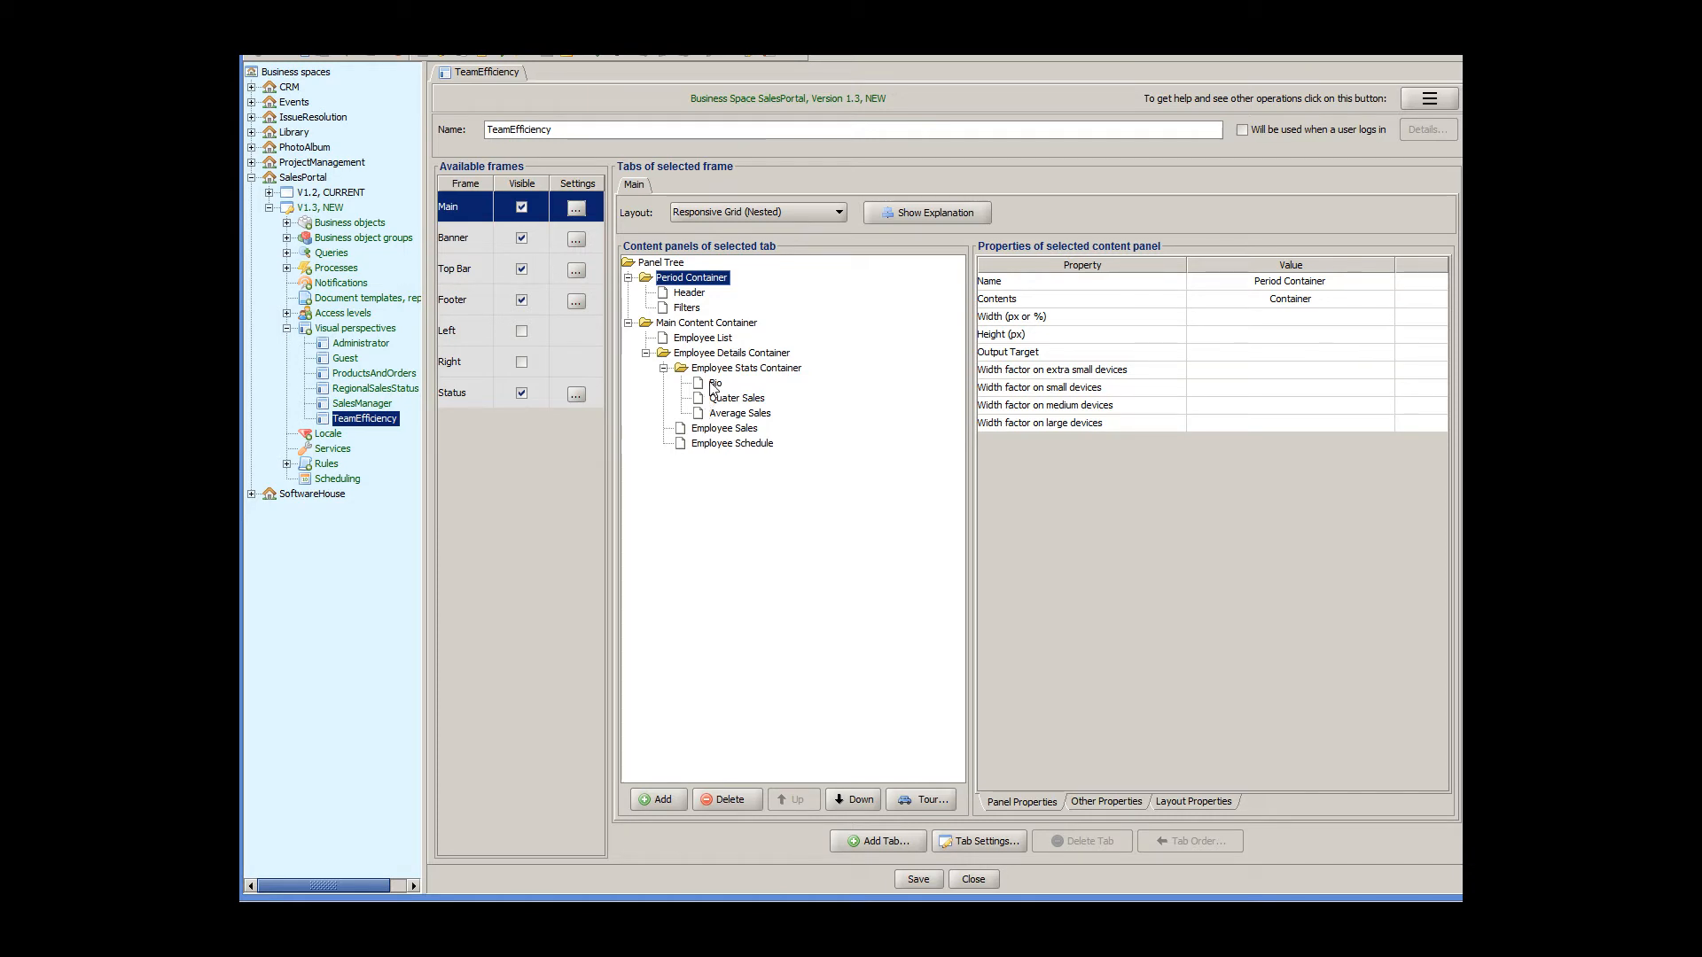
{"action": "left_click", "coordinate": [715, 383]}
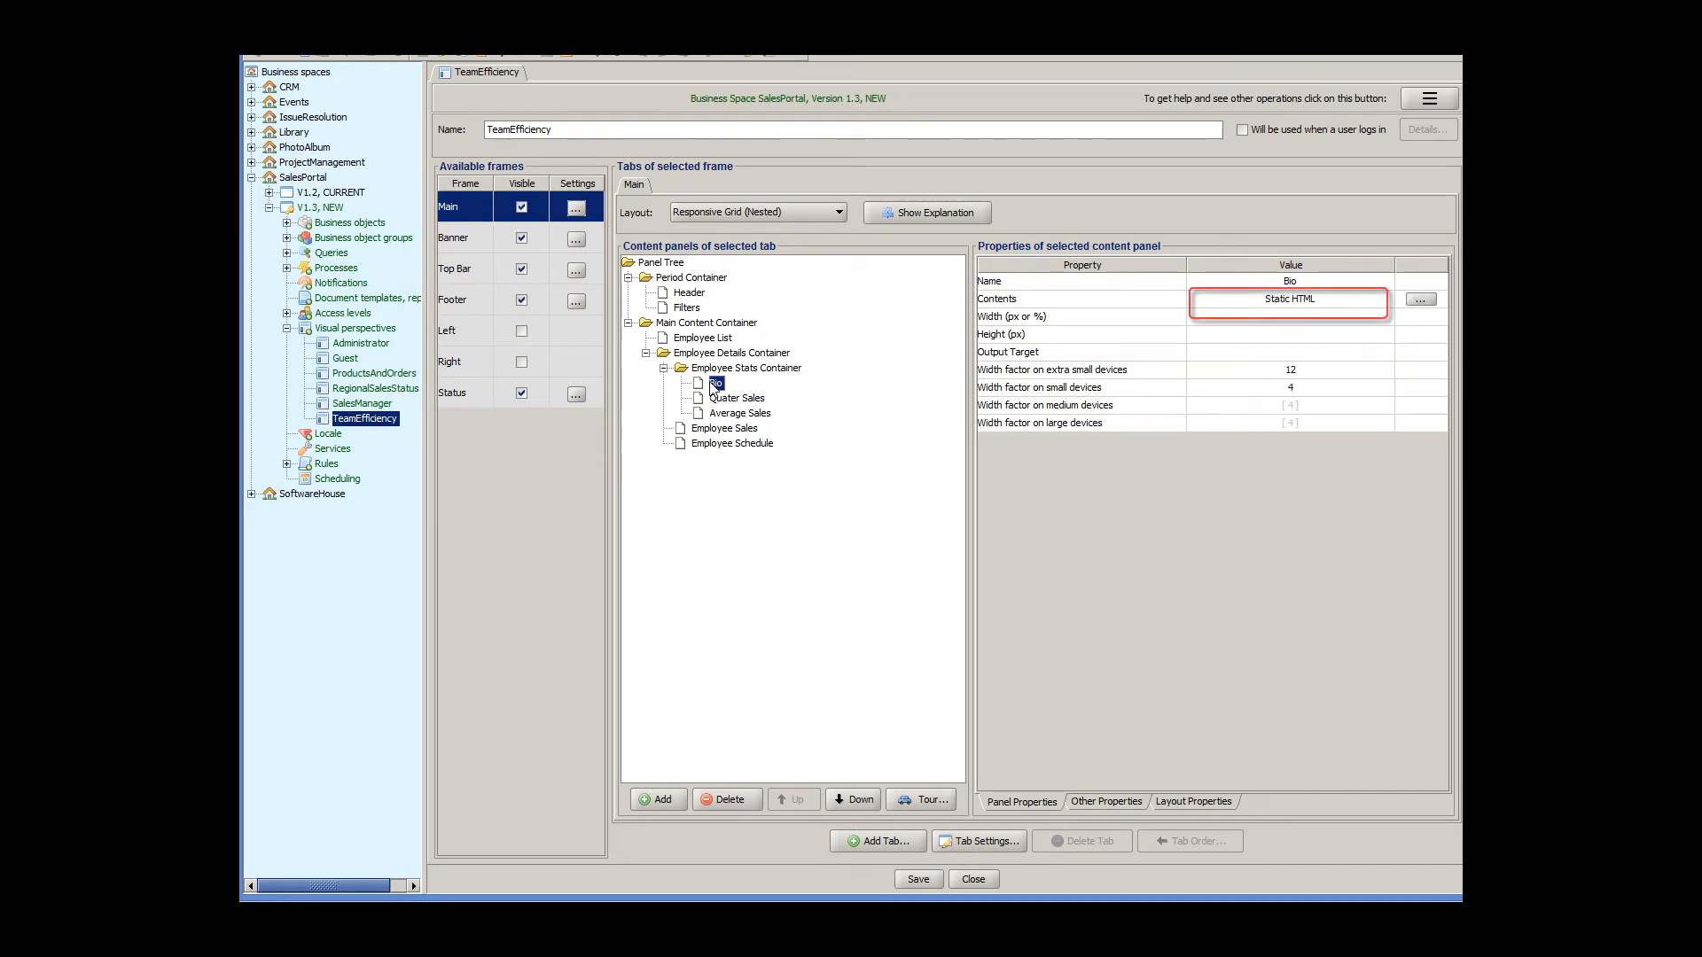
{"action": "left_click", "coordinate": [736, 397]}
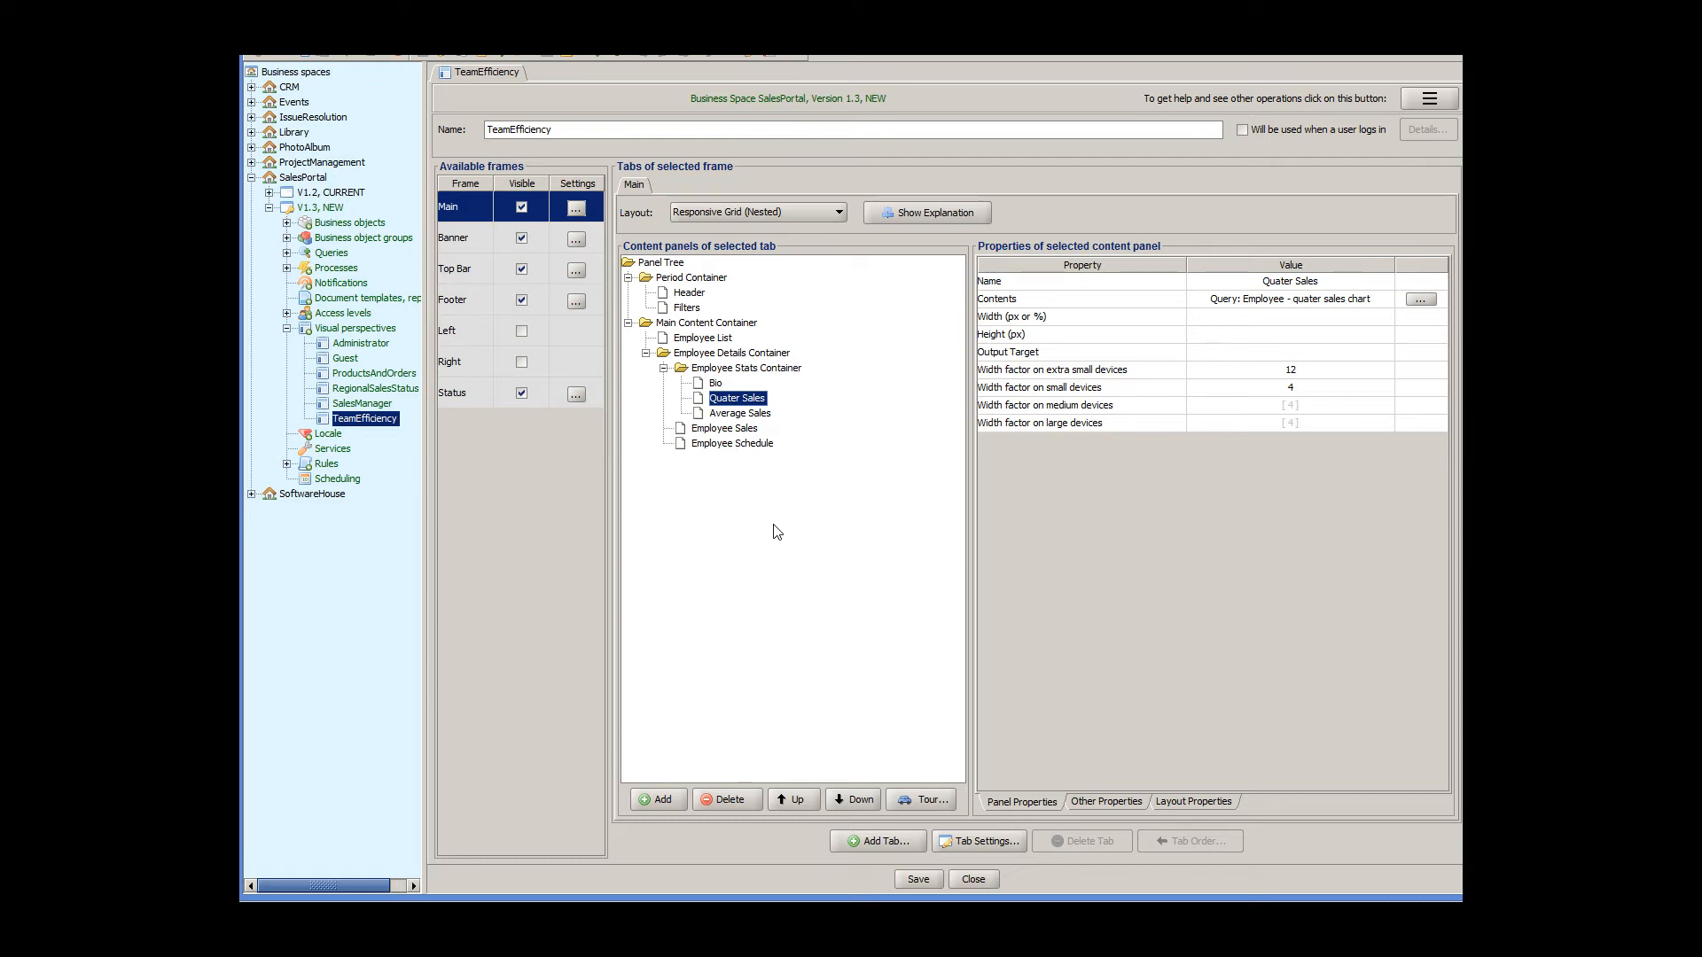
{"action": "mouse_move", "coordinate": [685, 342]}
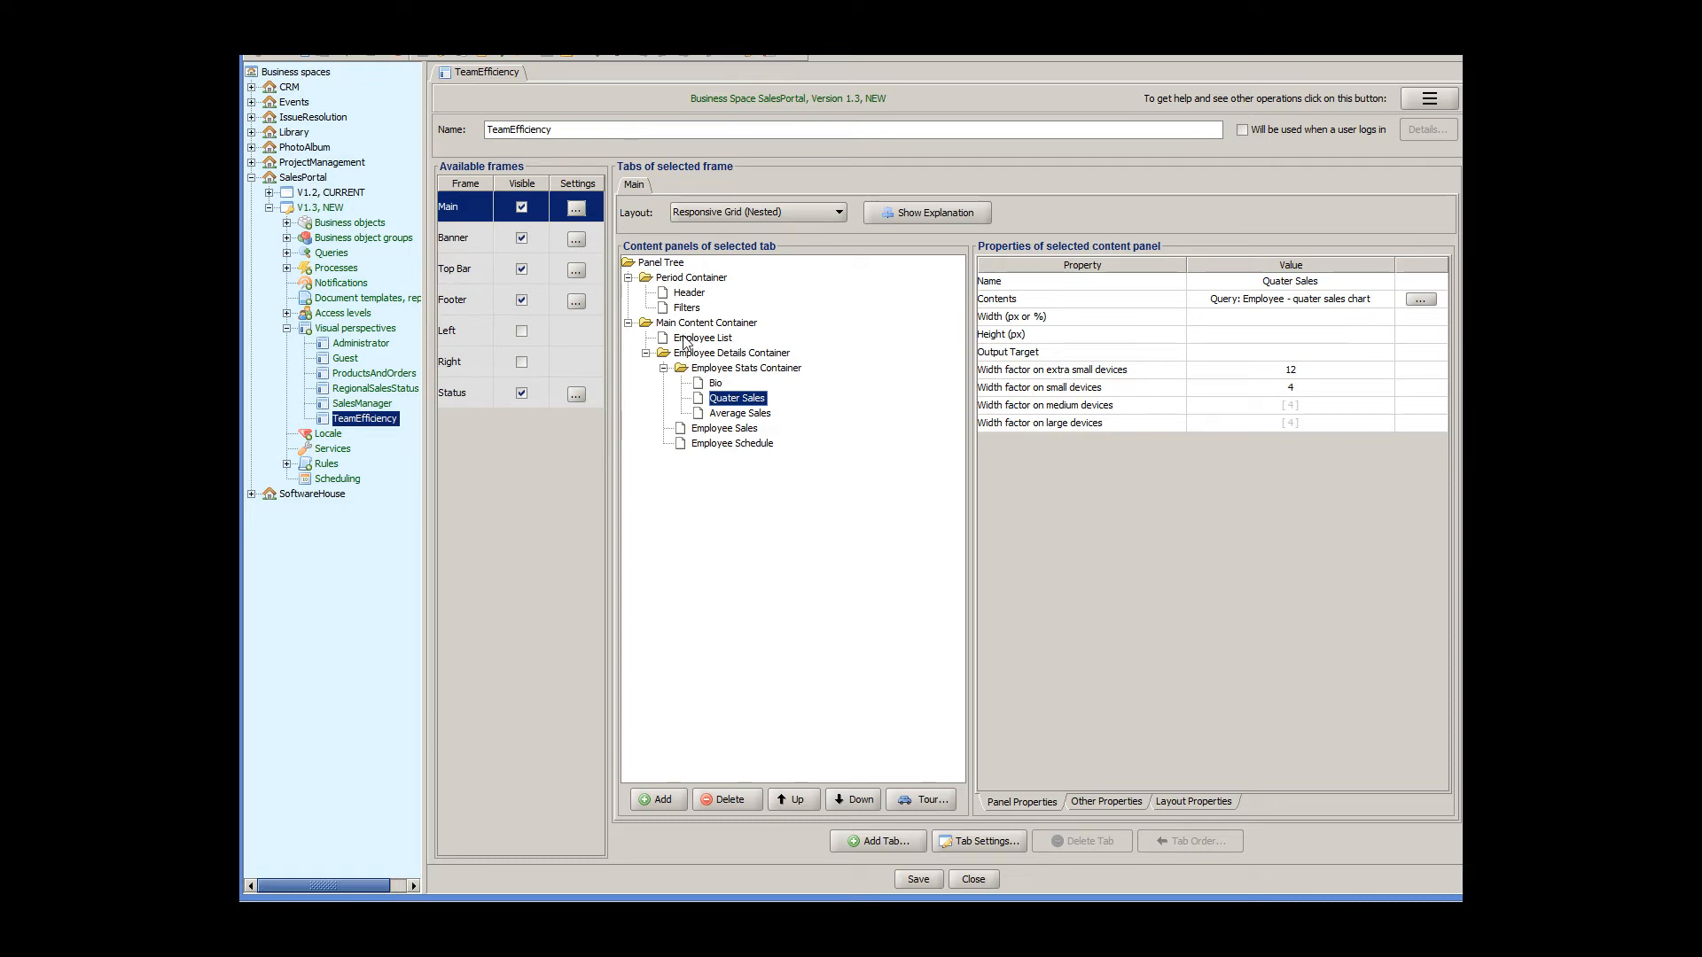
{"action": "left_click", "coordinate": [702, 337]}
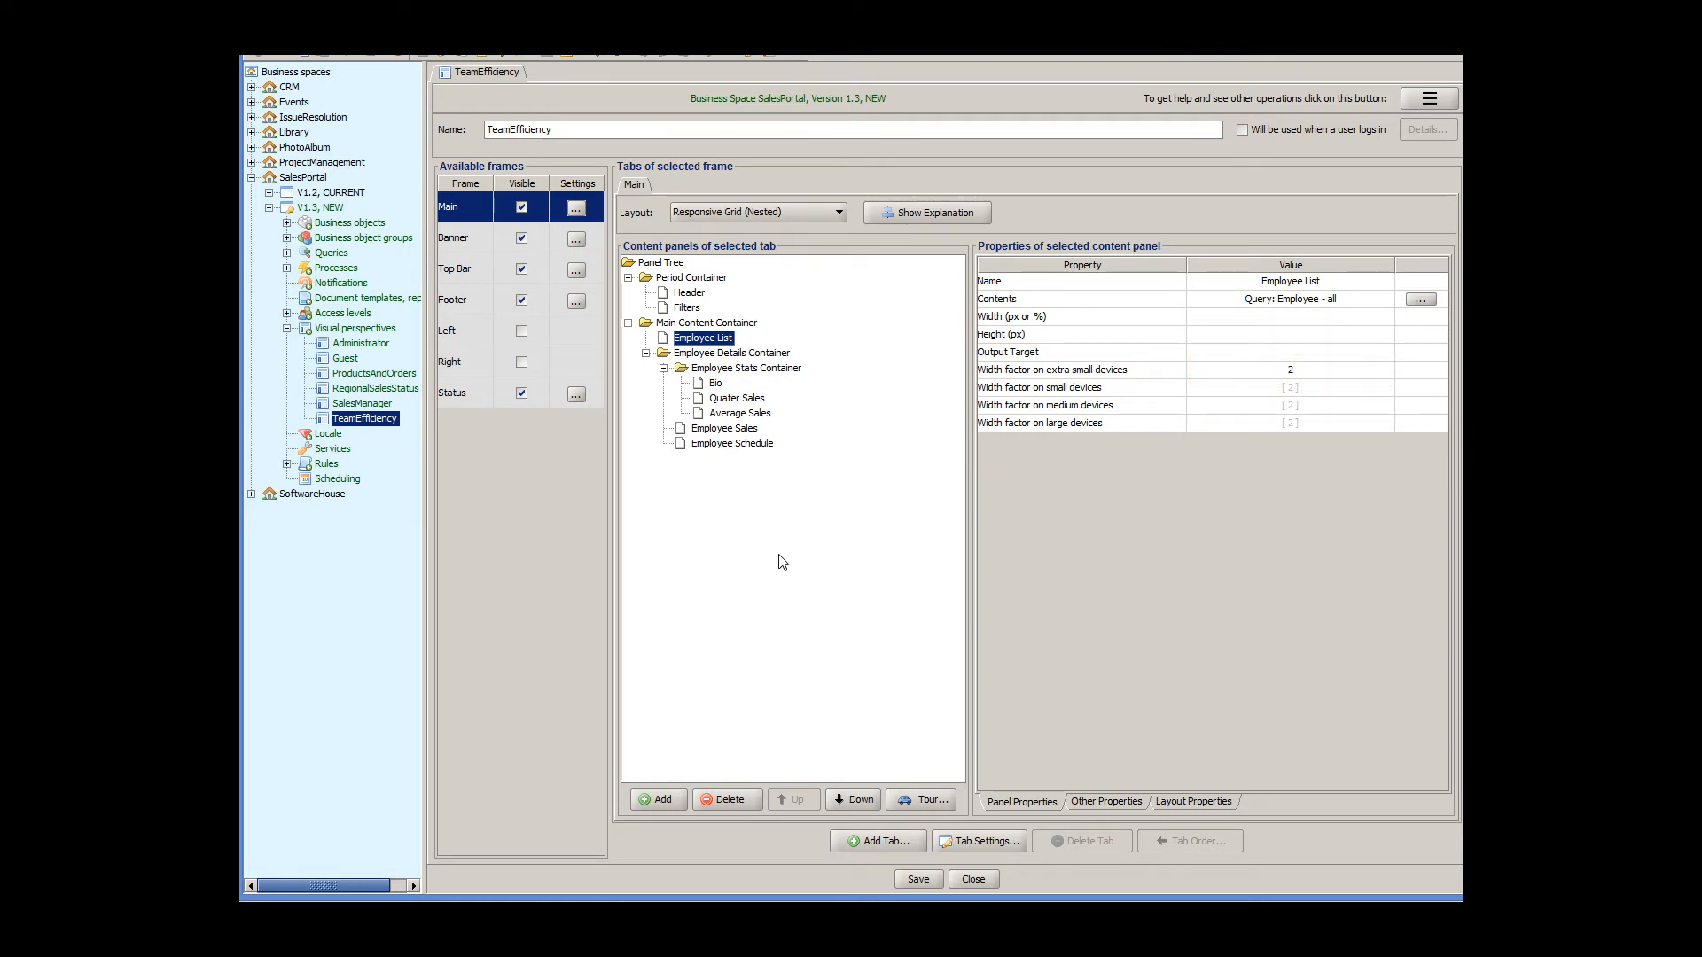
{"action": "left_click", "coordinate": [732, 353]}
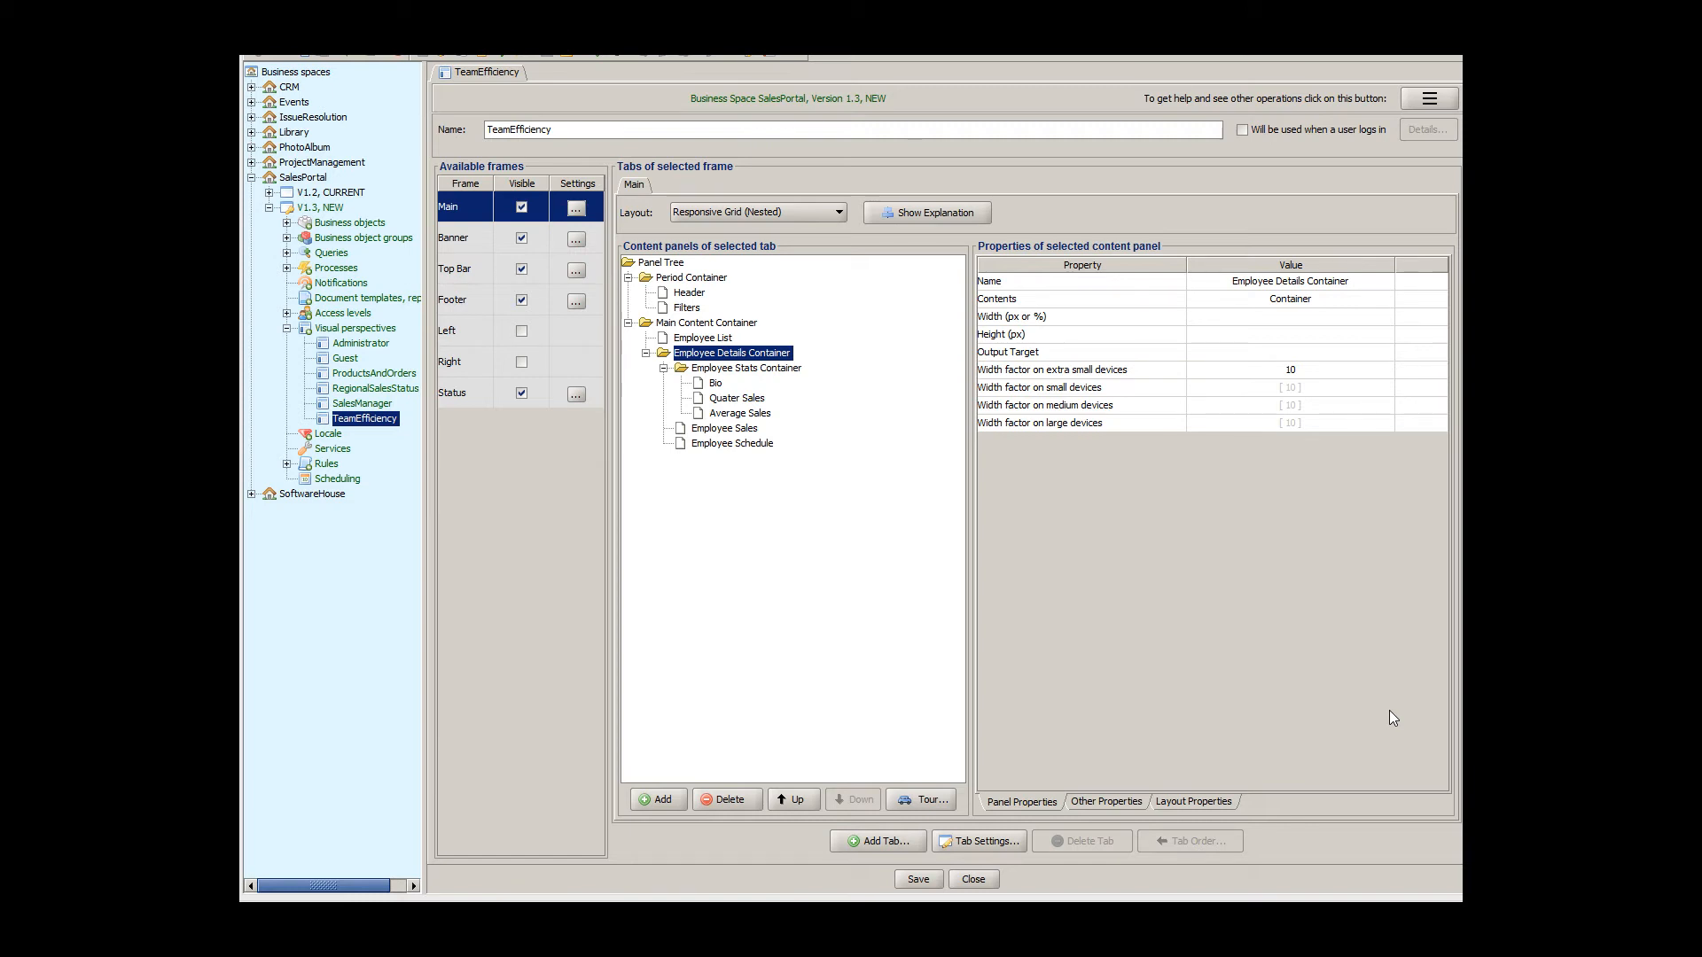
- Open the Employee - all query from the queries list and view its details
{"action": "left_click", "coordinate": [287, 251]}
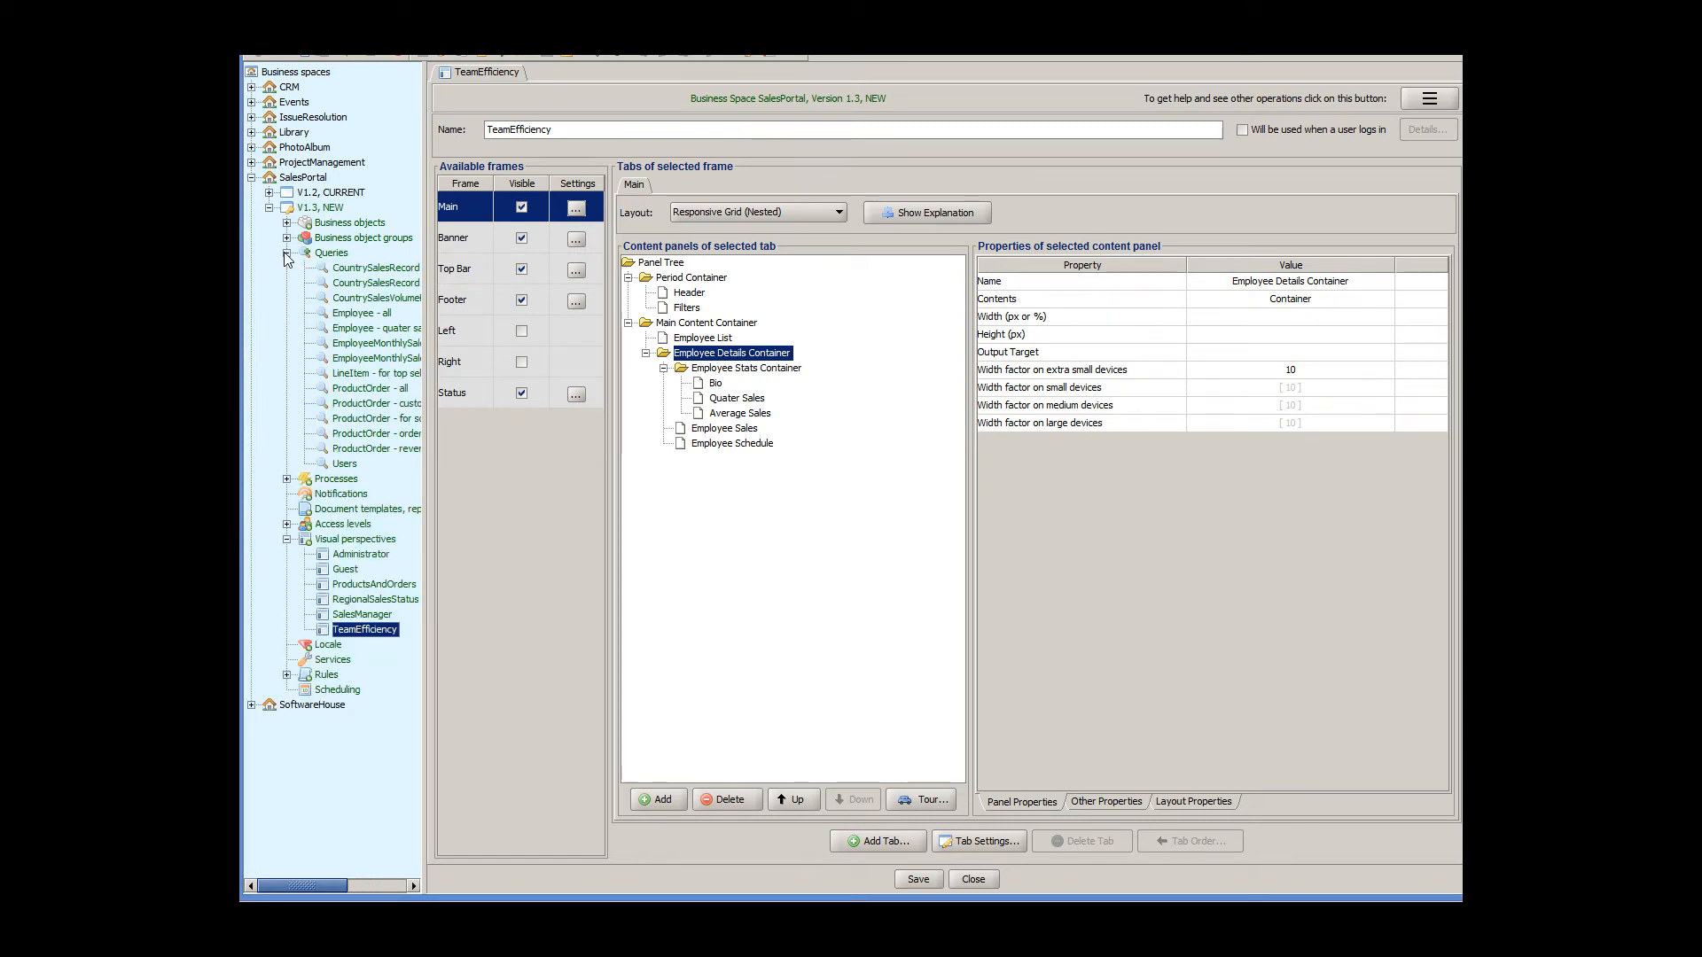
{"action": "double_click", "coordinate": [362, 312]}
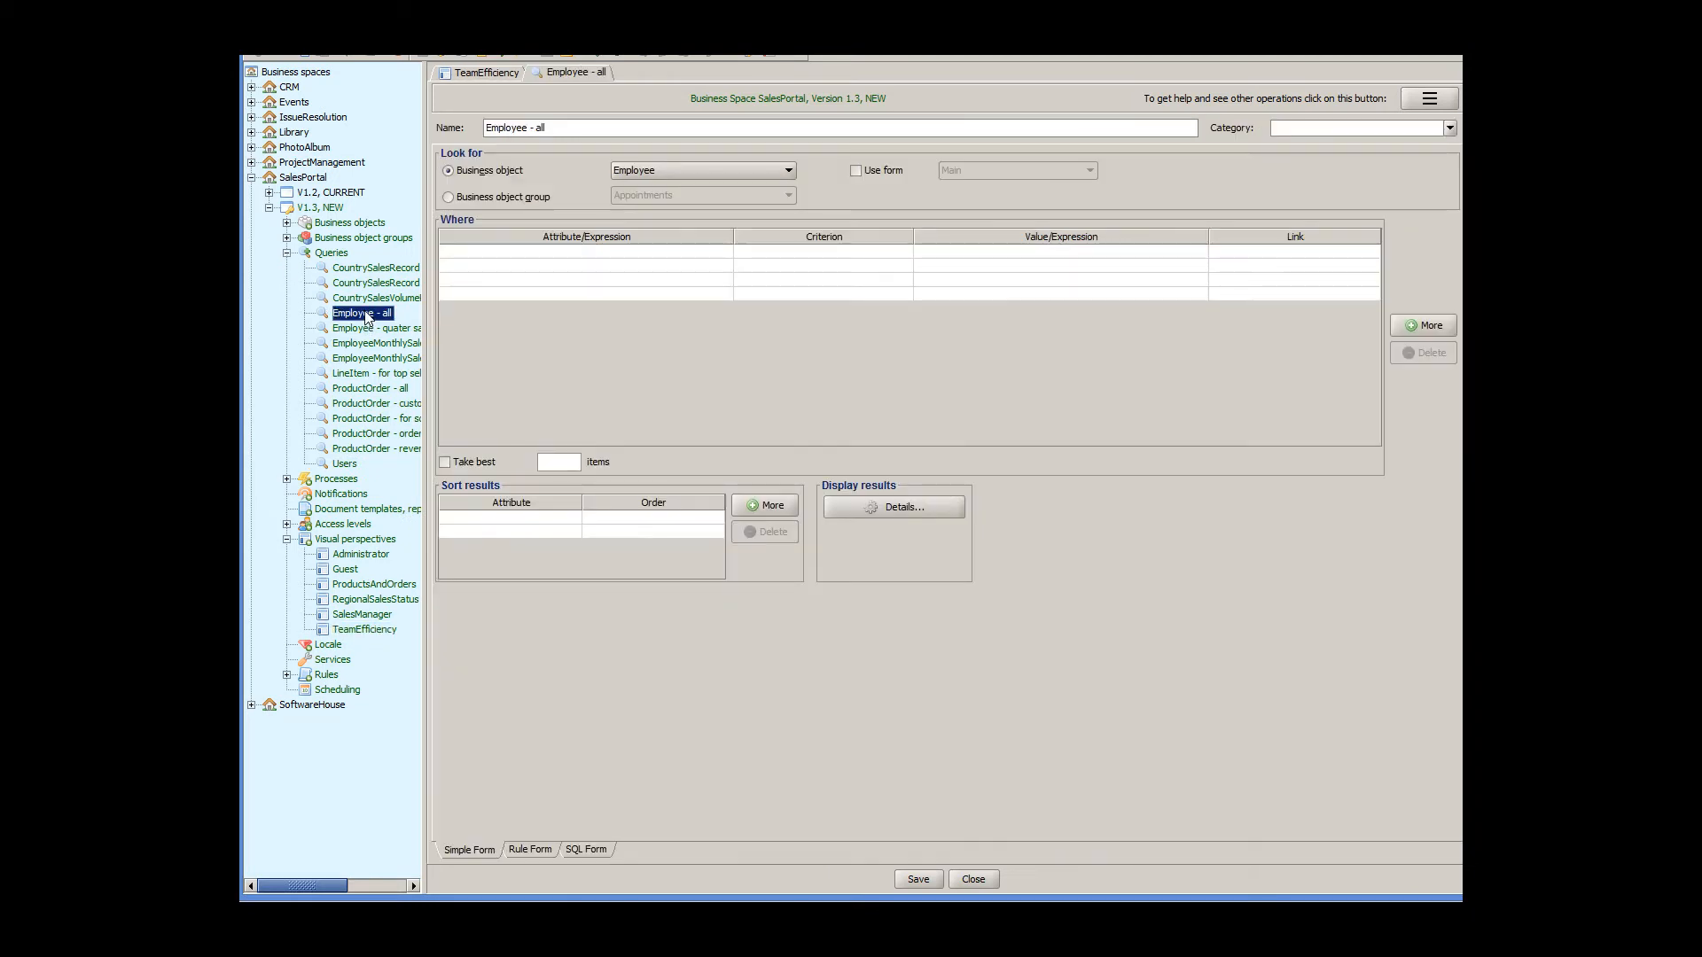
{"action": "left_click", "coordinate": [894, 508]}
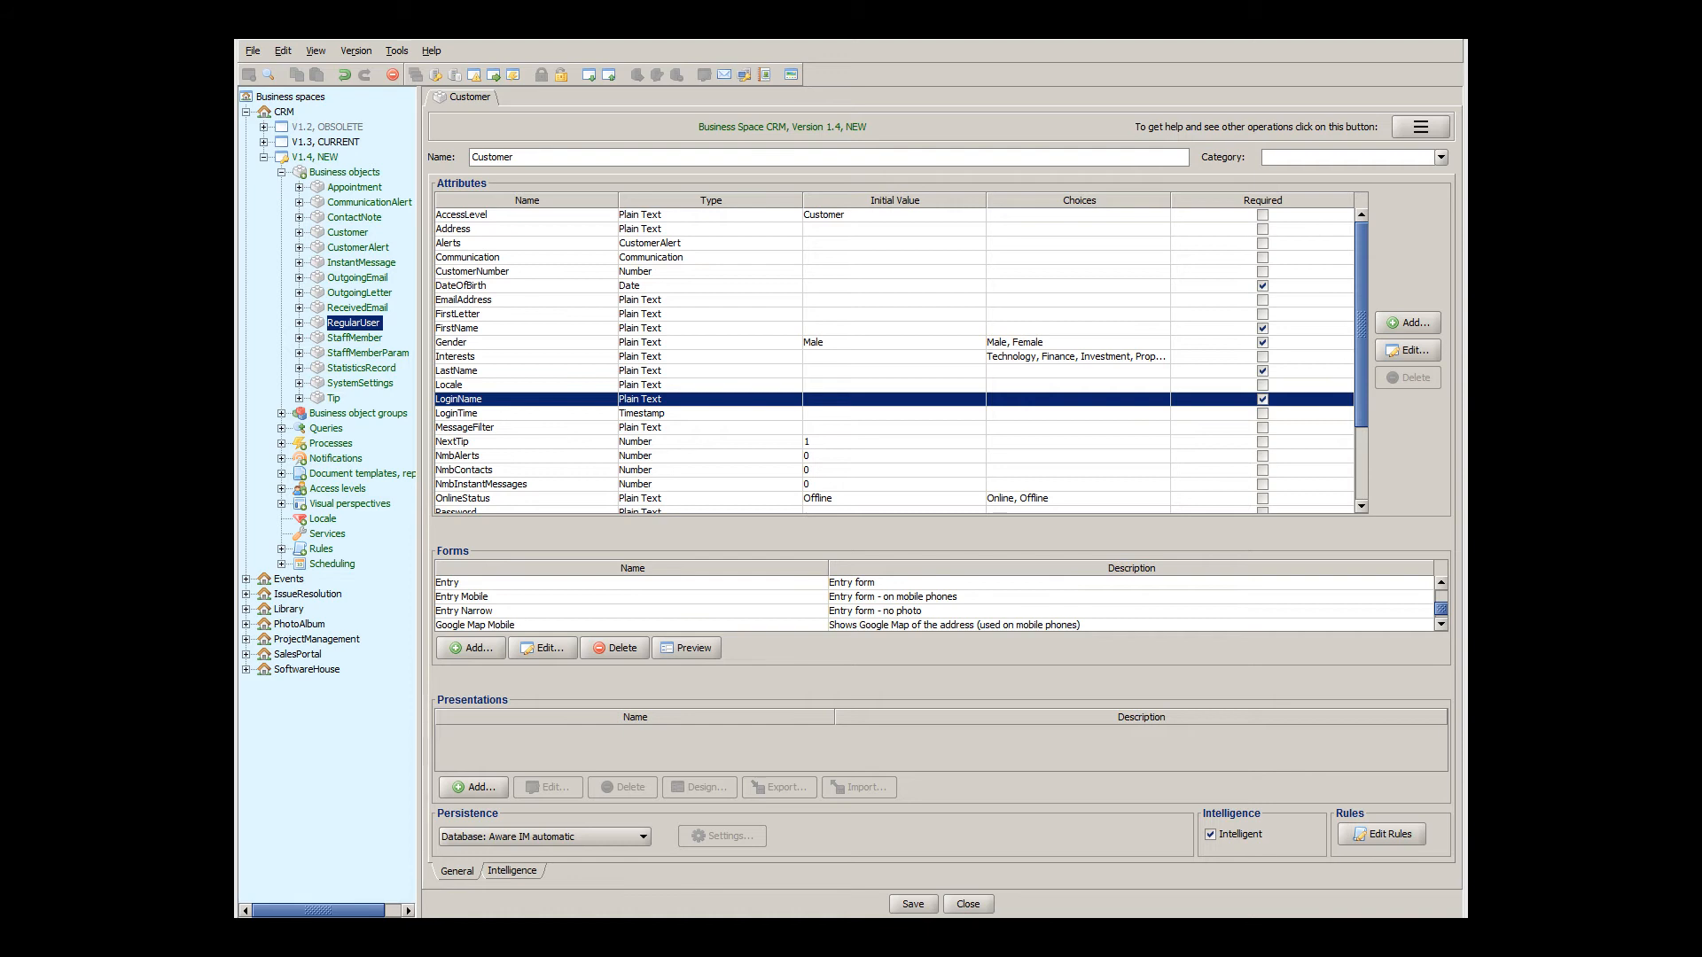
{"action": "mouse_move", "coordinate": [975, 711]}
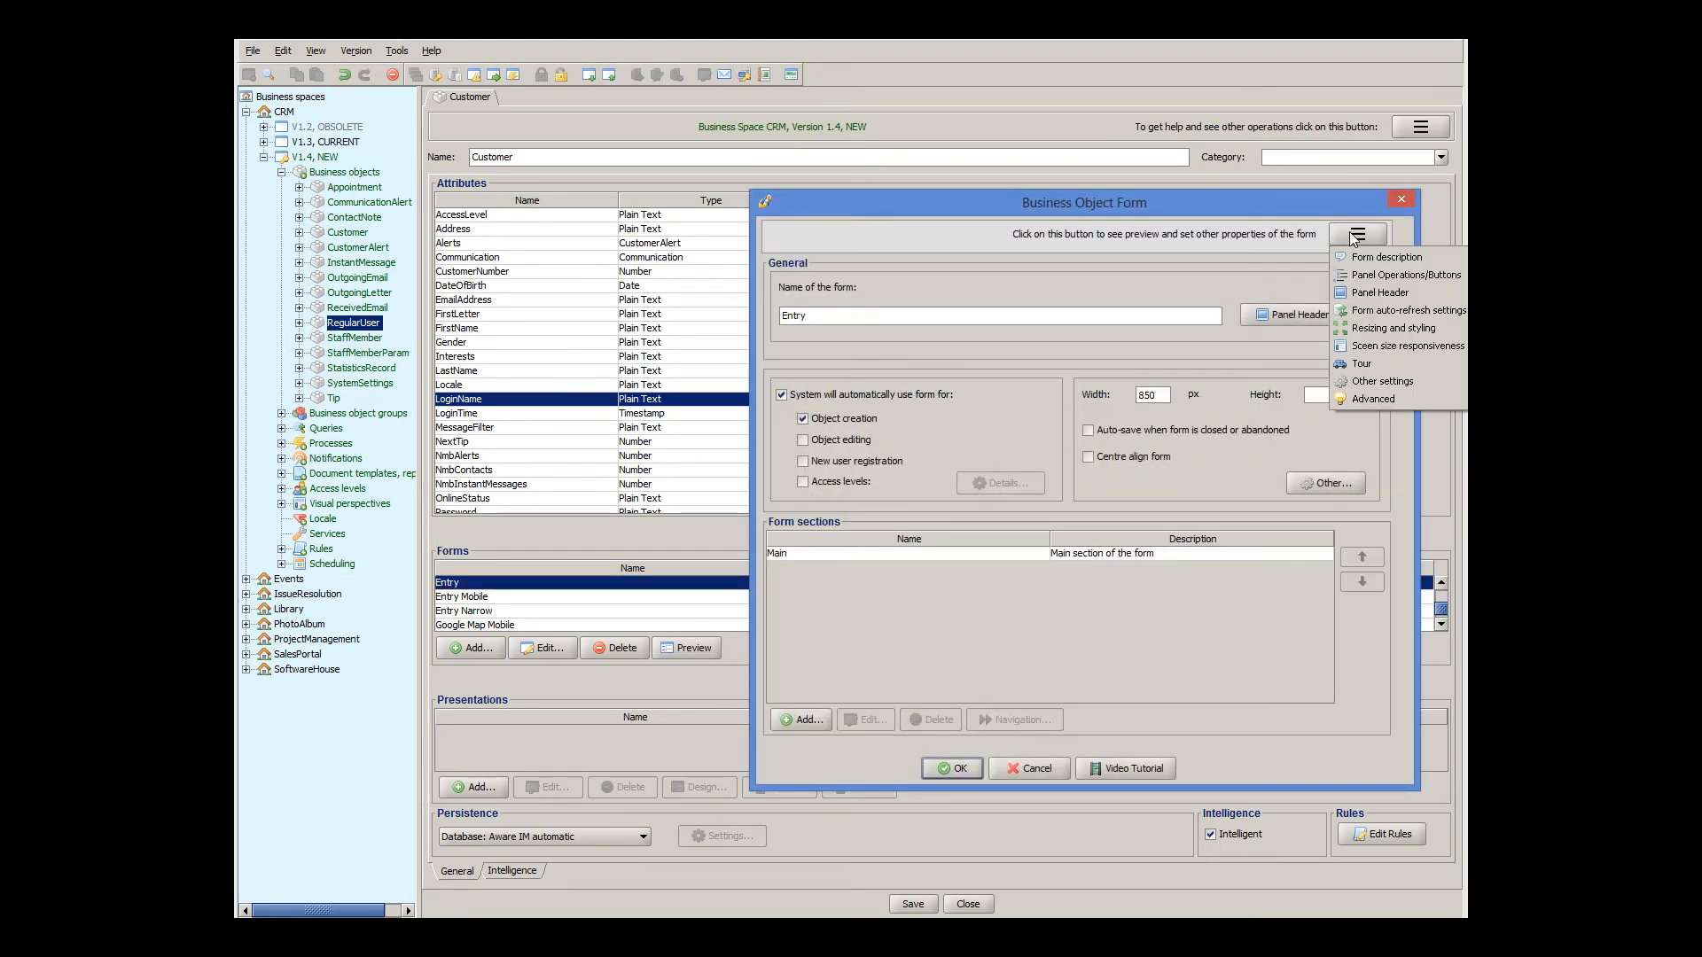
{"action": "left_click", "coordinate": [1403, 328]}
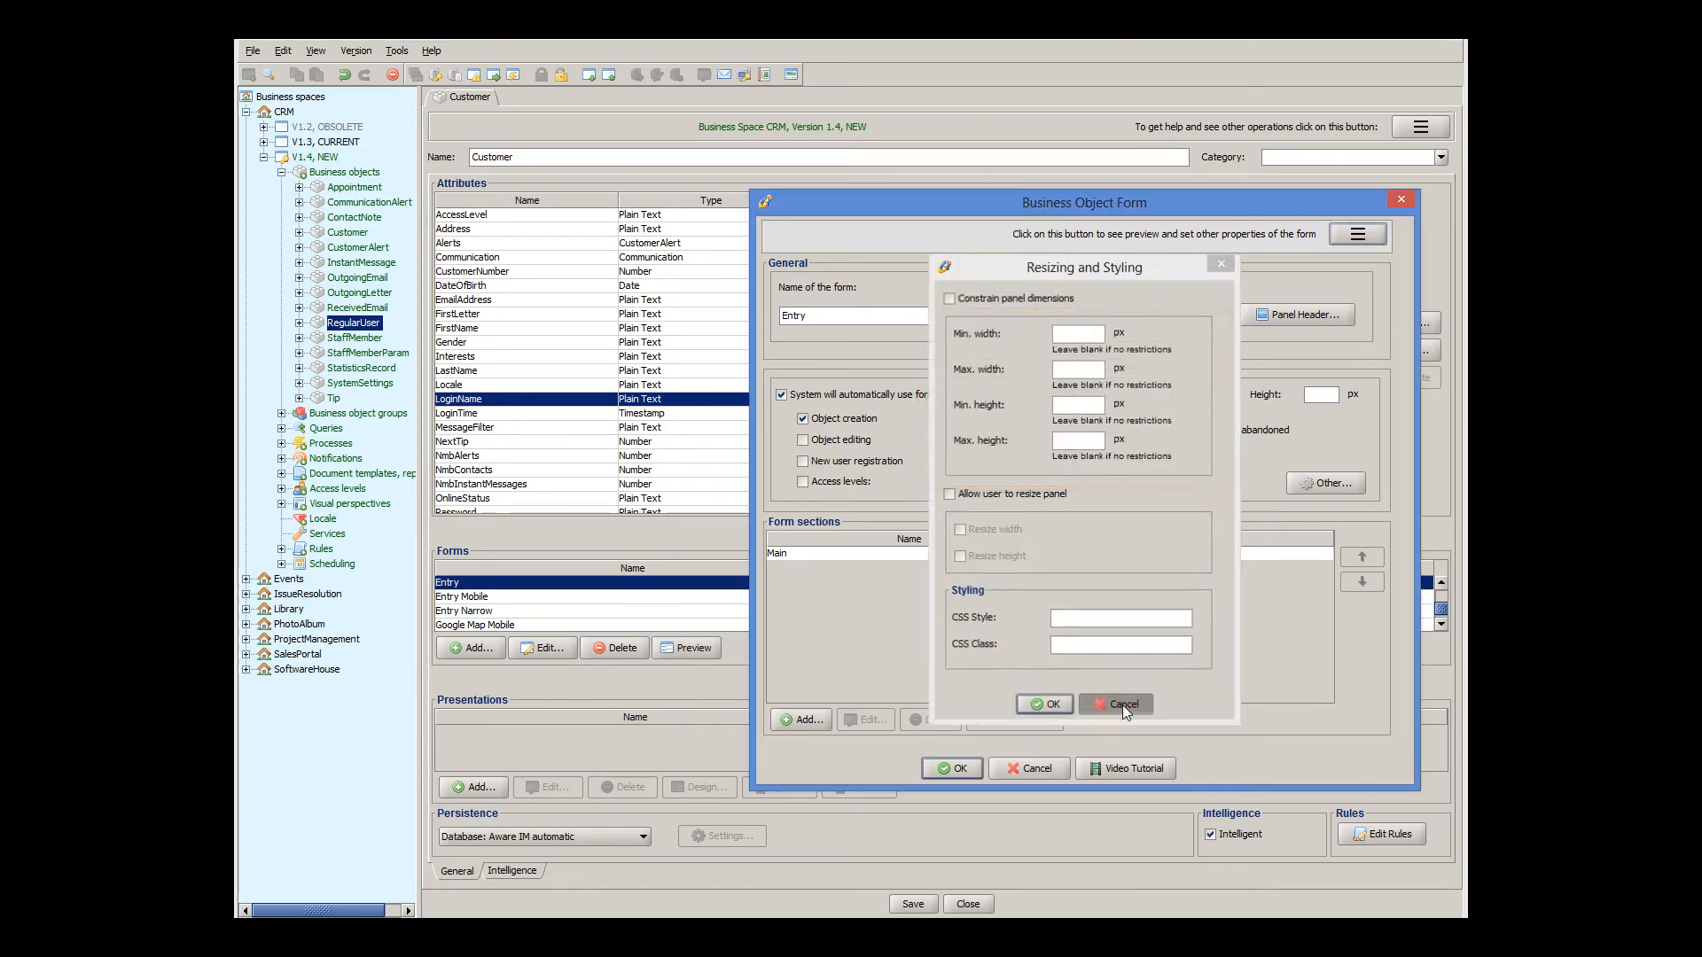
{"action": "left_click", "coordinate": [1116, 704]}
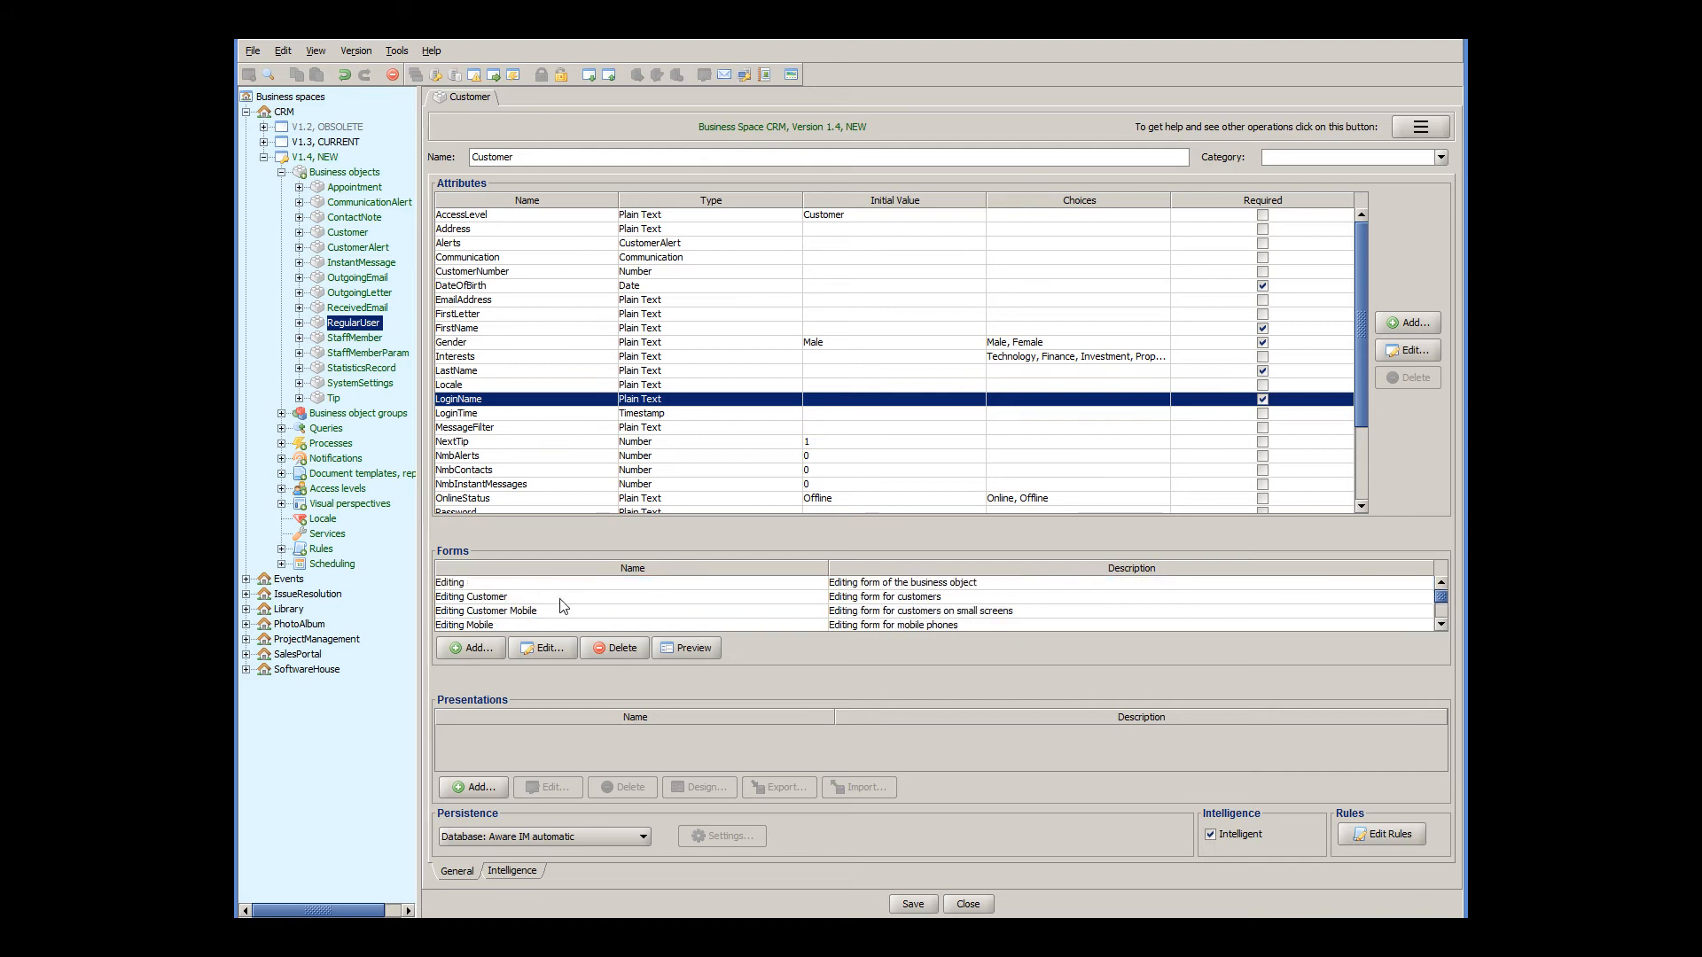
{"action": "left_click", "coordinate": [489, 581]}
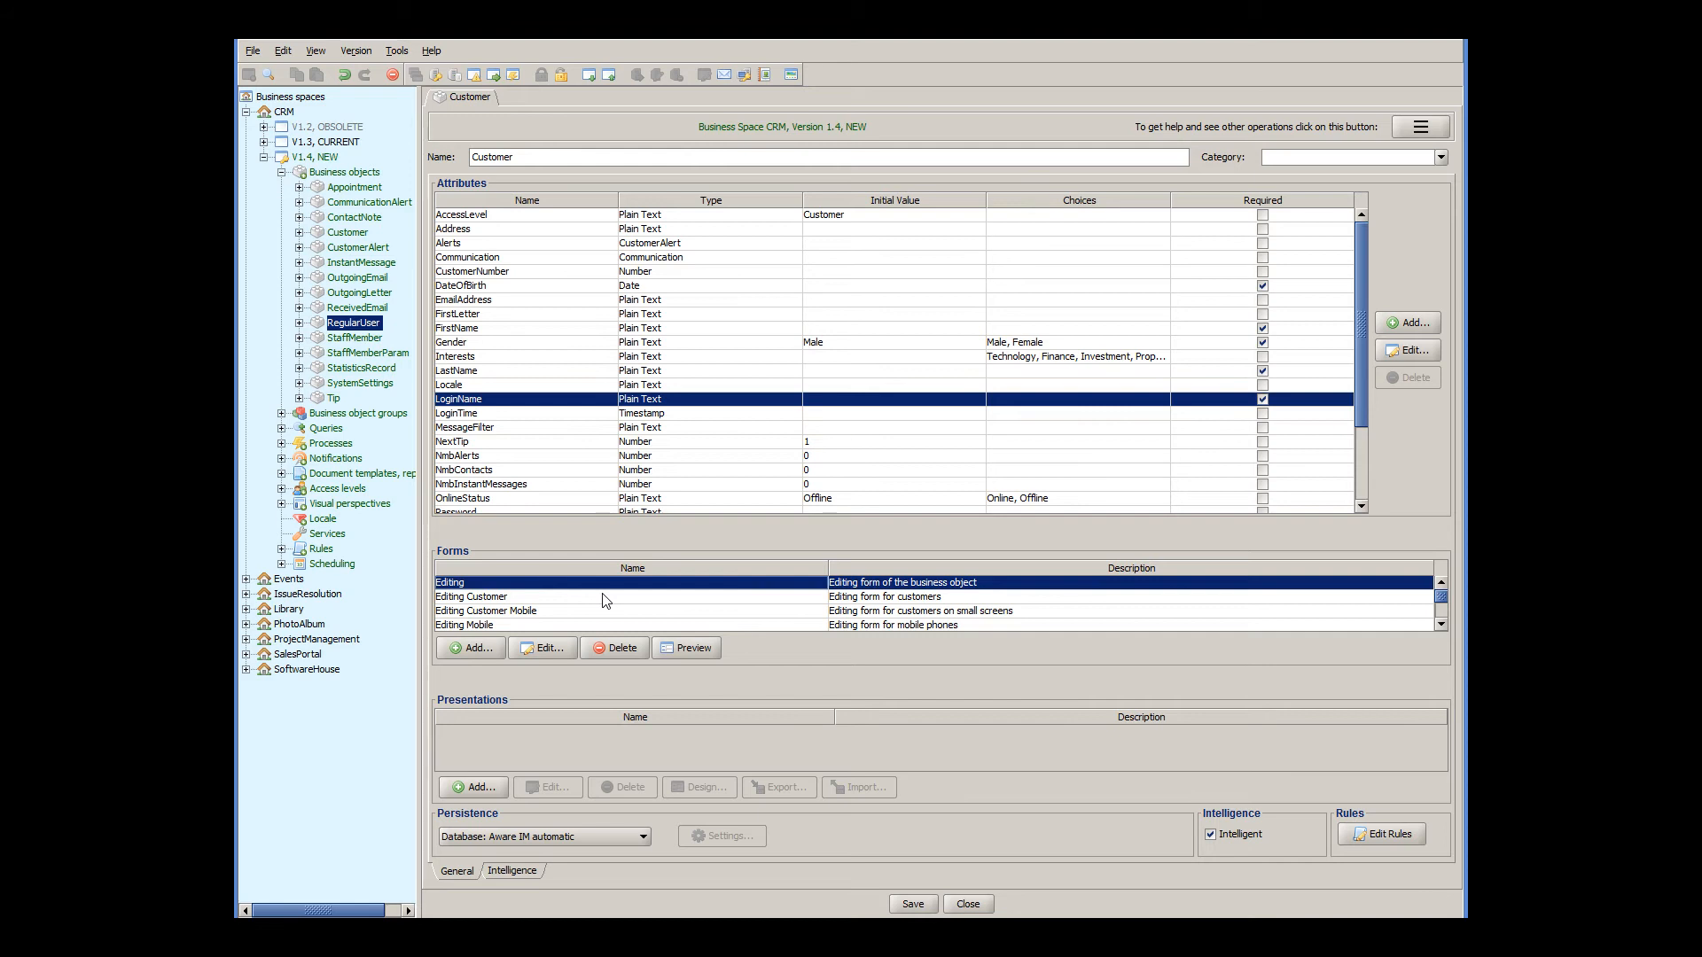
{"action": "scroll", "scroll_direction": "down", "scroll_amount": 3}
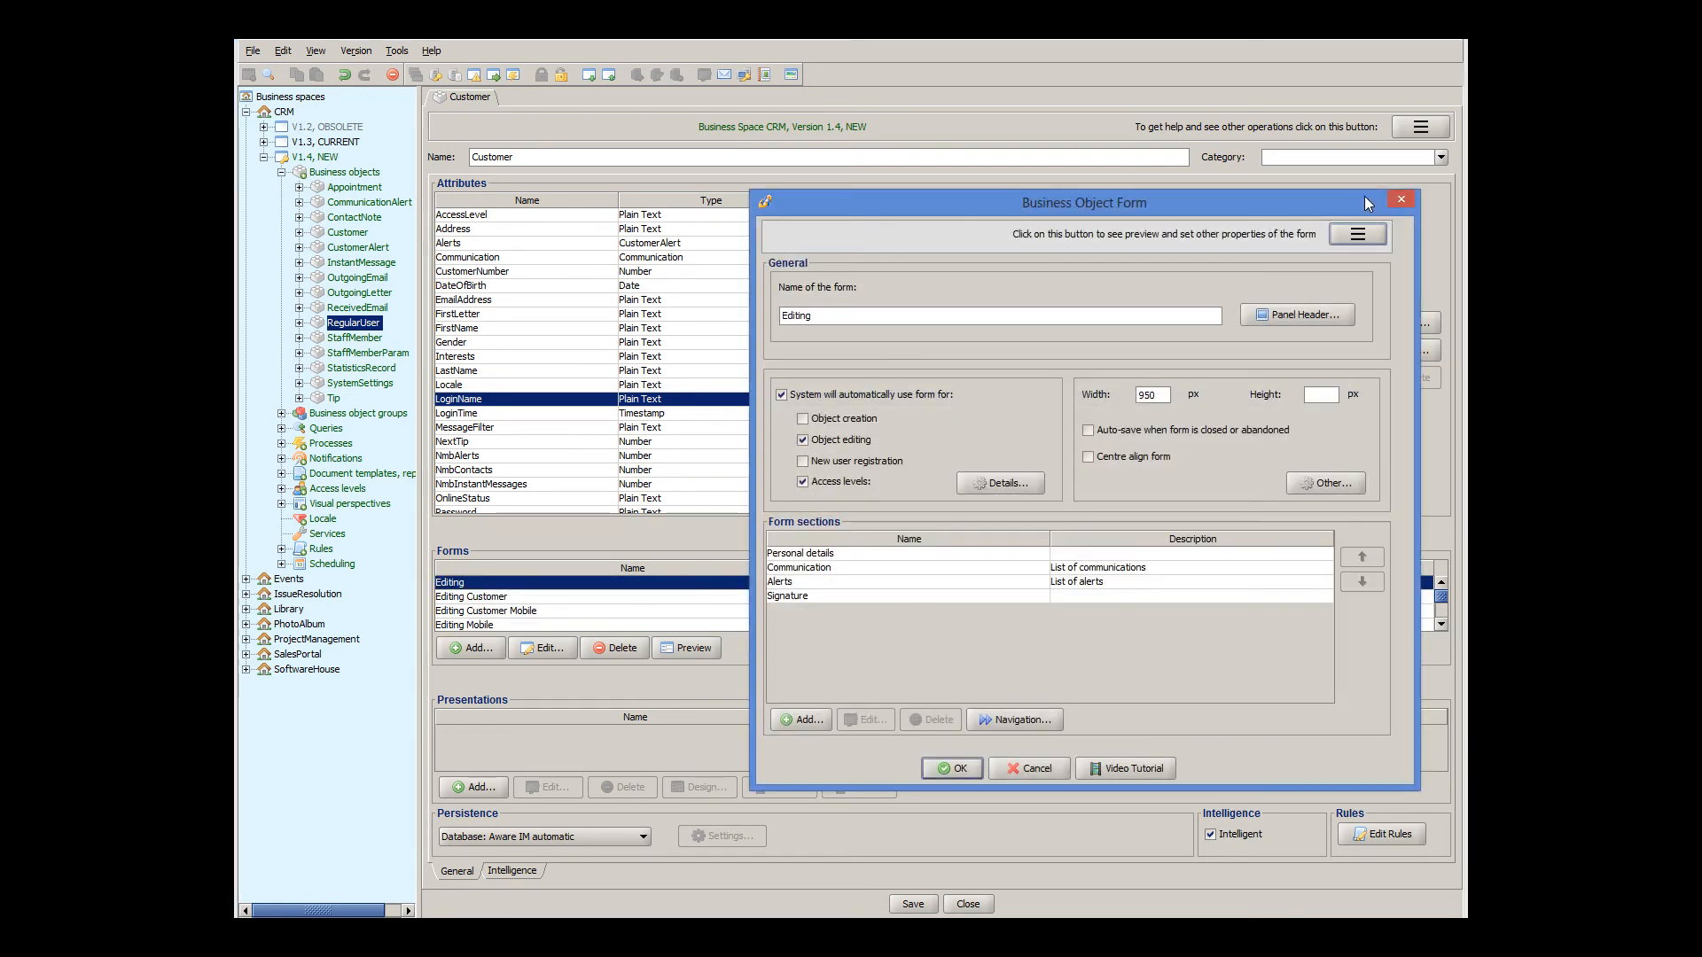
{"action": "left_click", "coordinate": [1357, 234]}
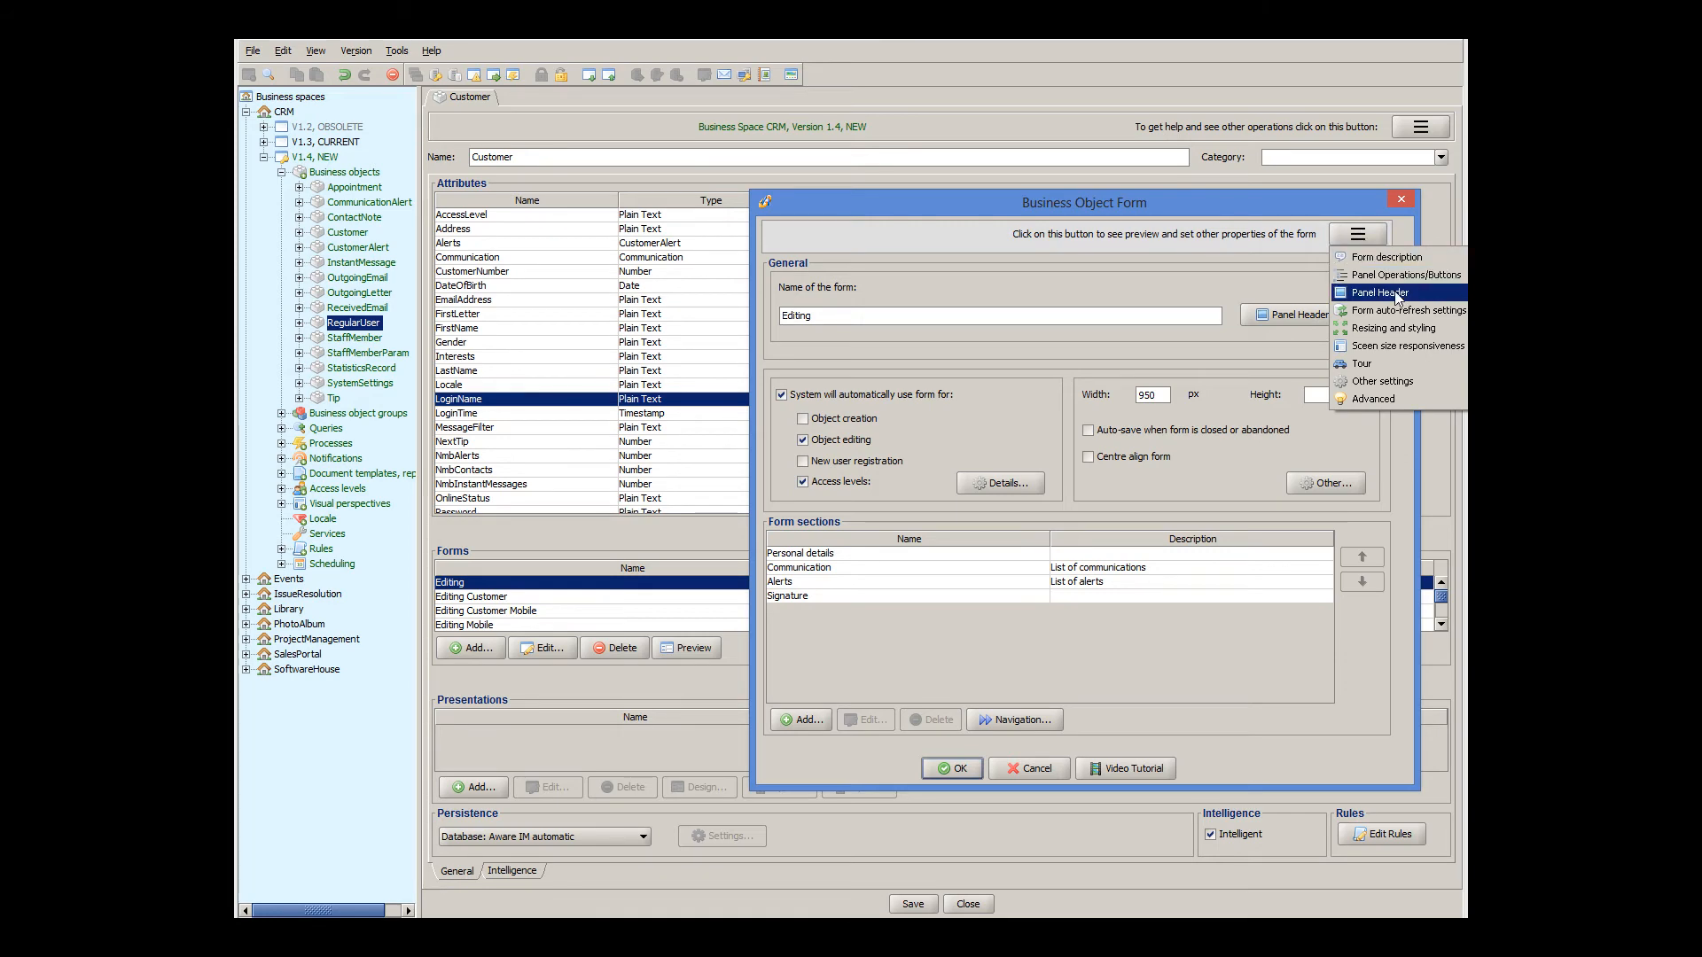
{"action": "left_click", "coordinate": [1408, 345]}
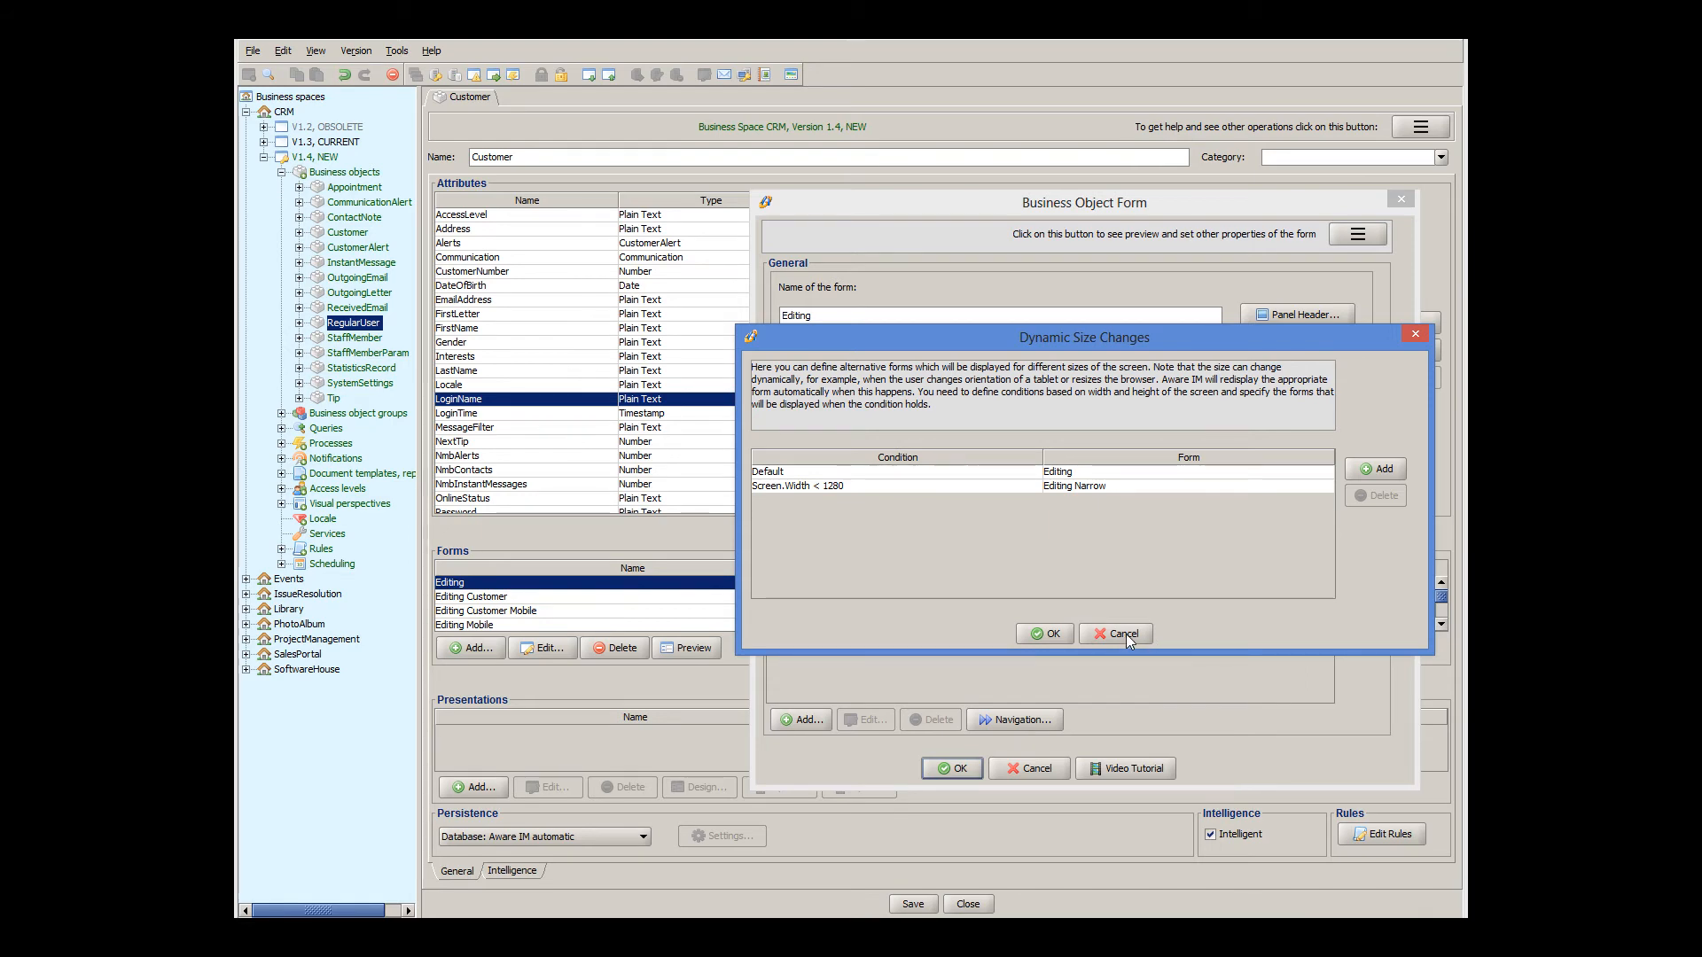
{"action": "left_click", "coordinate": [1115, 633]}
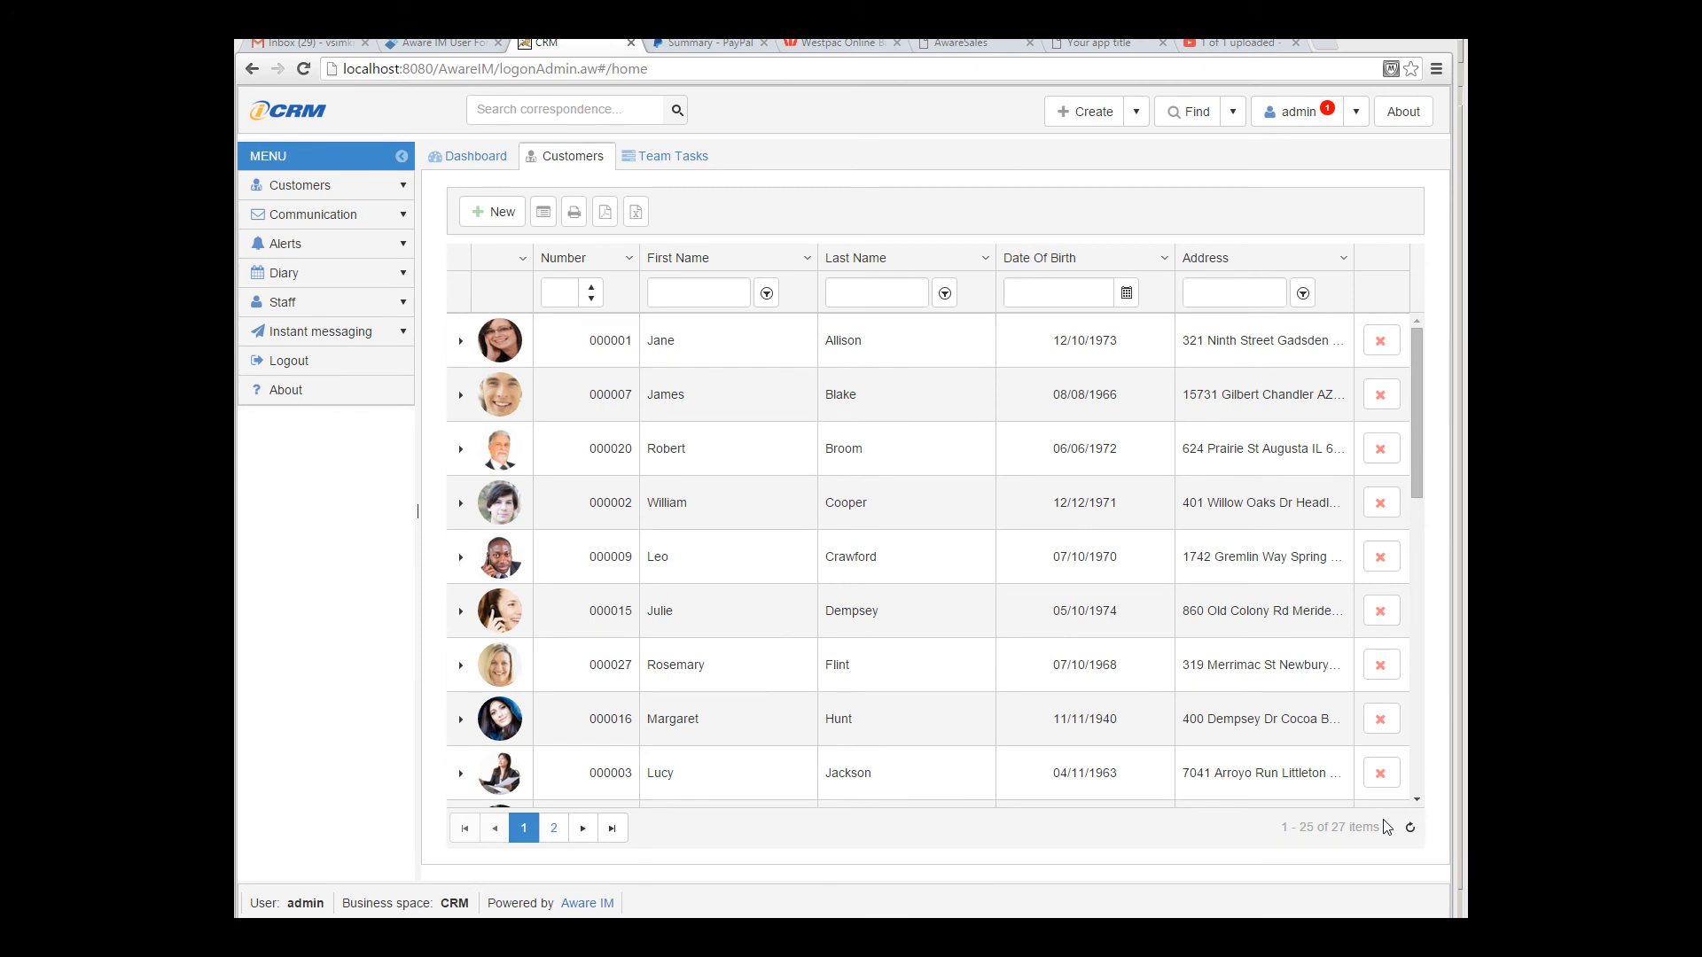
{"action": "mouse_move", "coordinate": [461, 357]}
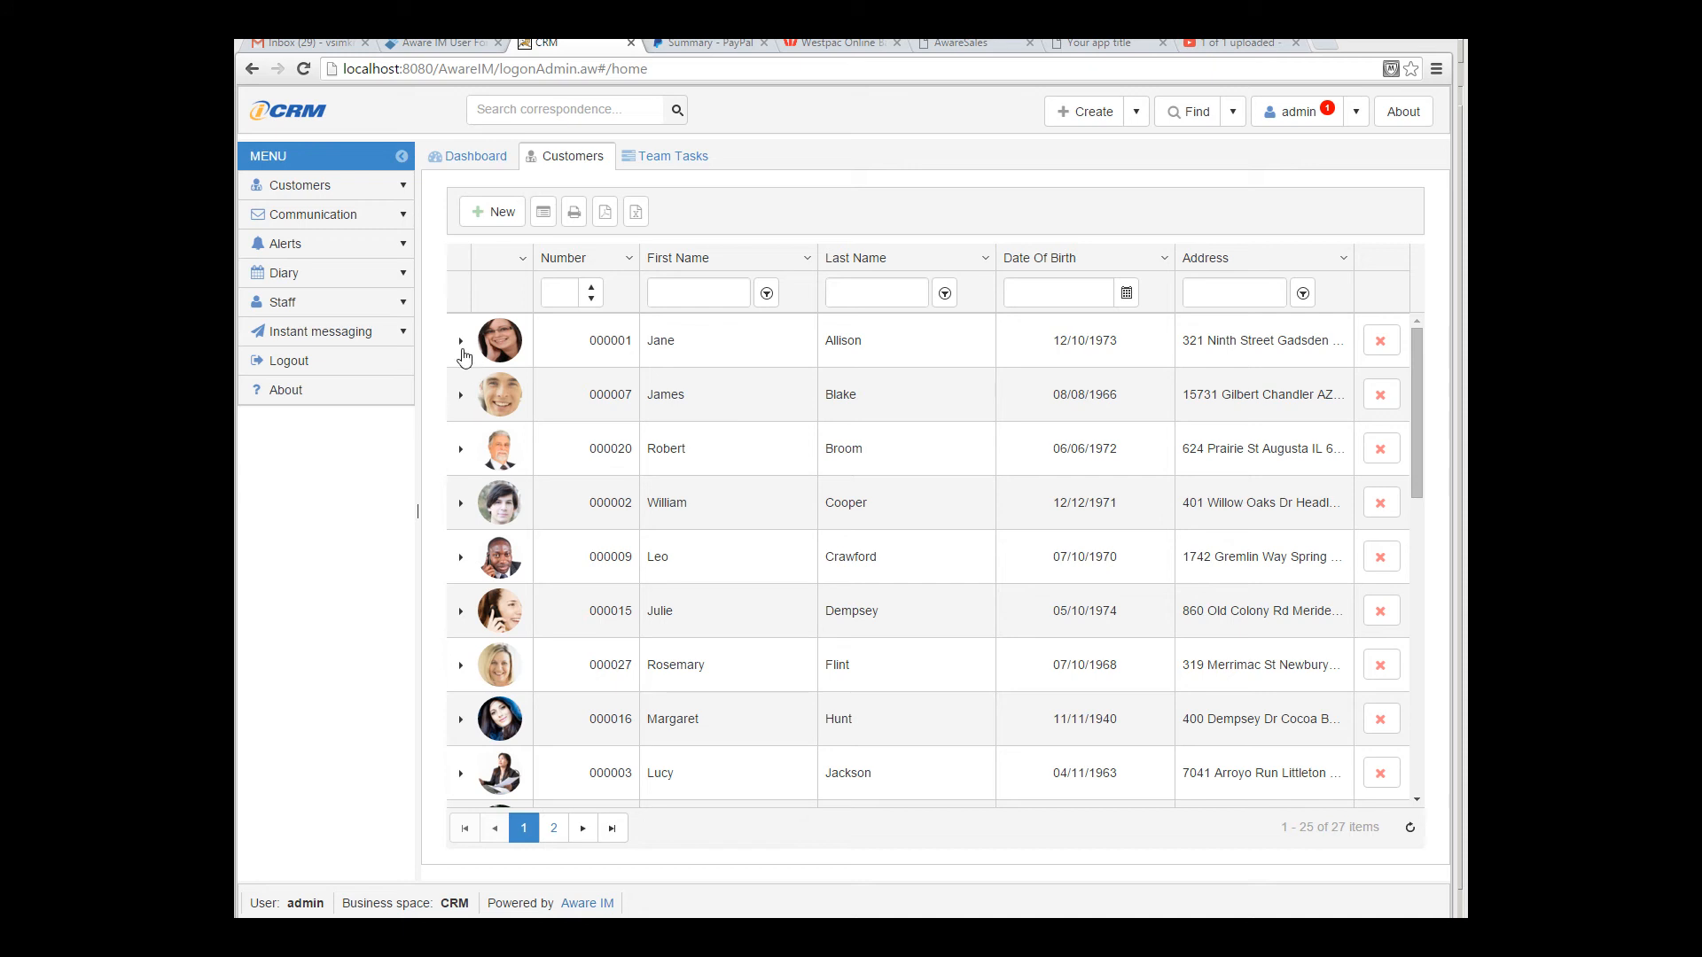
{"action": "left_click", "coordinate": [461, 341]}
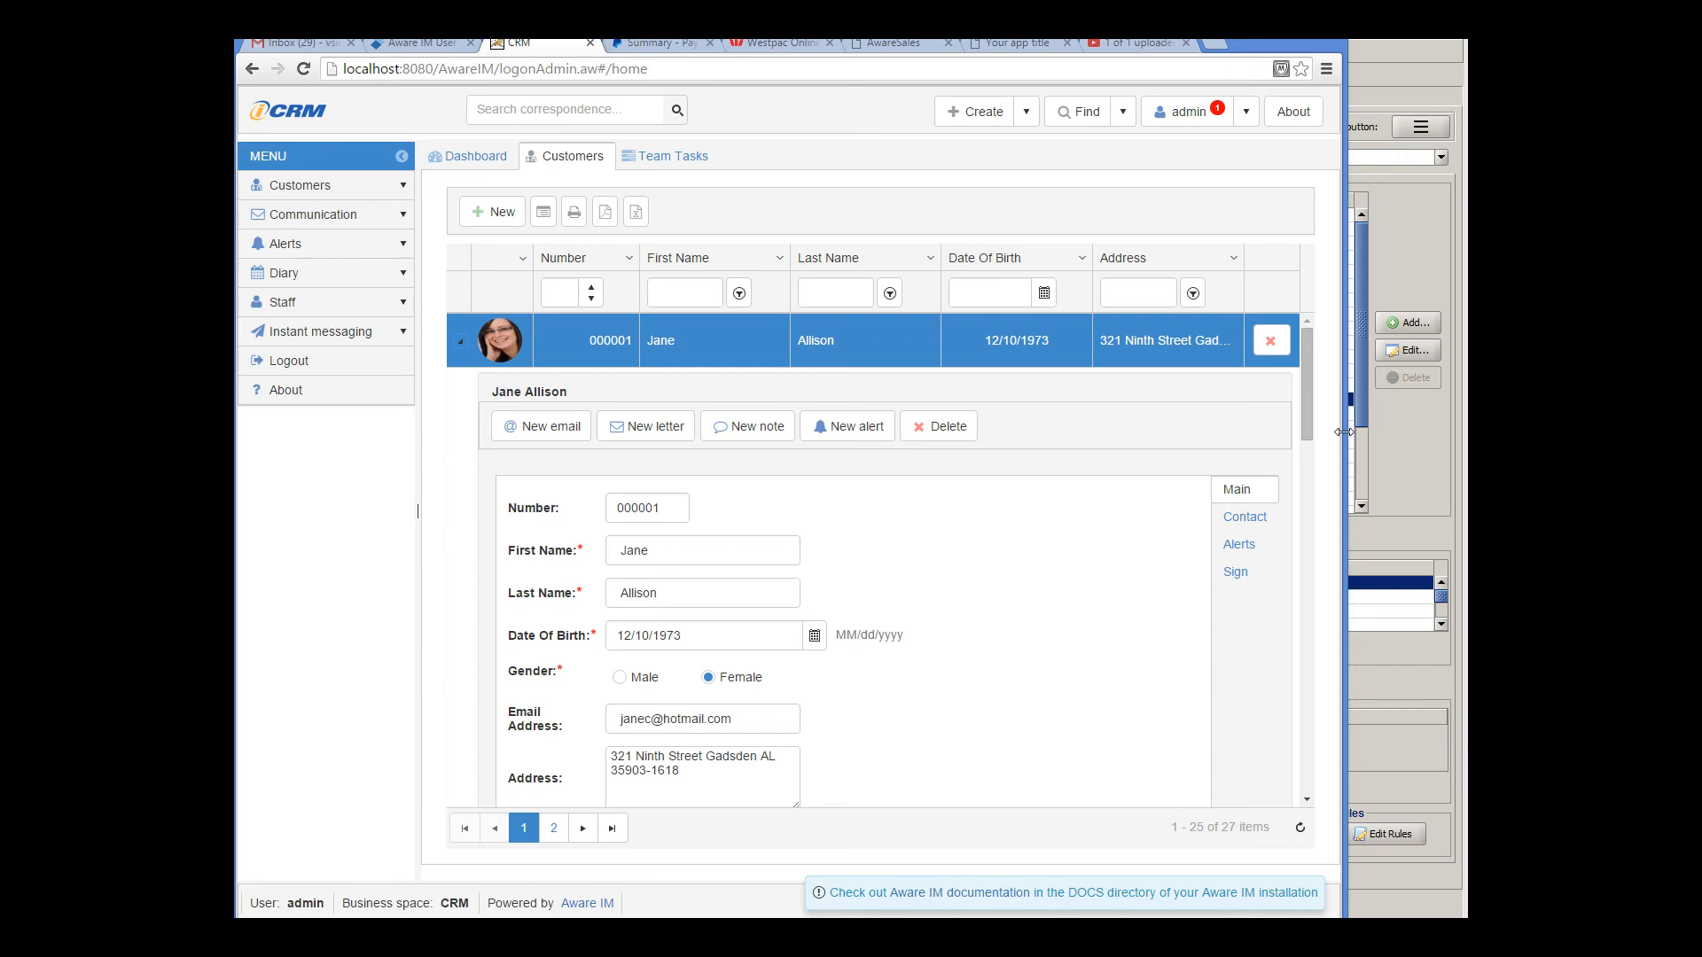
{"action": "scroll", "scroll_direction": "down", "scroll_amount": 3}
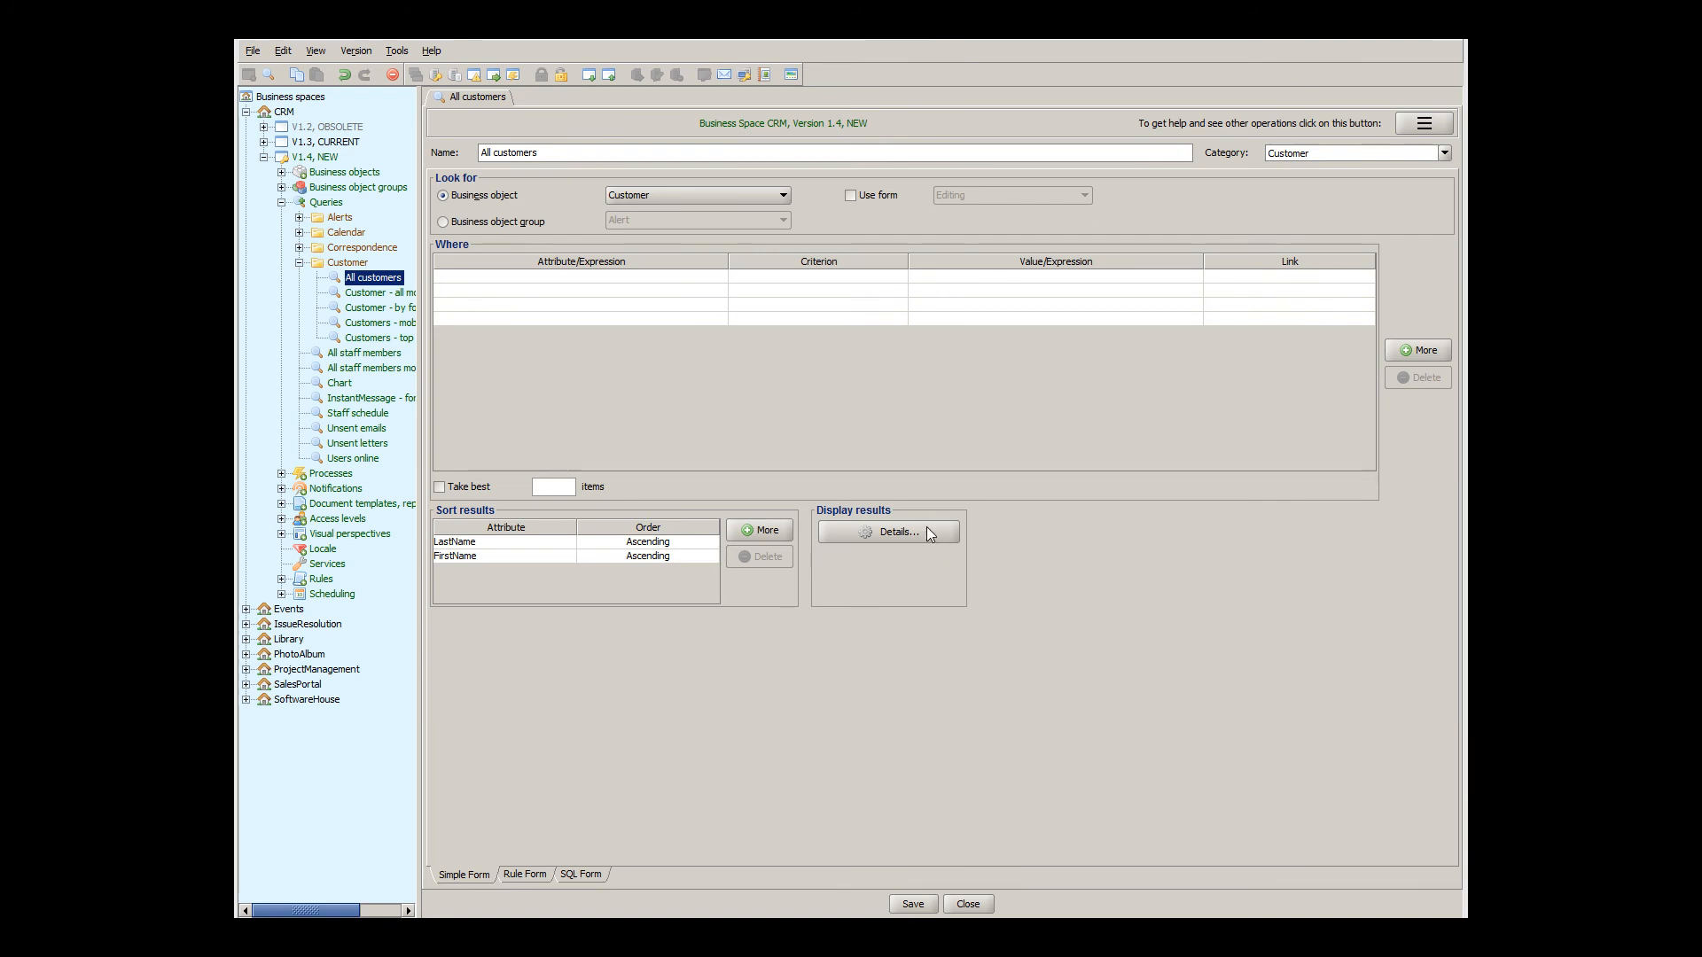
- View the EmailAddress column's Dynamic Size Changes rule hiding it below 1550 px width
{"action": "left_click", "coordinate": [890, 532]}
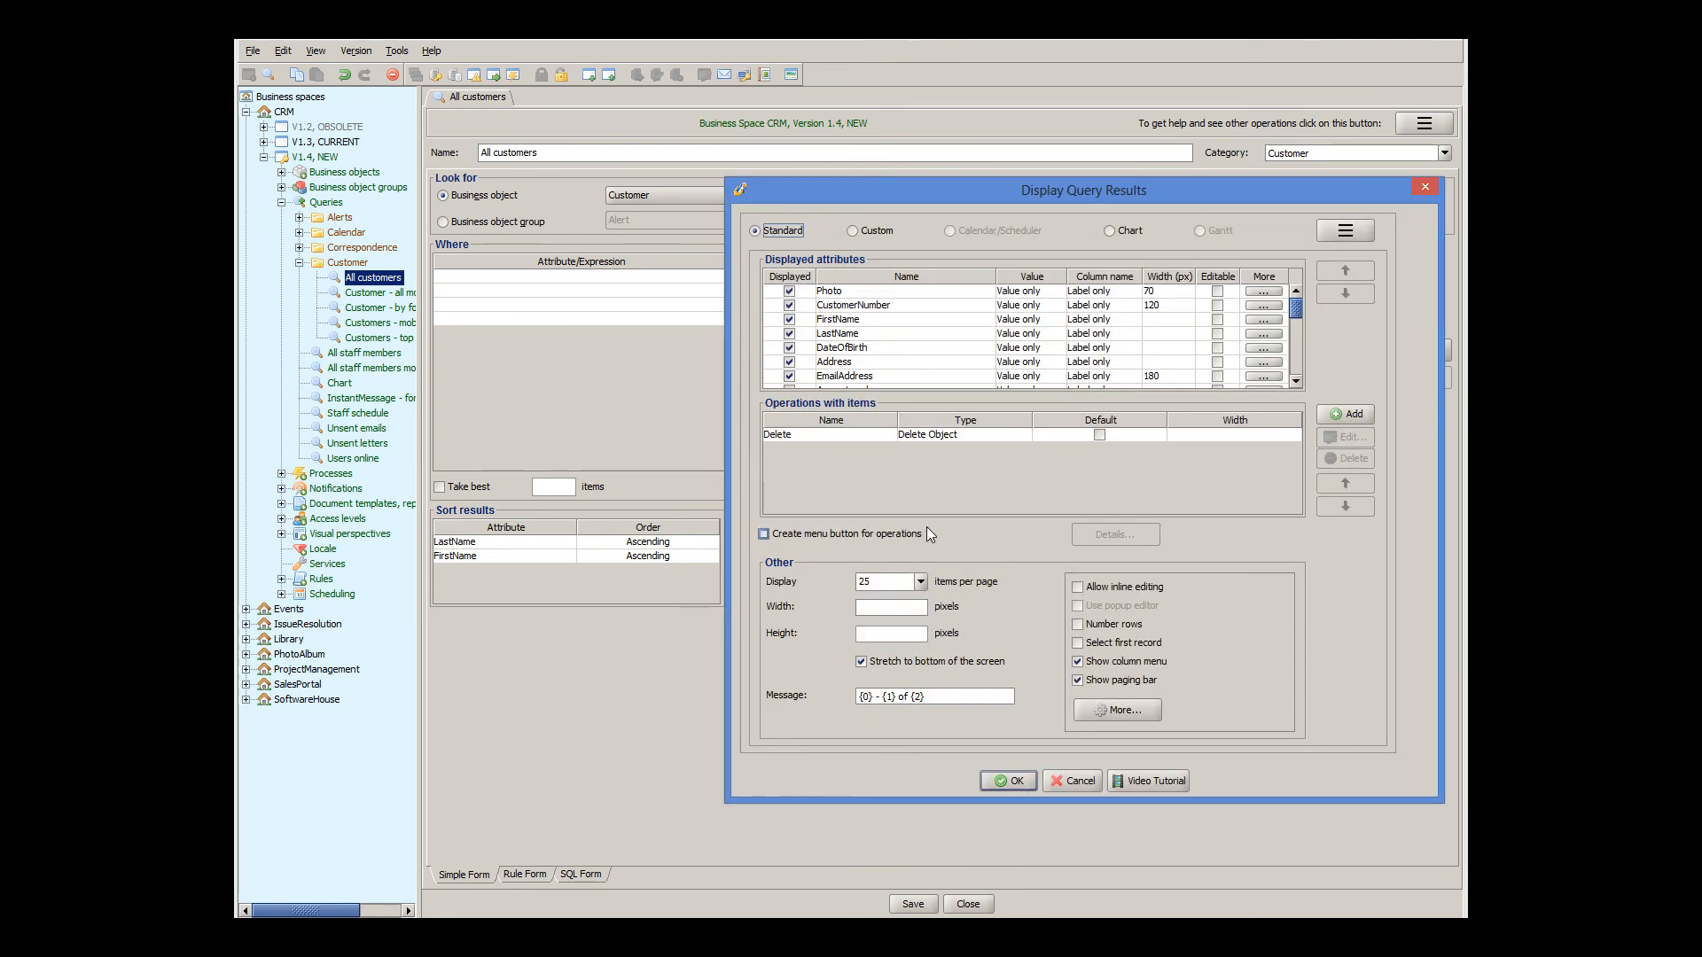
{"action": "left_click", "coordinate": [844, 376]}
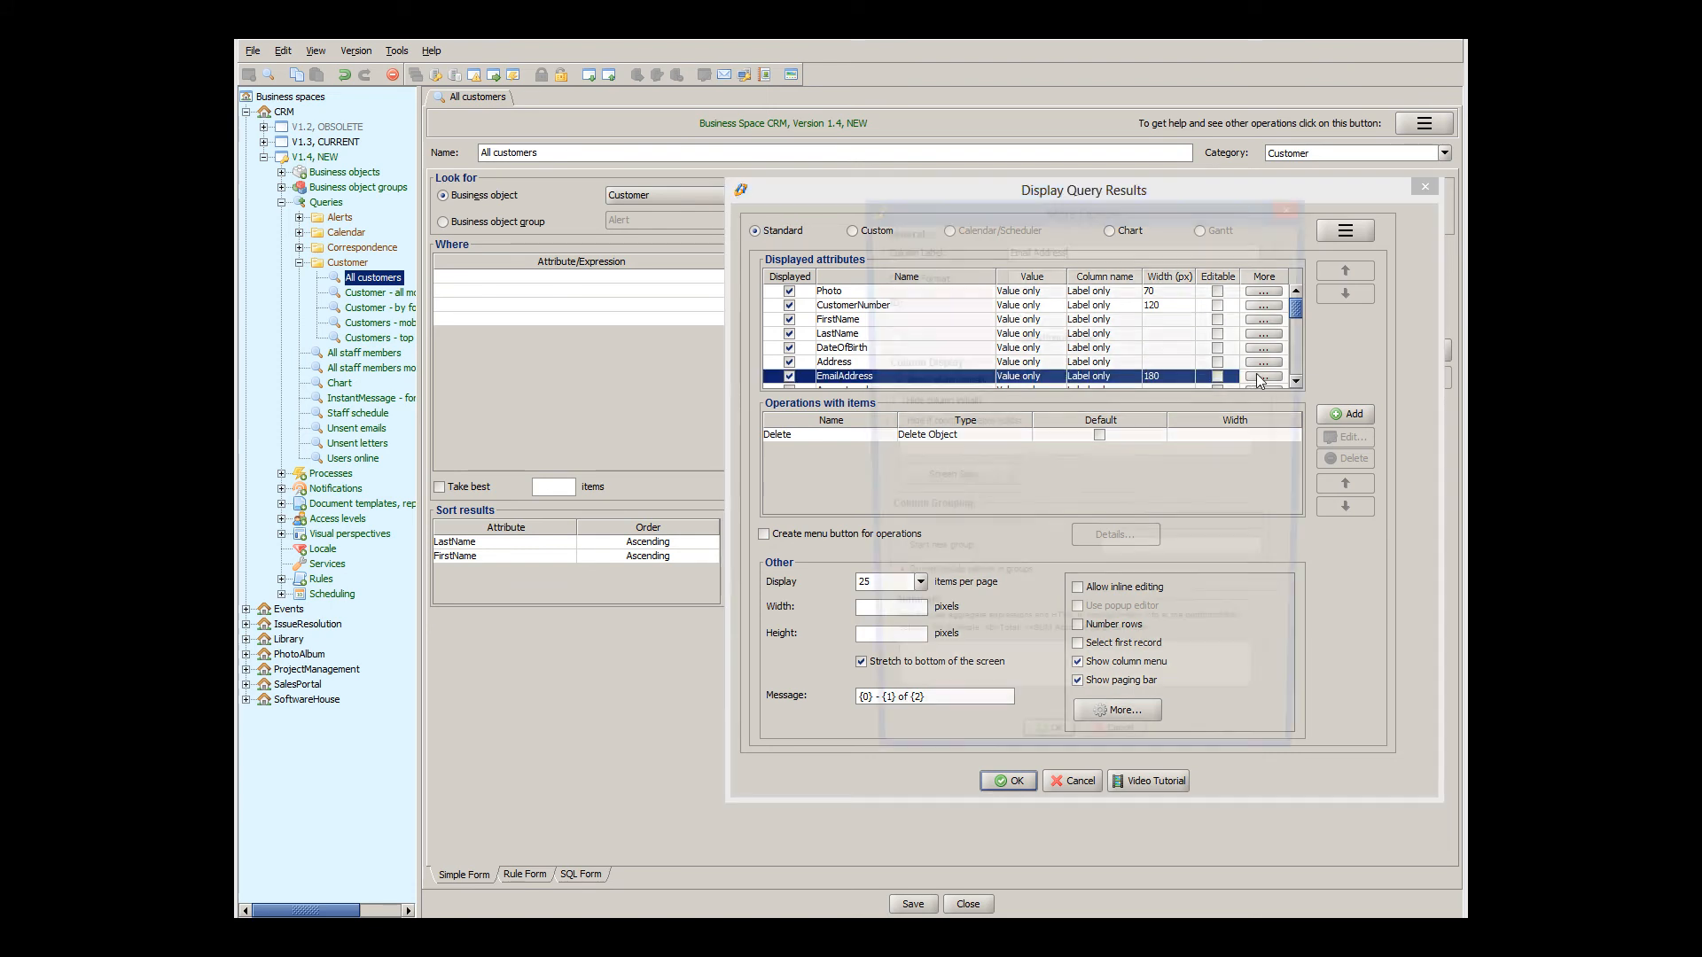
{"action": "left_click", "coordinate": [1260, 376]}
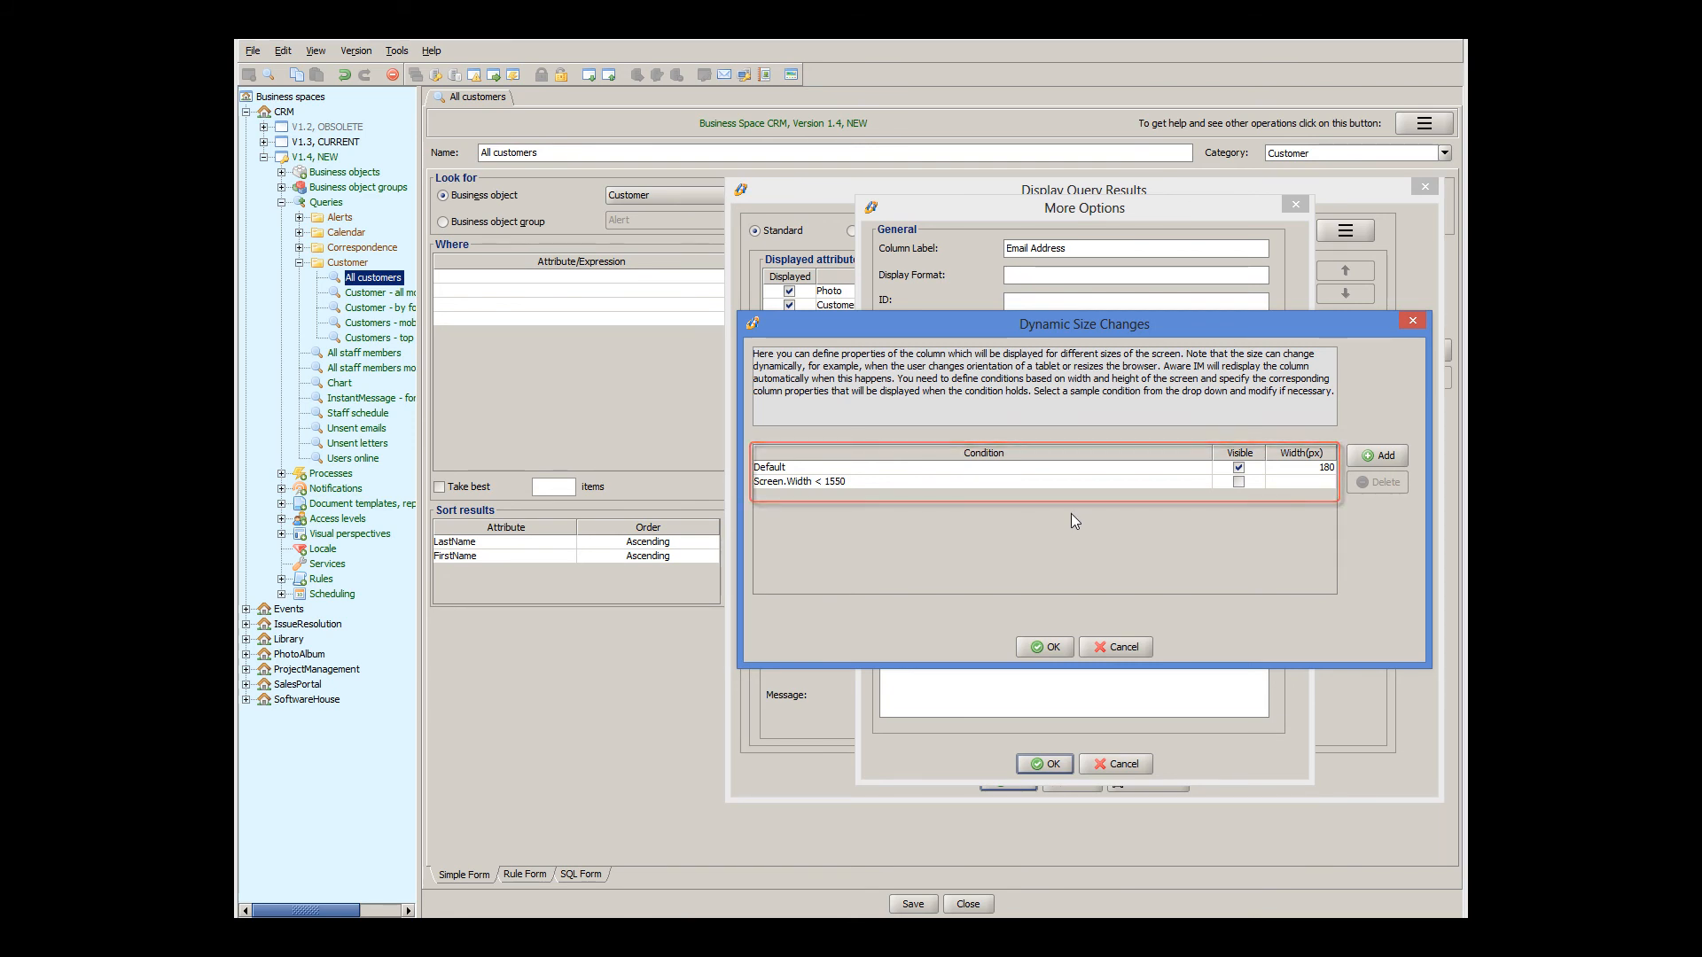
{"action": "left_click", "coordinate": [1042, 645]}
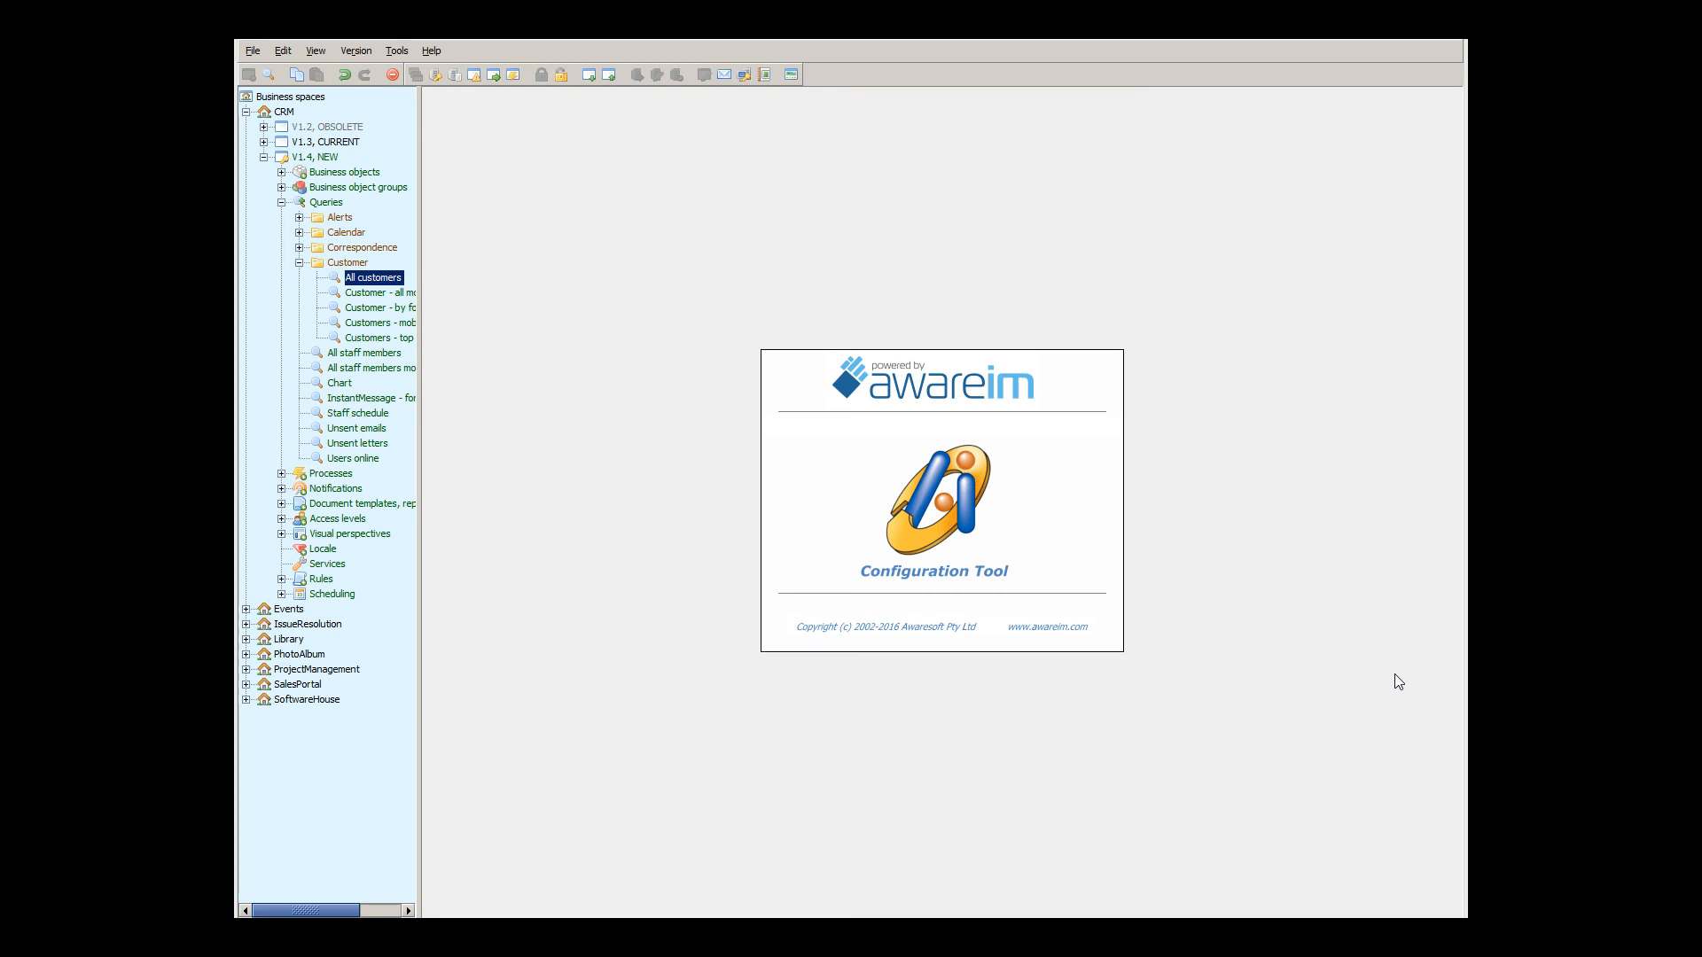
{"action": "mouse_move", "coordinate": [1392, 675]}
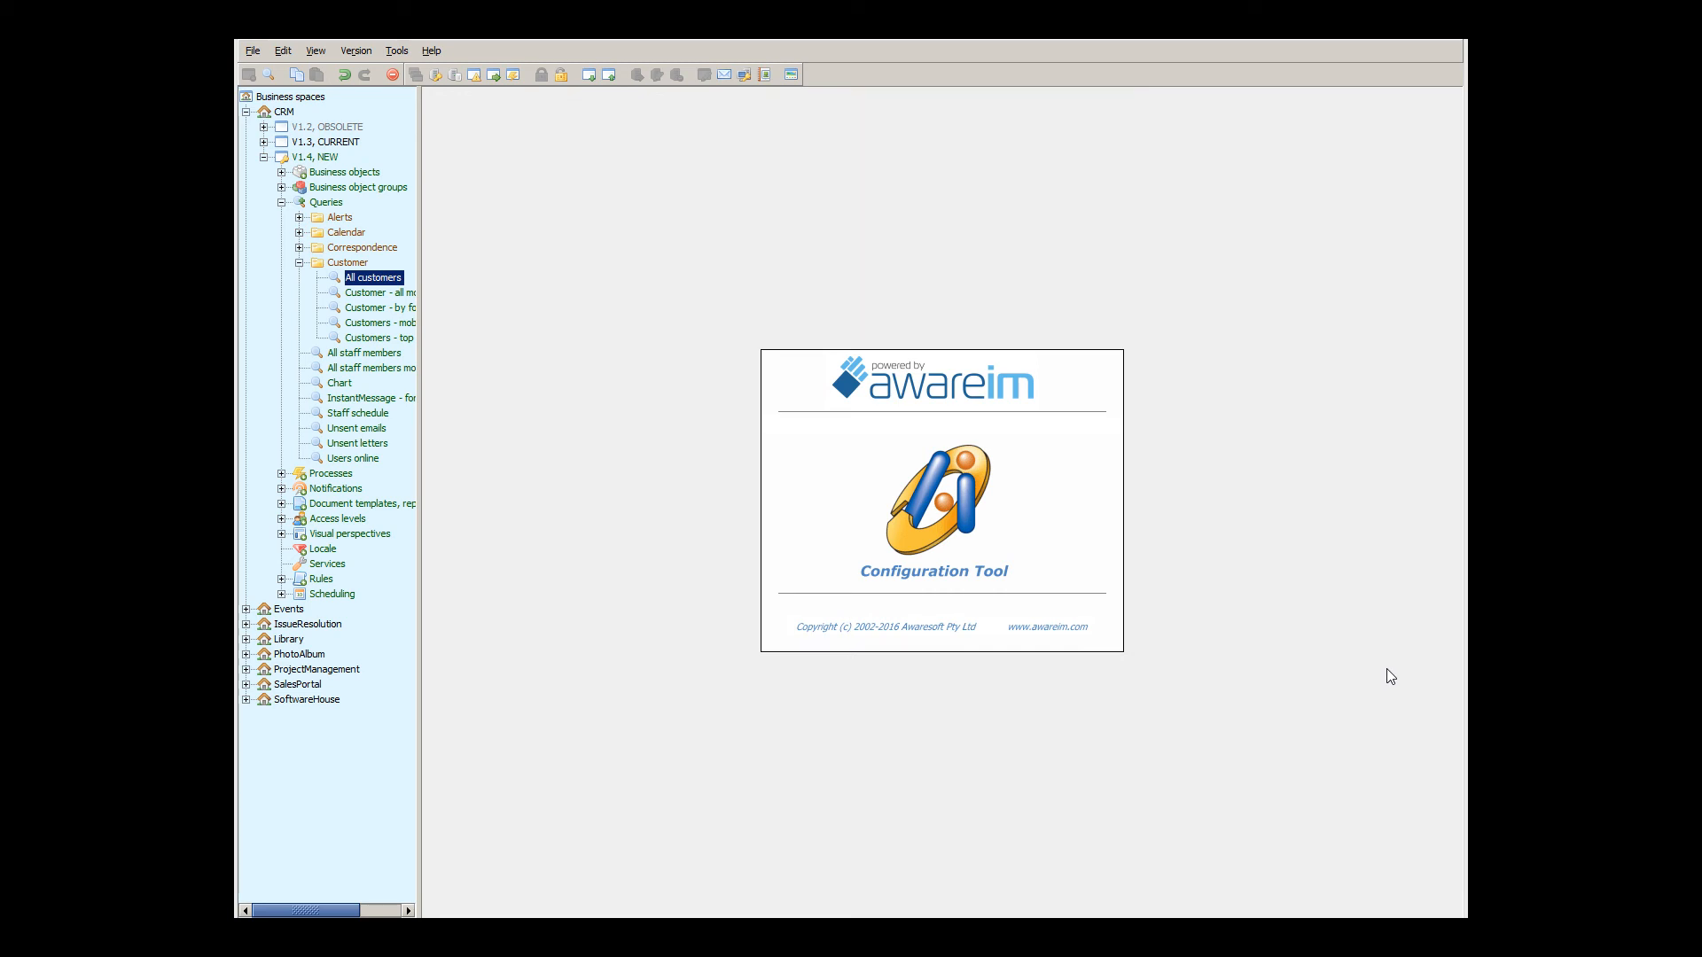
{"action": "mouse_move", "coordinate": [1390, 653]}
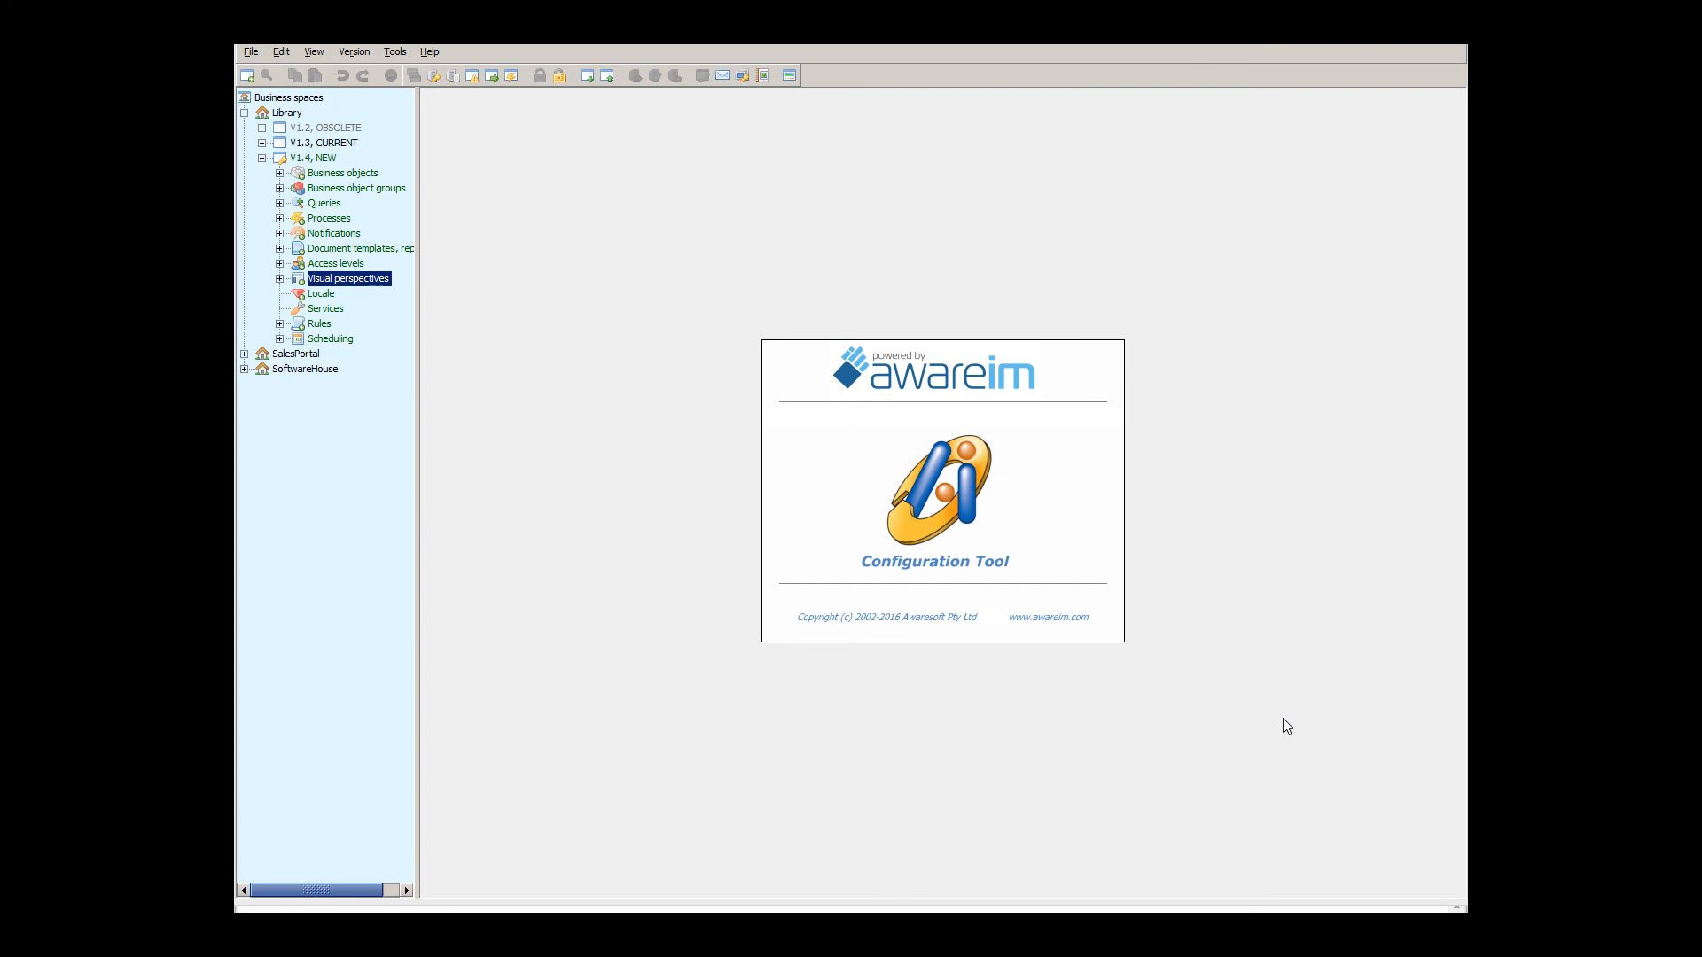
{"action": "mouse_move", "coordinate": [1262, 718]}
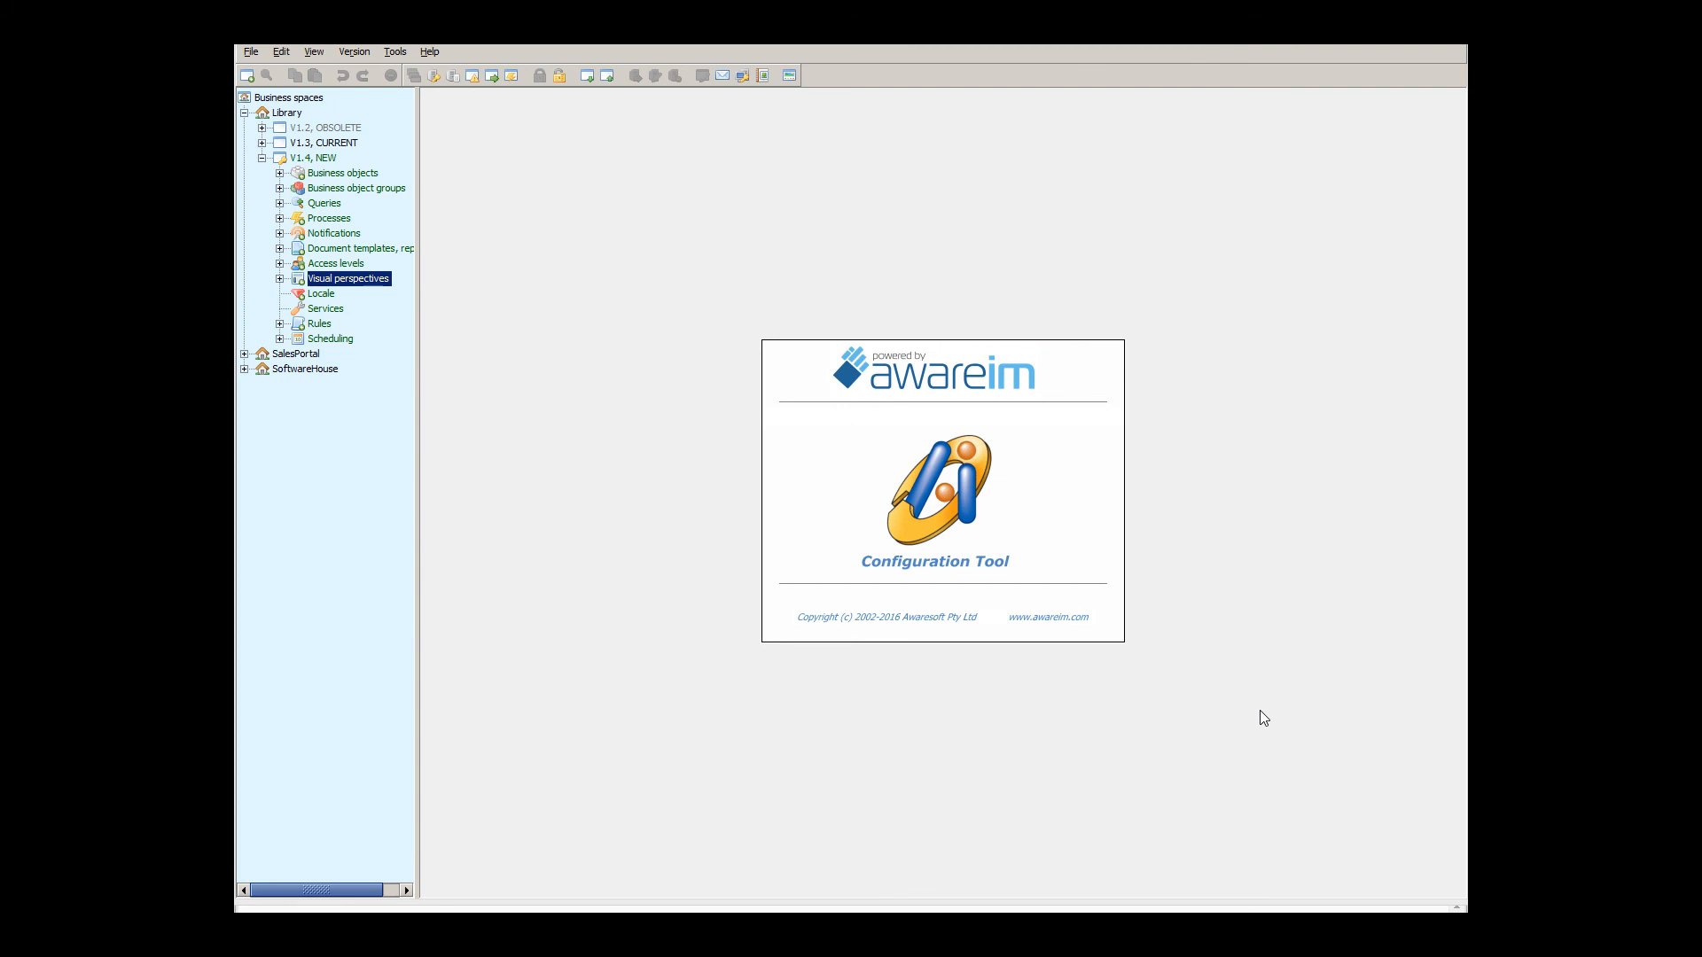
- Open the Library's Administrator perspective and view the Members command's slide-in content panel settings
{"action": "left_click", "coordinate": [280, 278]}
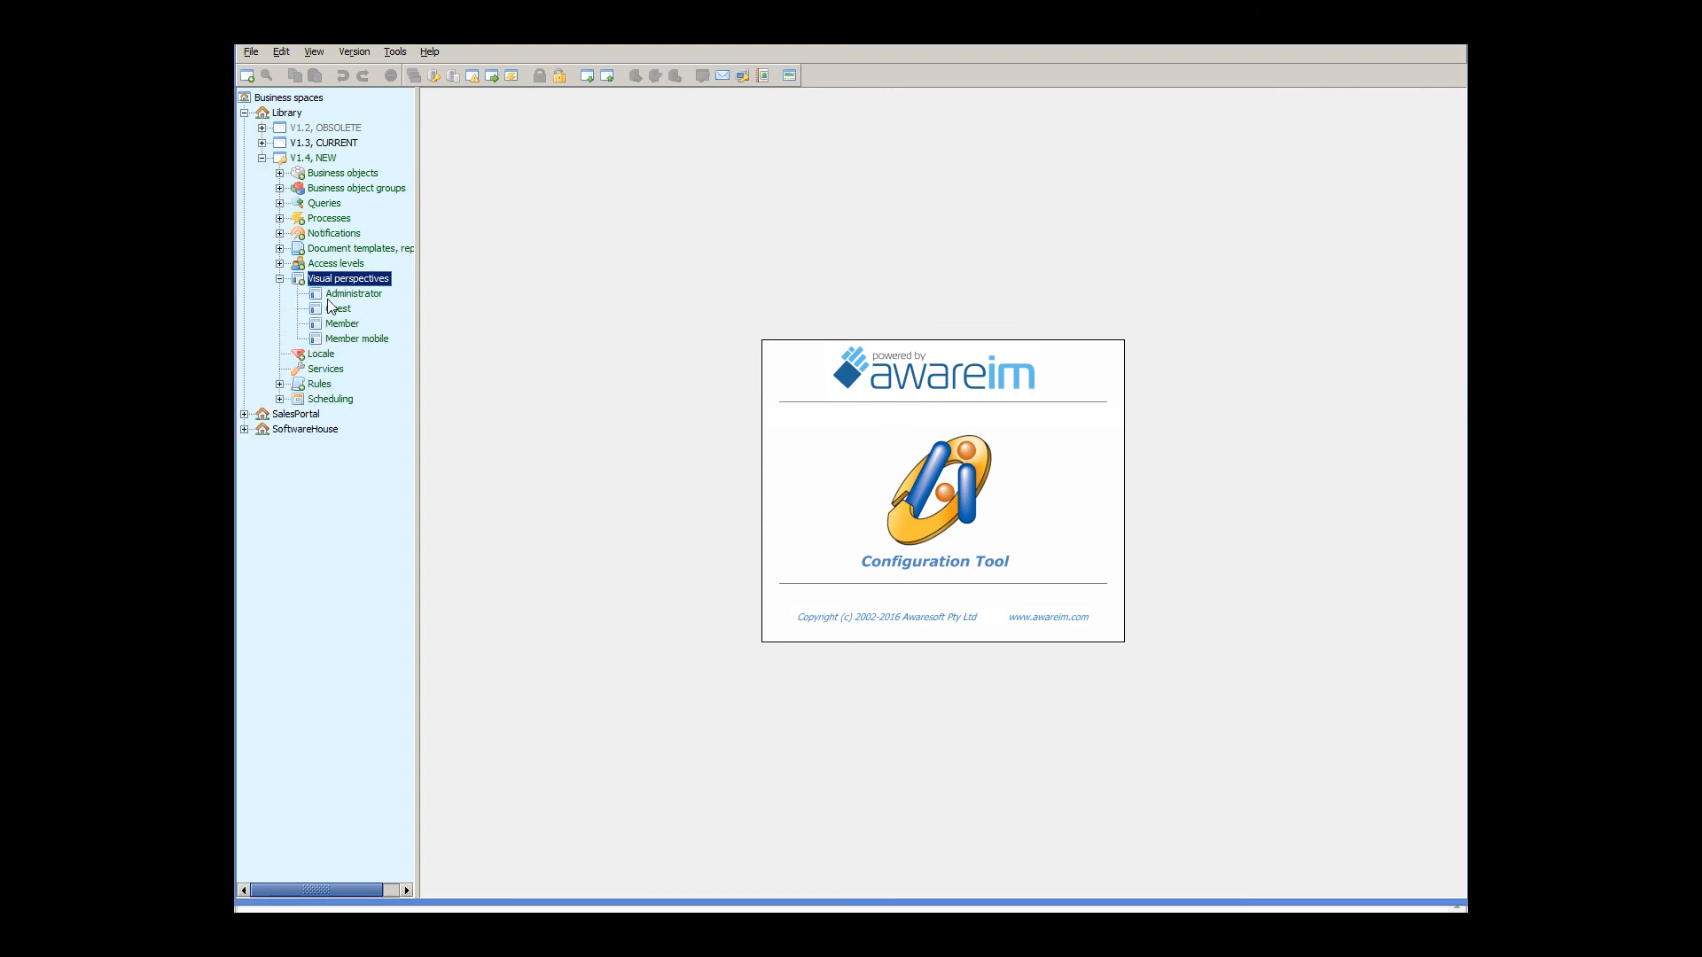
{"action": "double_click", "coordinate": [353, 292]}
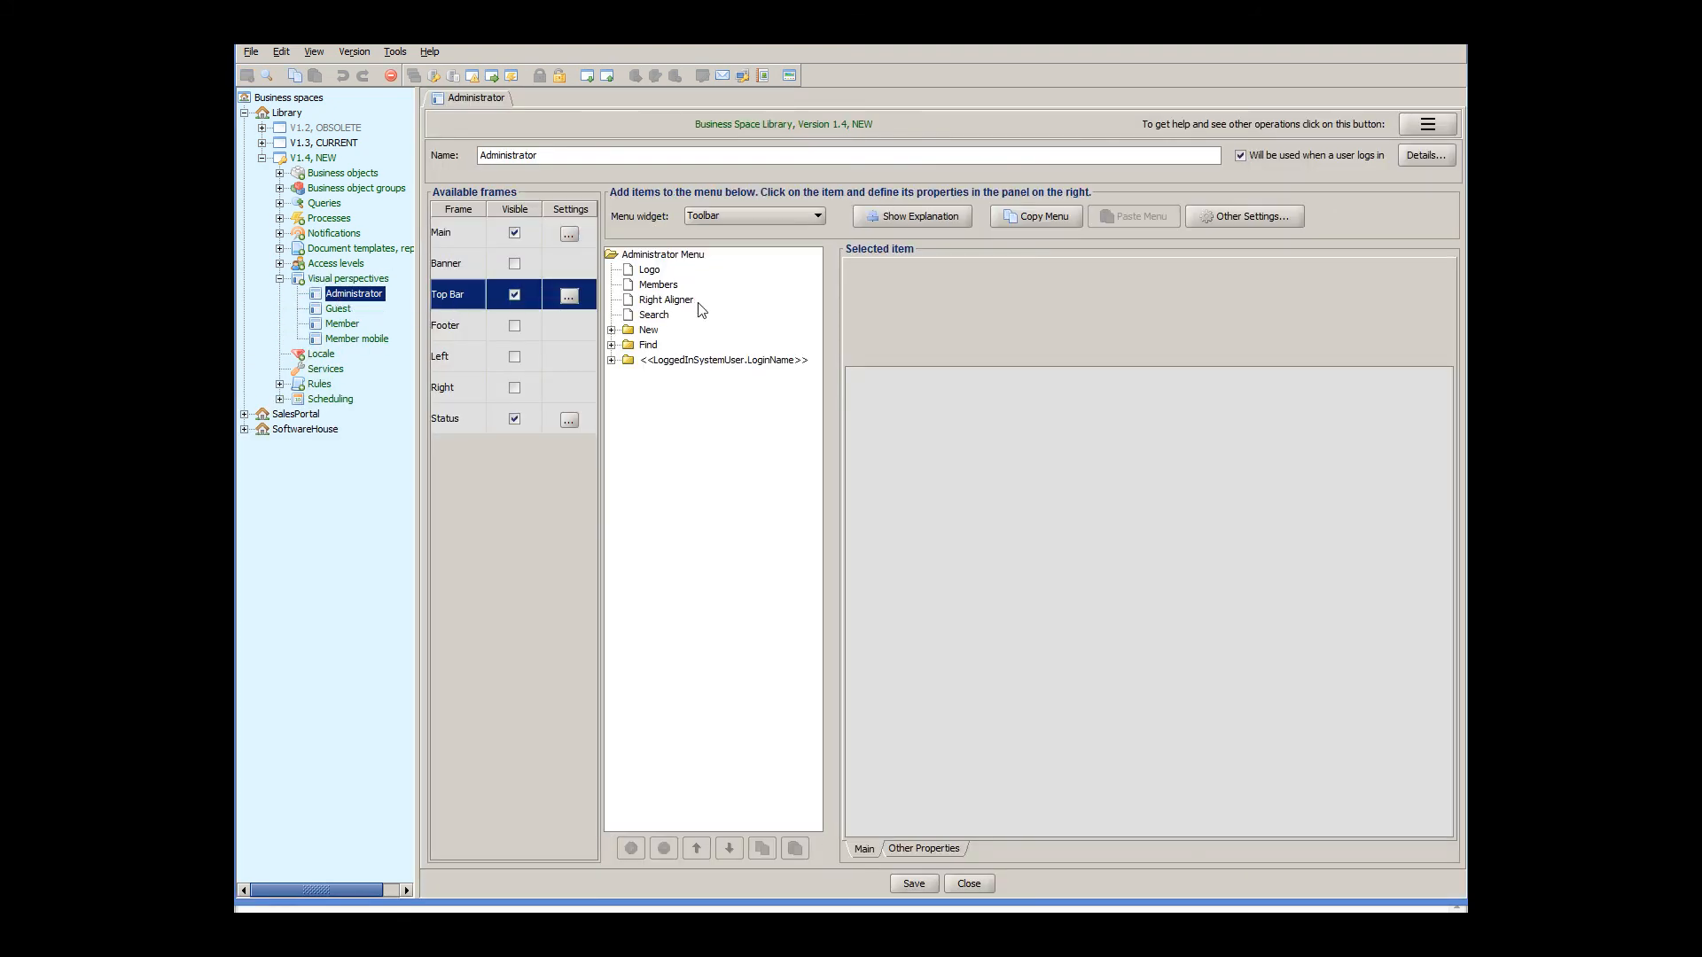
{"action": "left_click", "coordinate": [658, 284]}
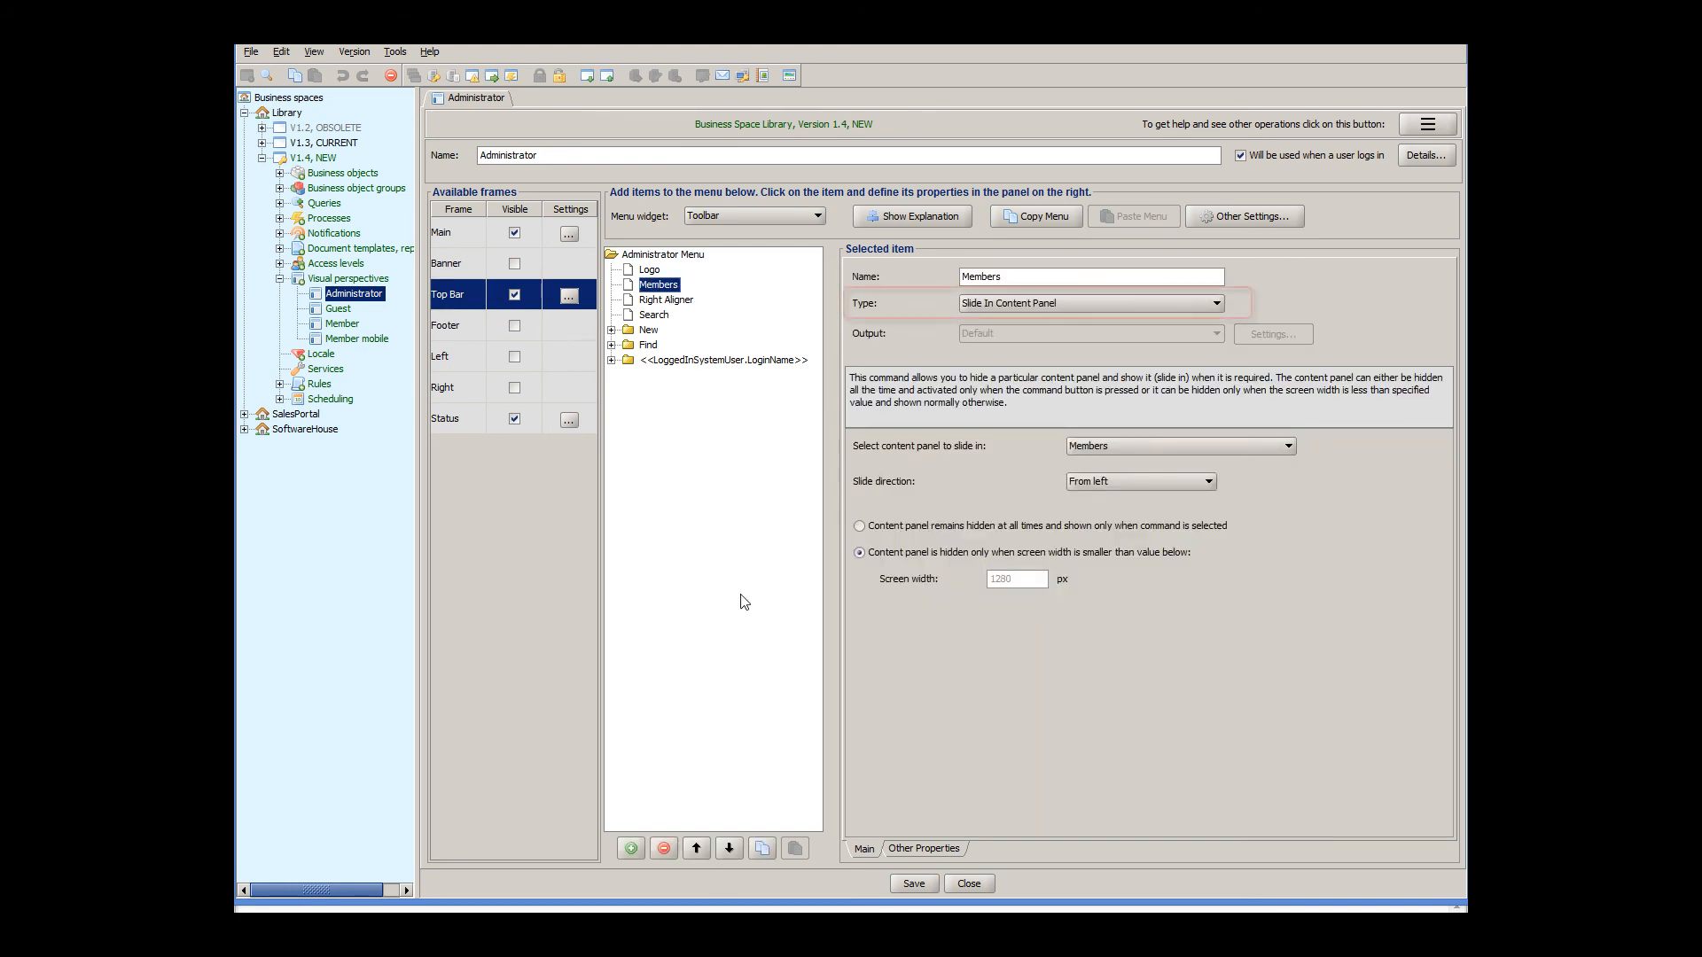
{"action": "left_click", "coordinate": [1085, 303]}
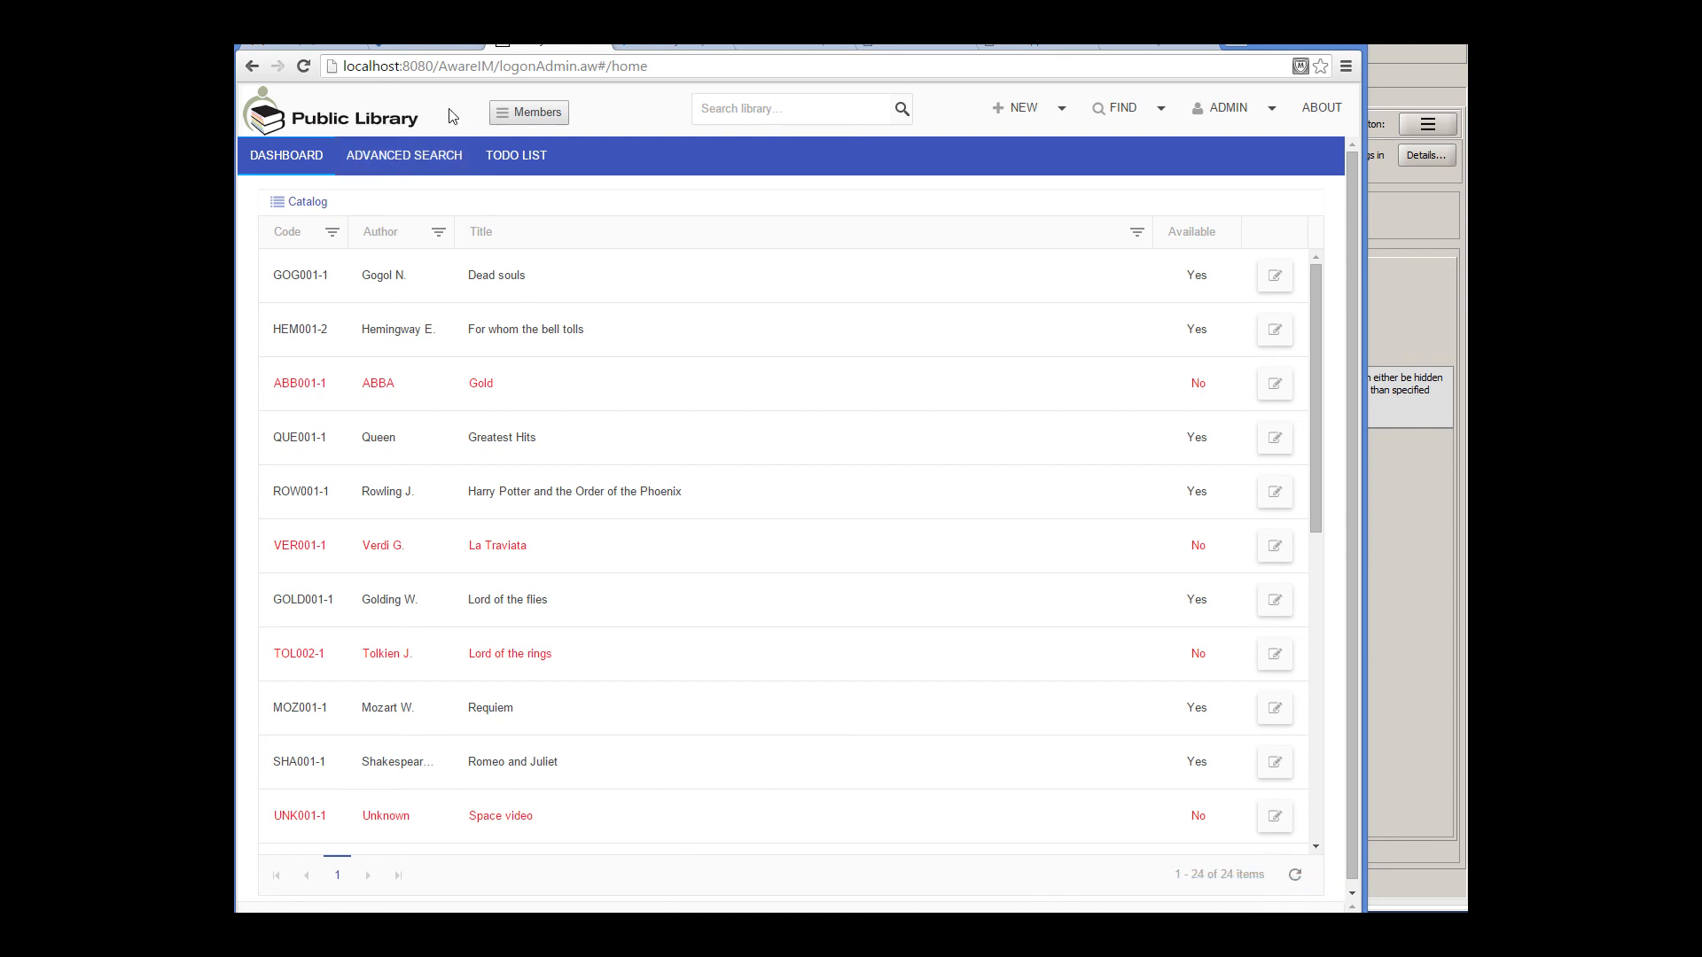
- Bring up the Public Library catalog list in the narrowed browser window
{"action": "left_click", "coordinate": [529, 111]}
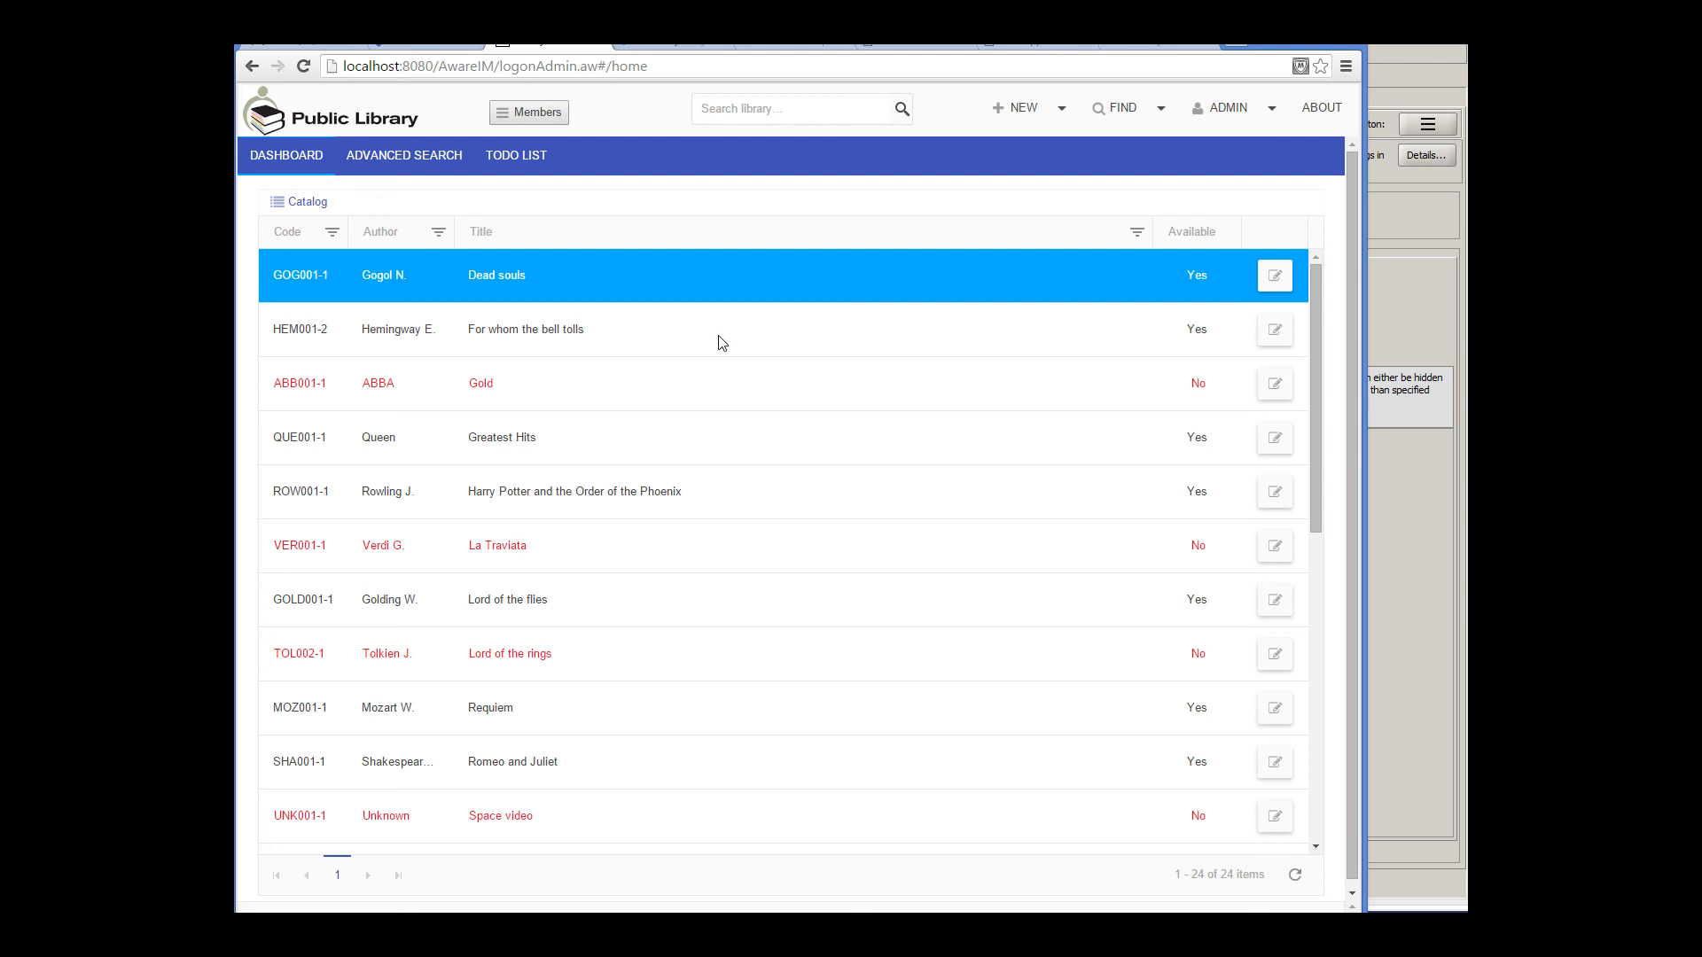
{"action": "mouse_move", "coordinate": [801, 374]}
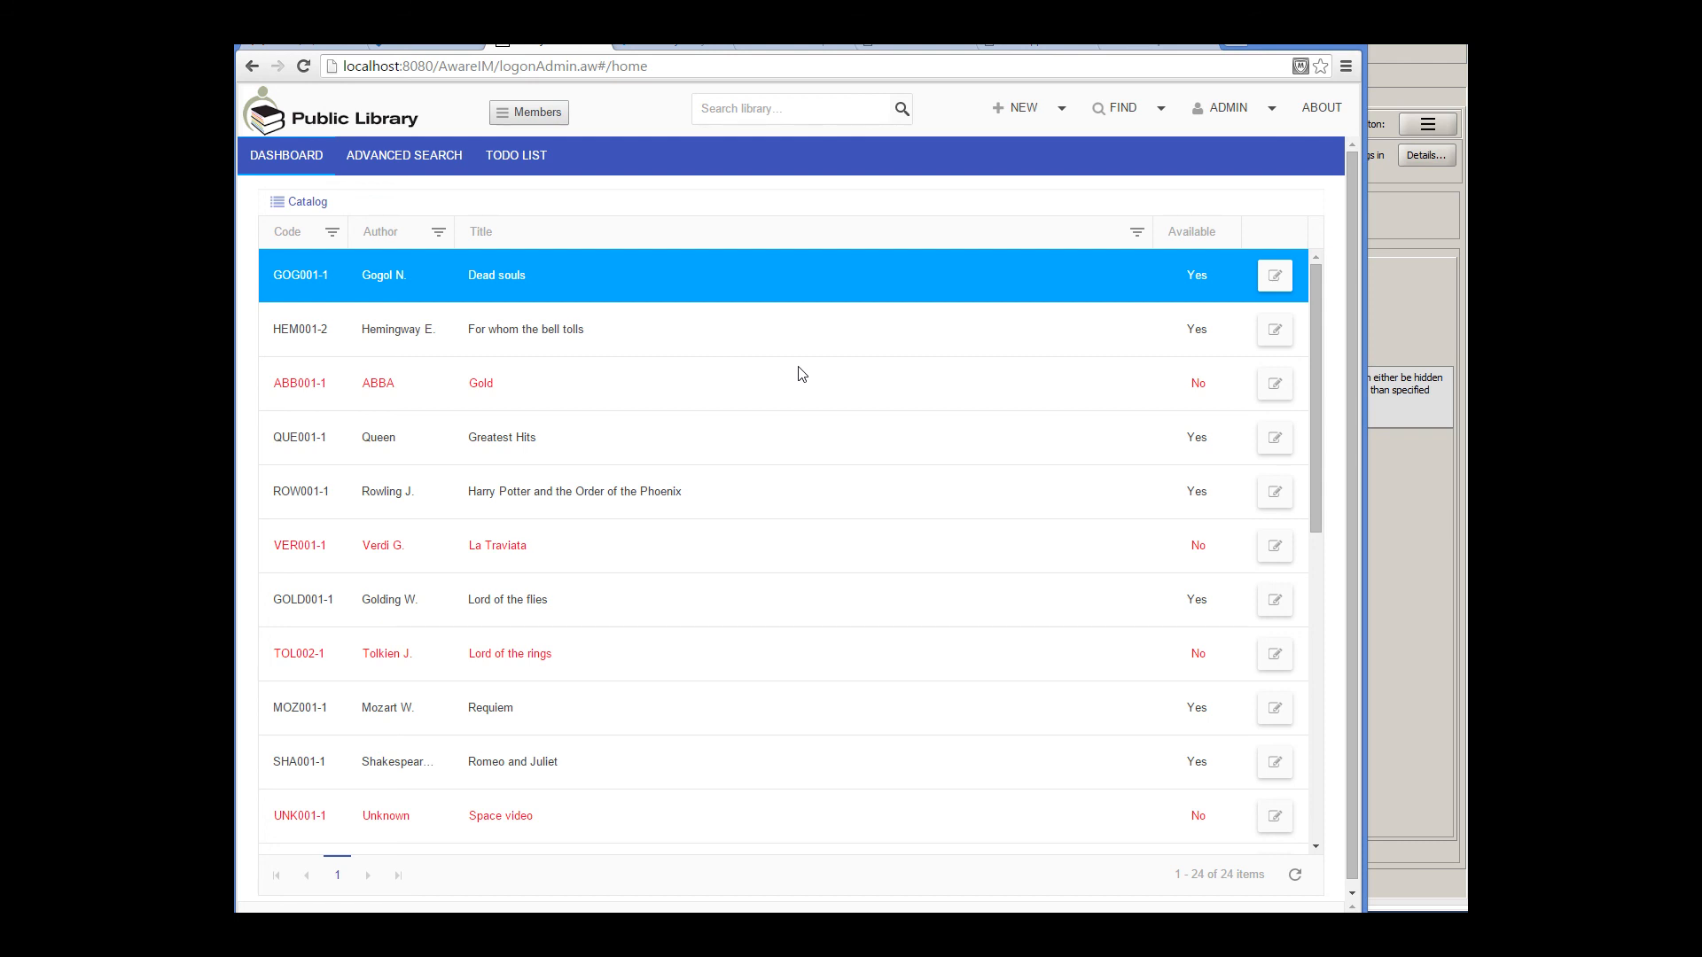